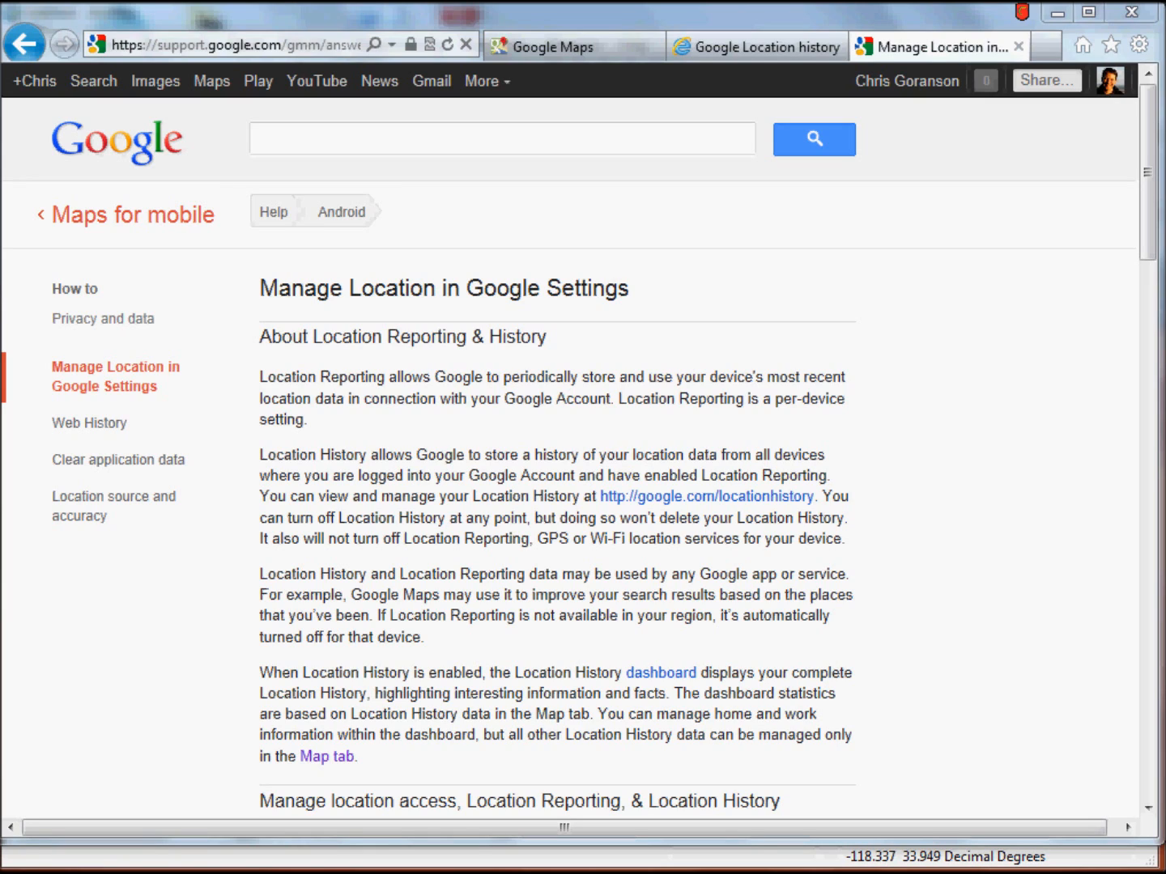
pyautogui.moveTo(922, 294)
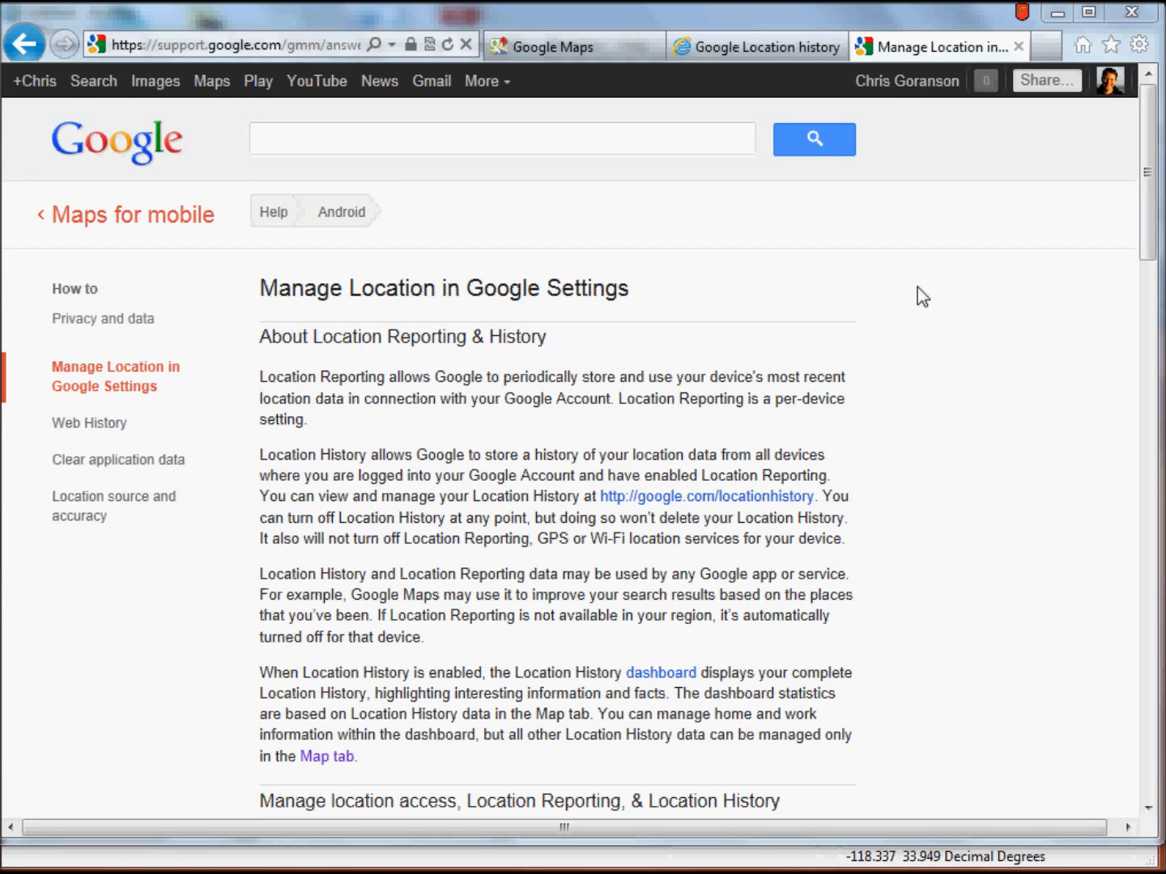
pyautogui.moveTo(132, 328)
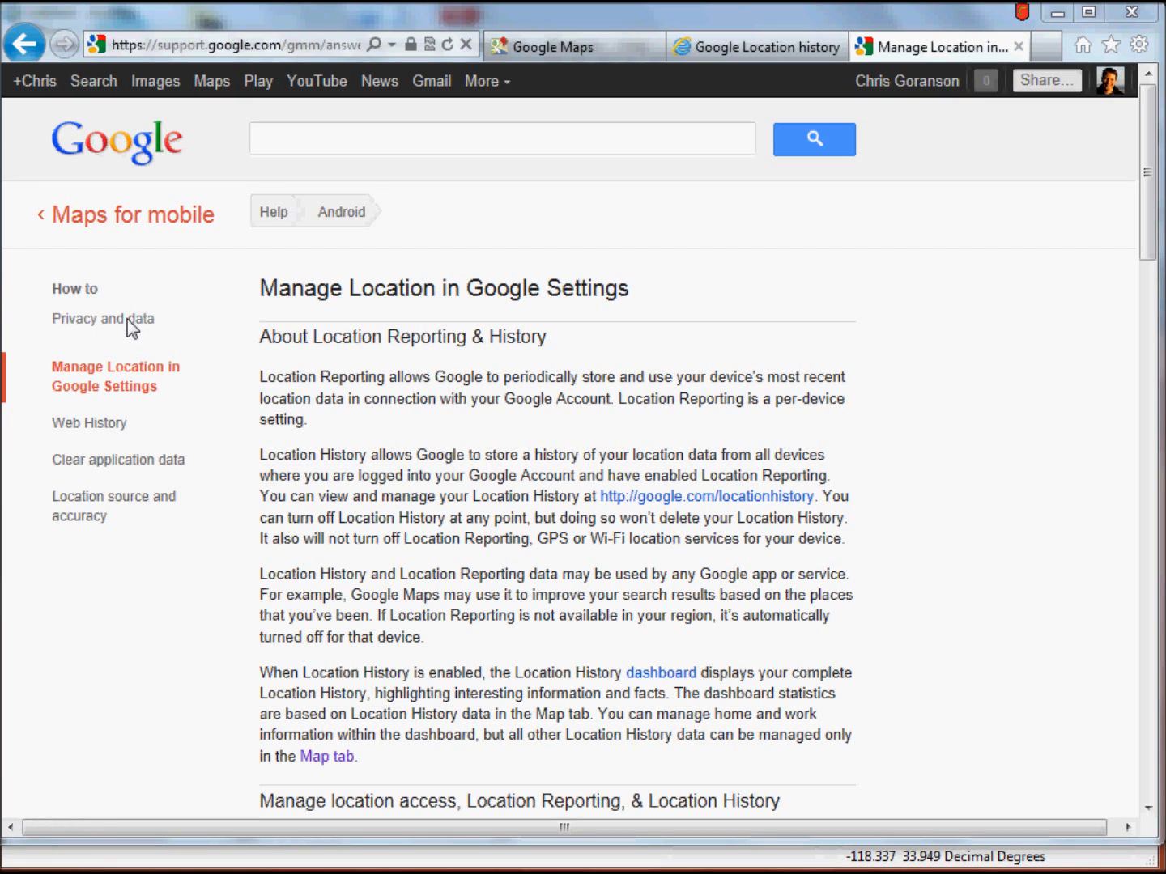
pyautogui.moveTo(675, 421)
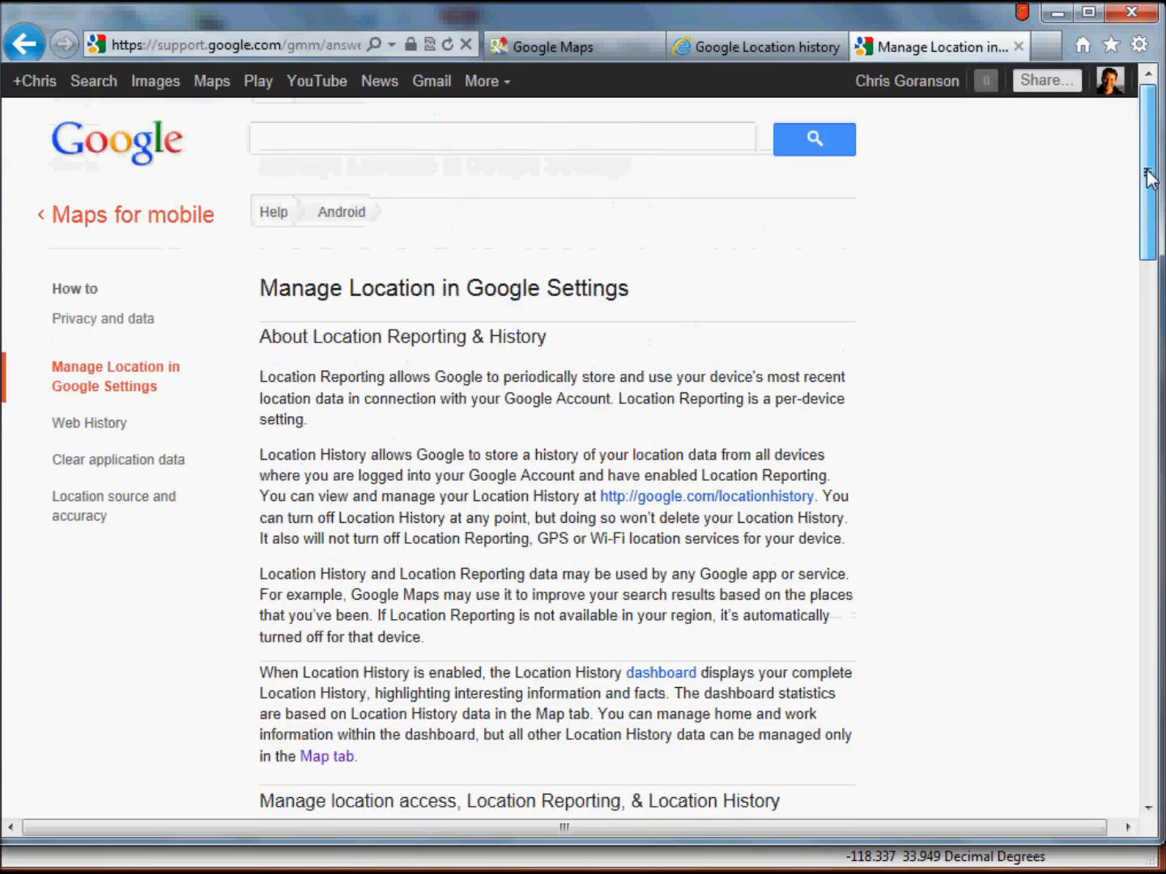
# In Google Location History, view August 15, then load August 17, 2013's Los Angeles route.
pyautogui.scroll(-3)
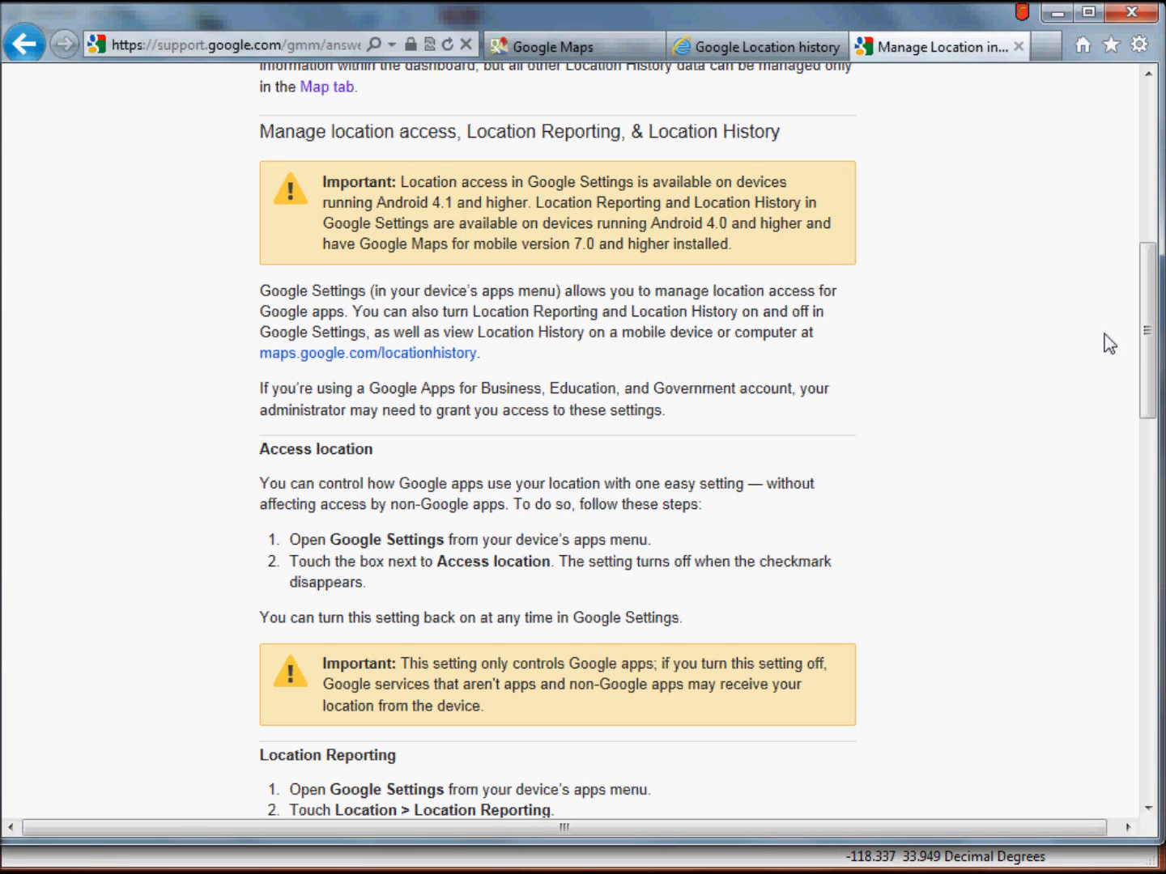
pyautogui.moveTo(627, 201)
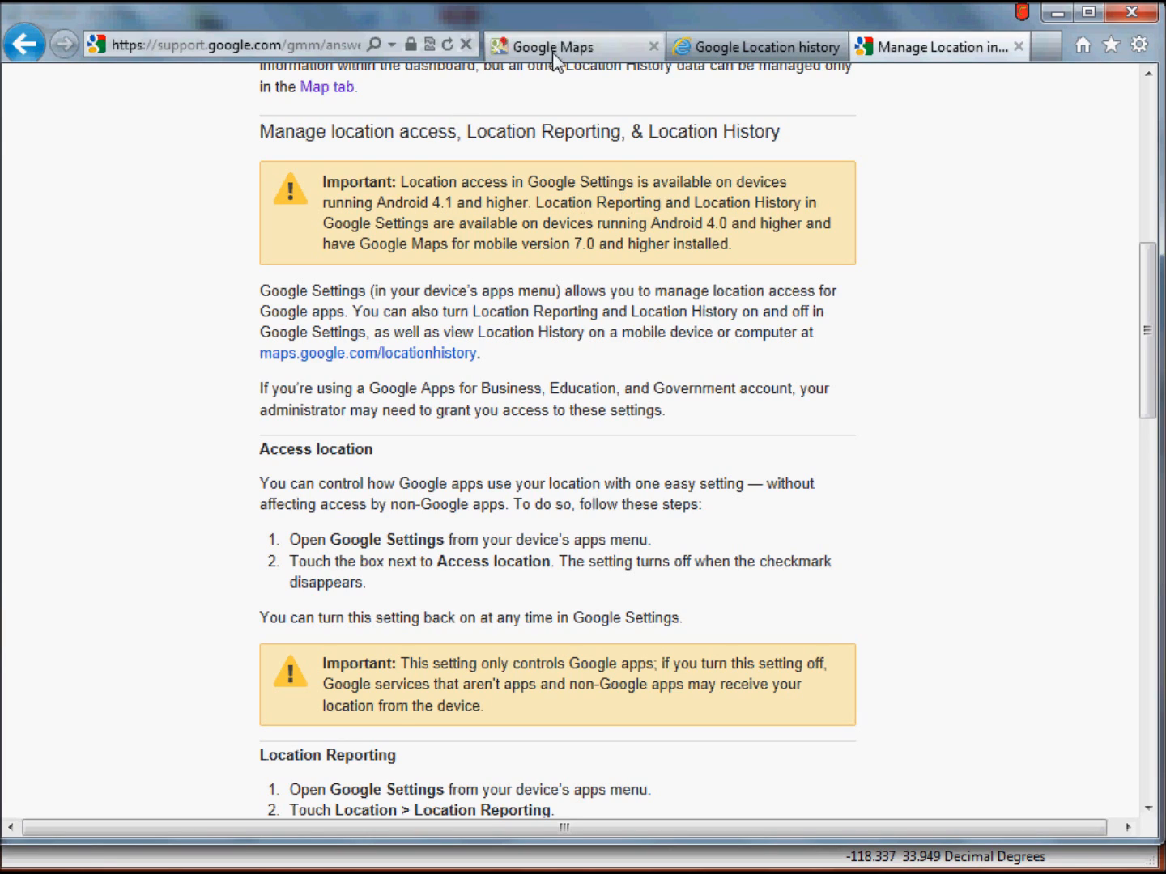
pyautogui.moveTo(557, 46)
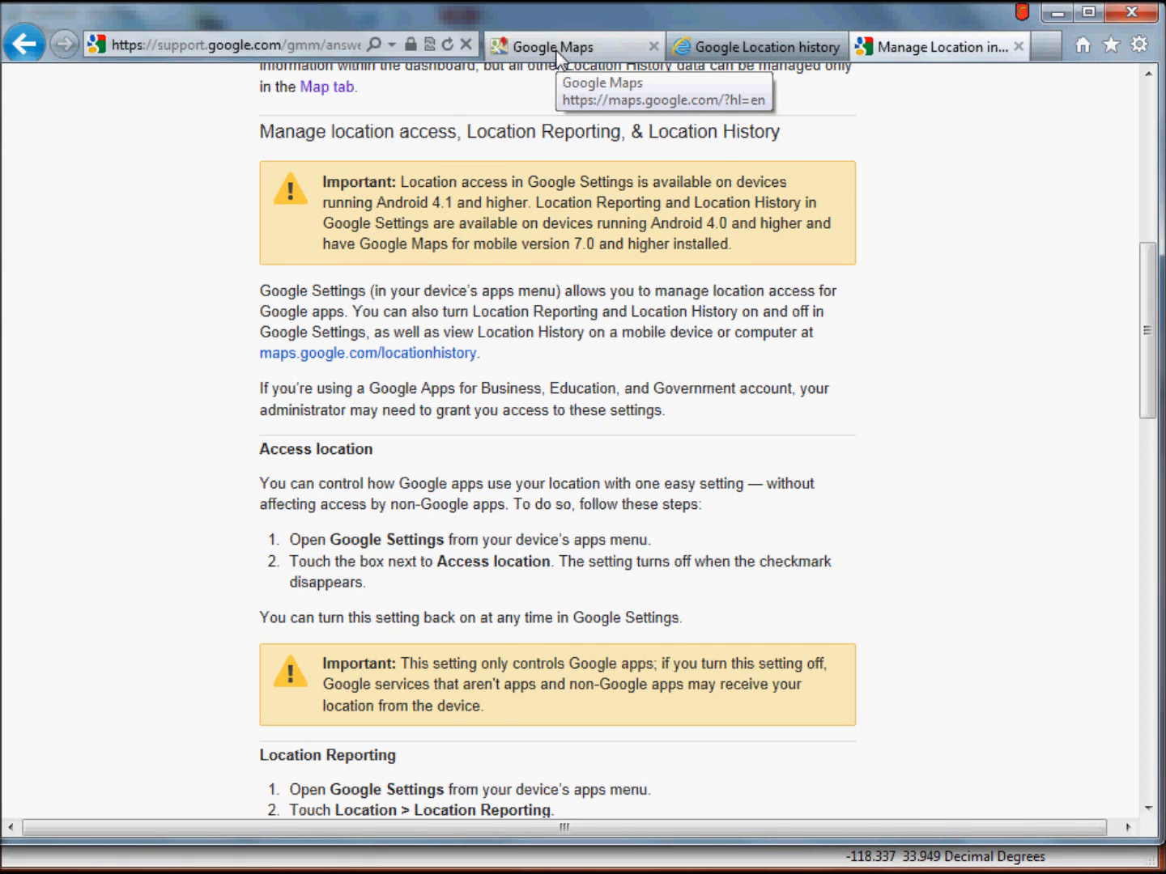
pyautogui.click(573, 46)
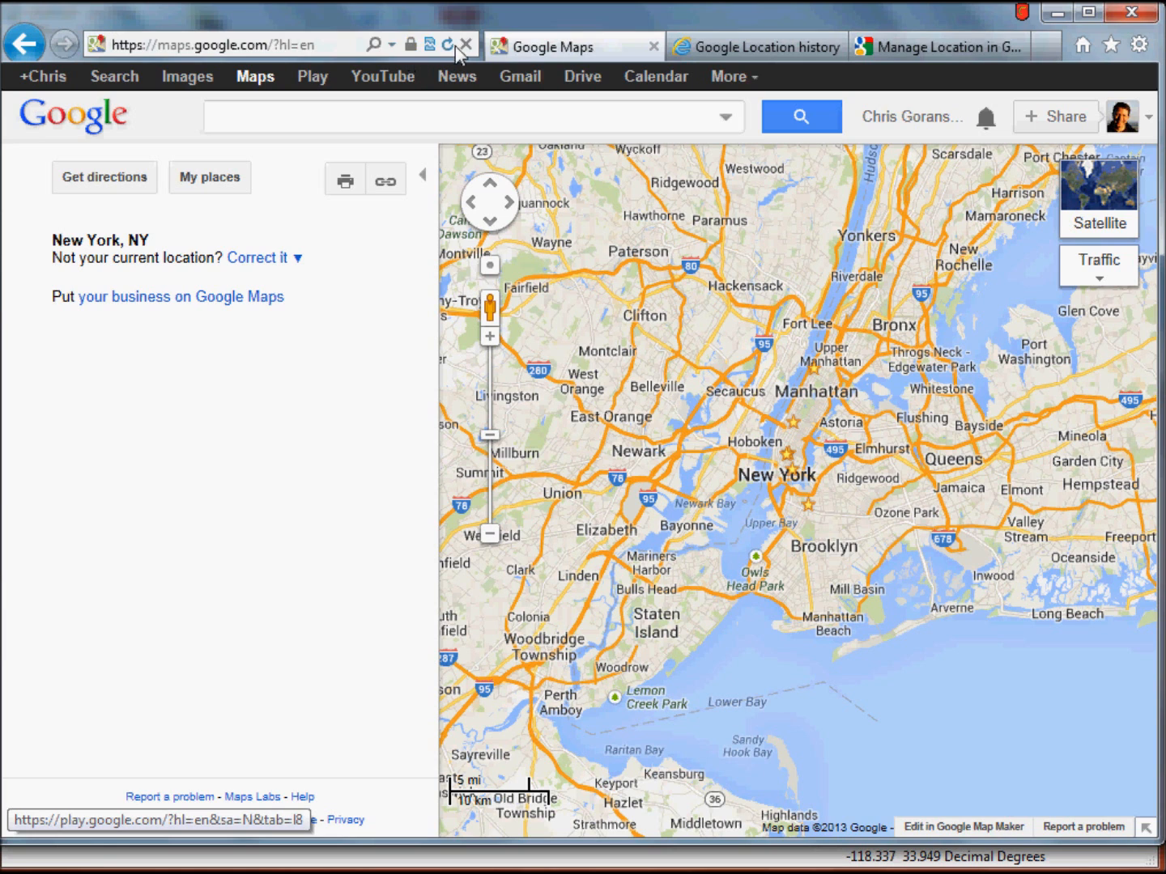
pyautogui.click(755, 47)
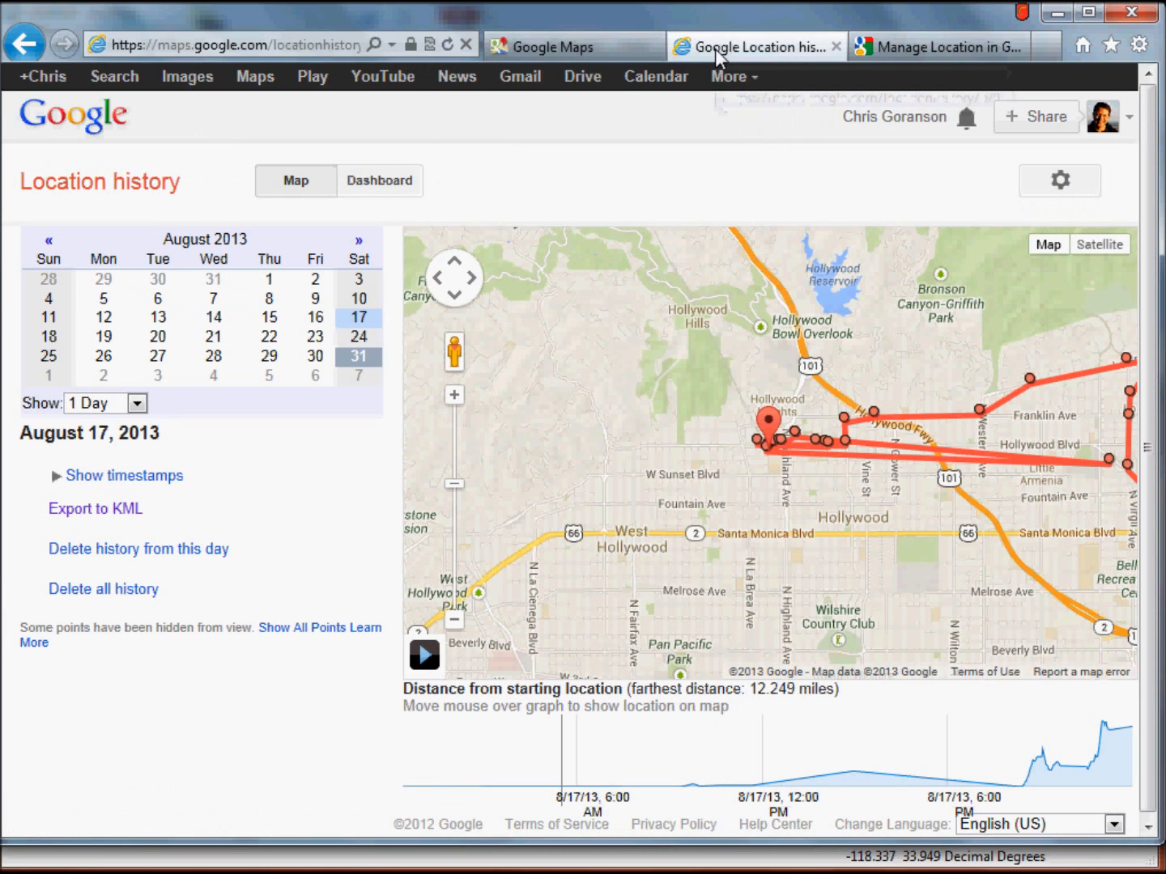
pyautogui.moveTo(312, 76)
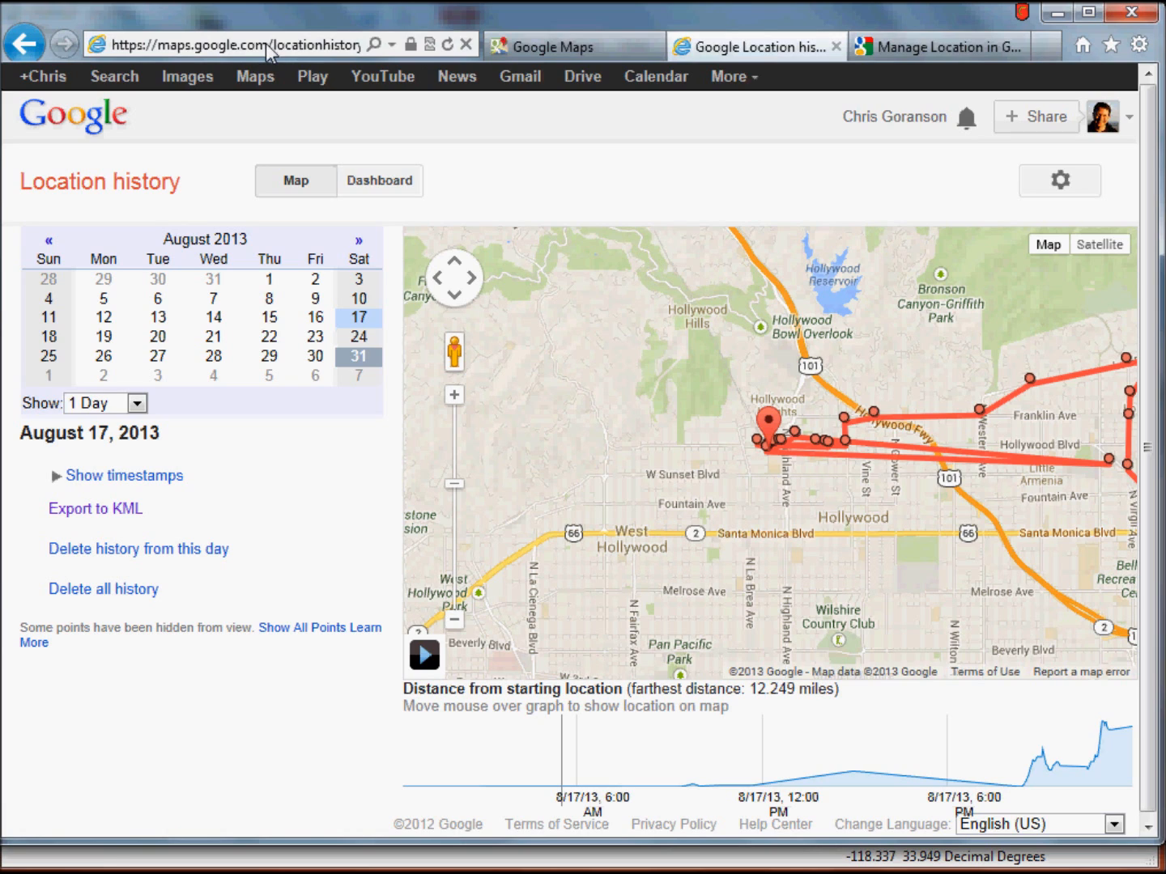
pyautogui.moveTo(532, 251)
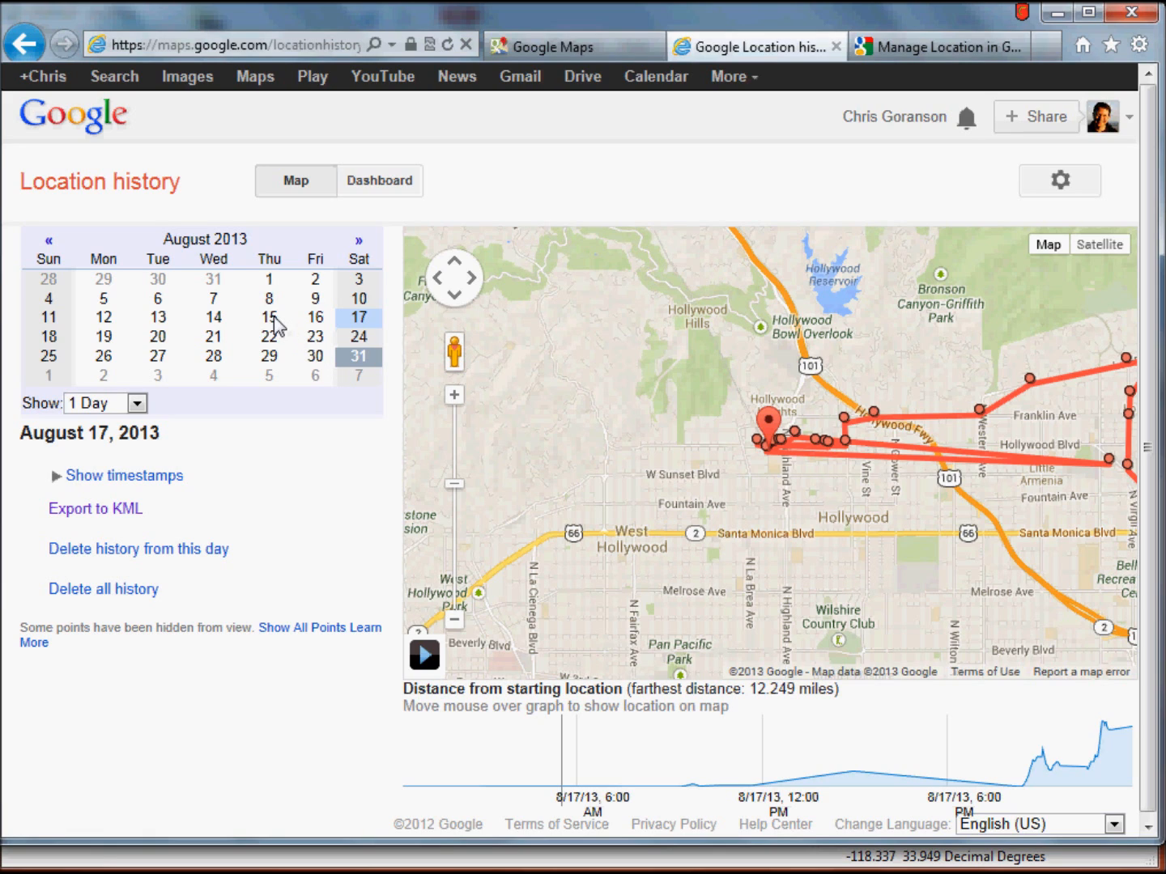
pyautogui.moveTo(272, 322)
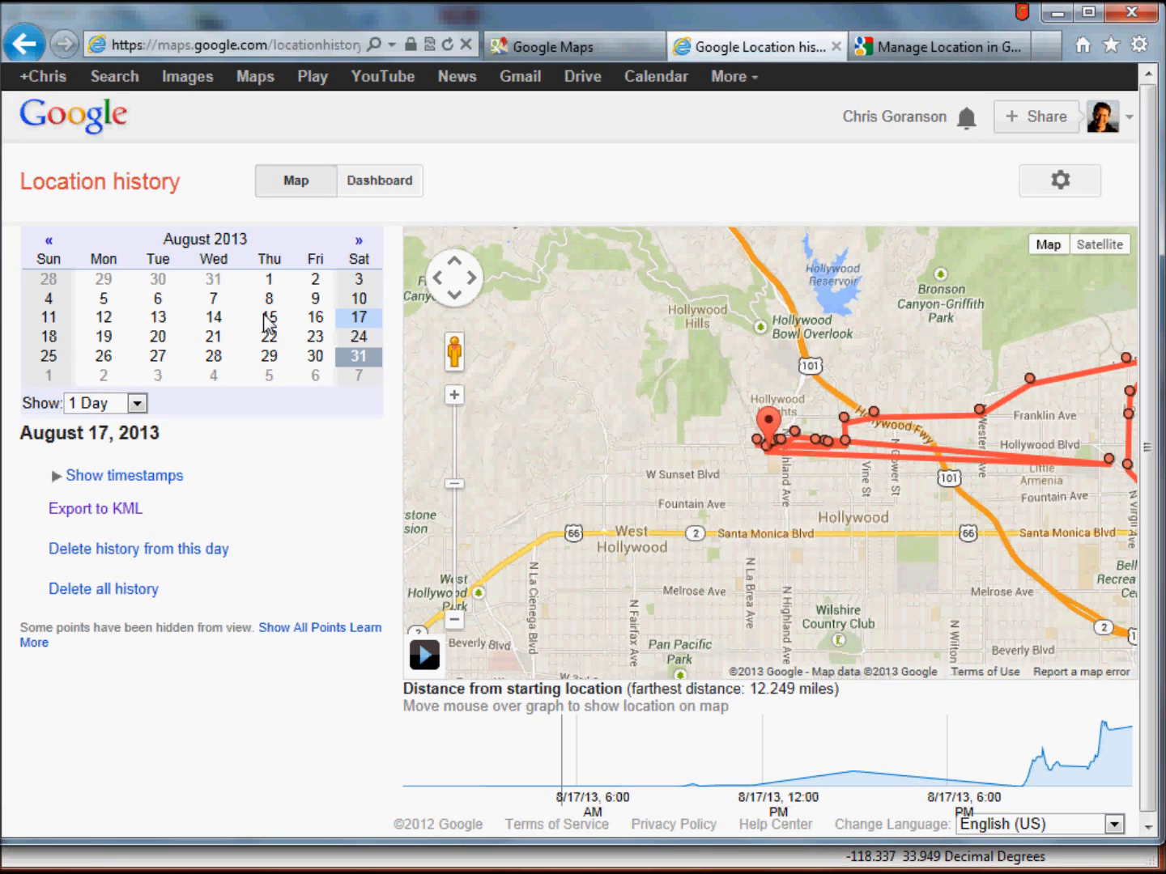
pyautogui.click(268, 317)
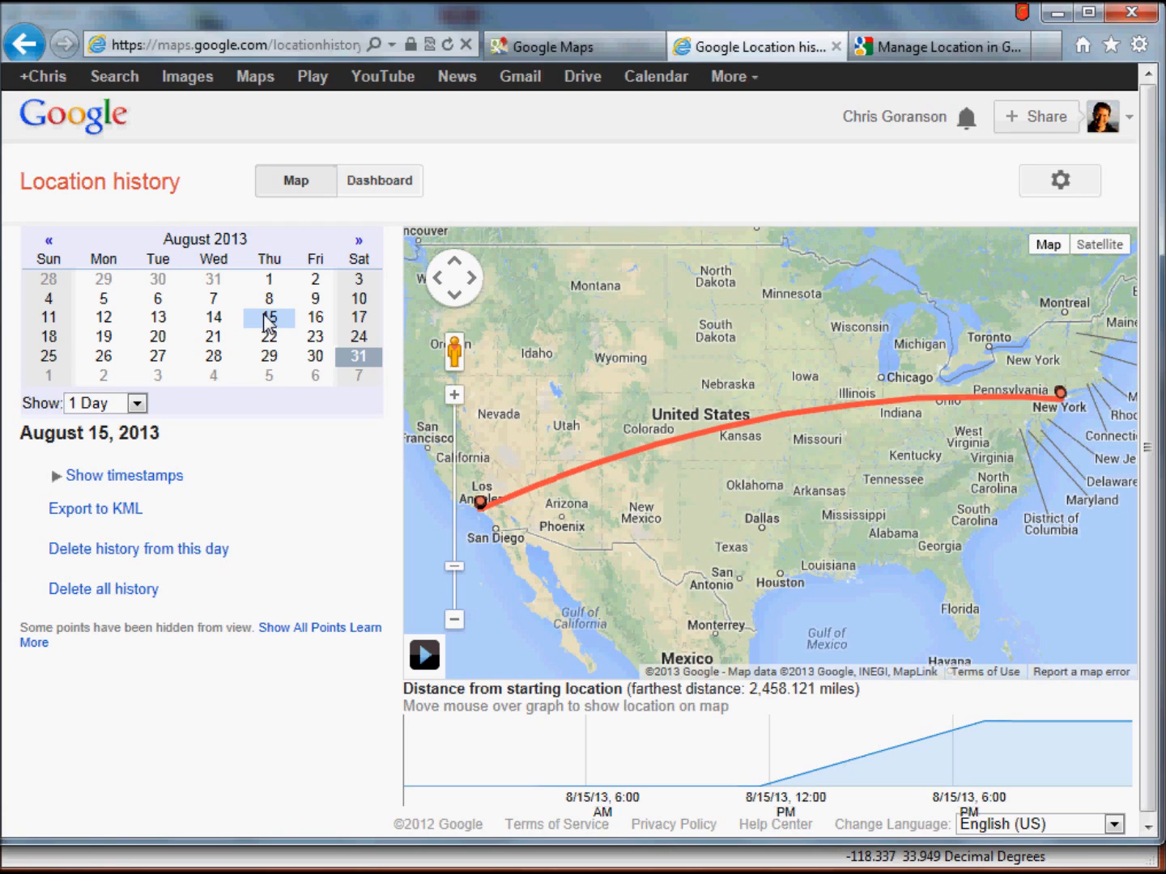
pyautogui.moveTo(360, 318)
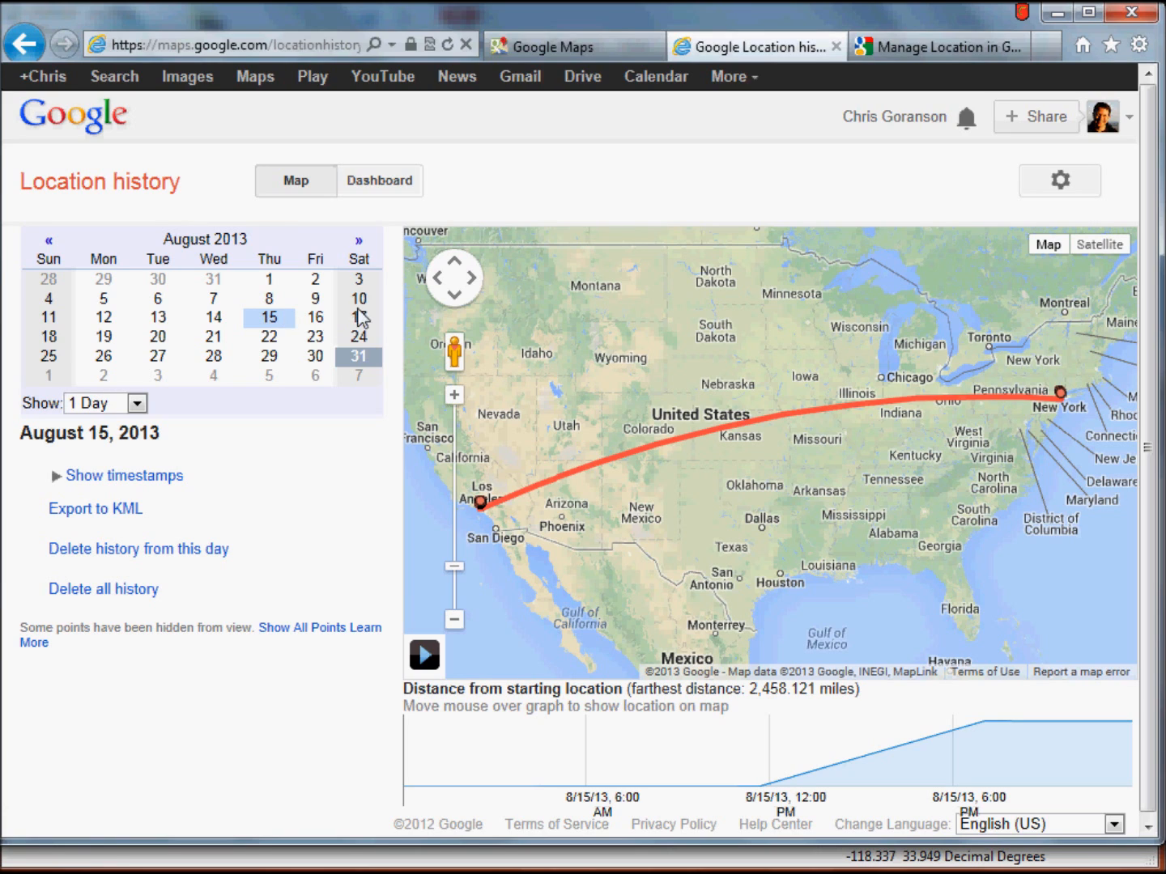
pyautogui.moveTo(361, 322)
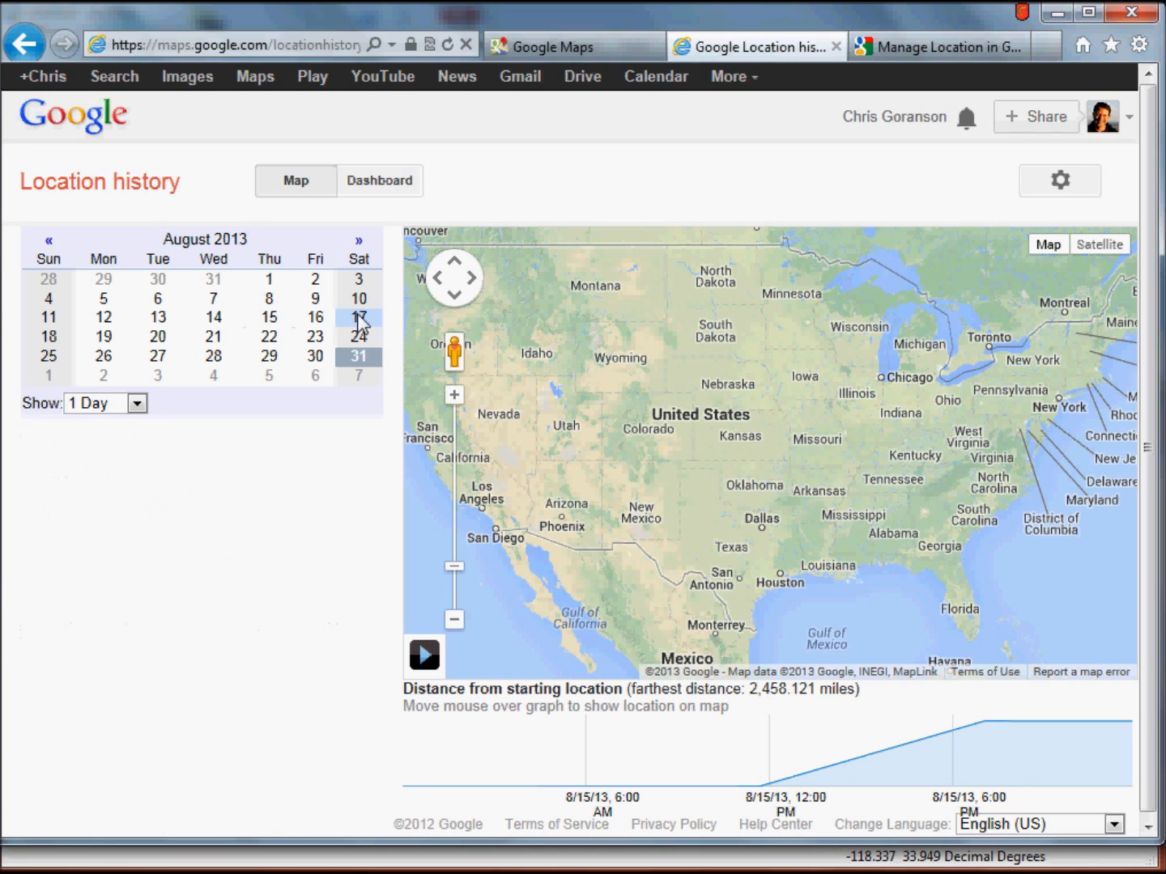
pyautogui.click(358, 318)
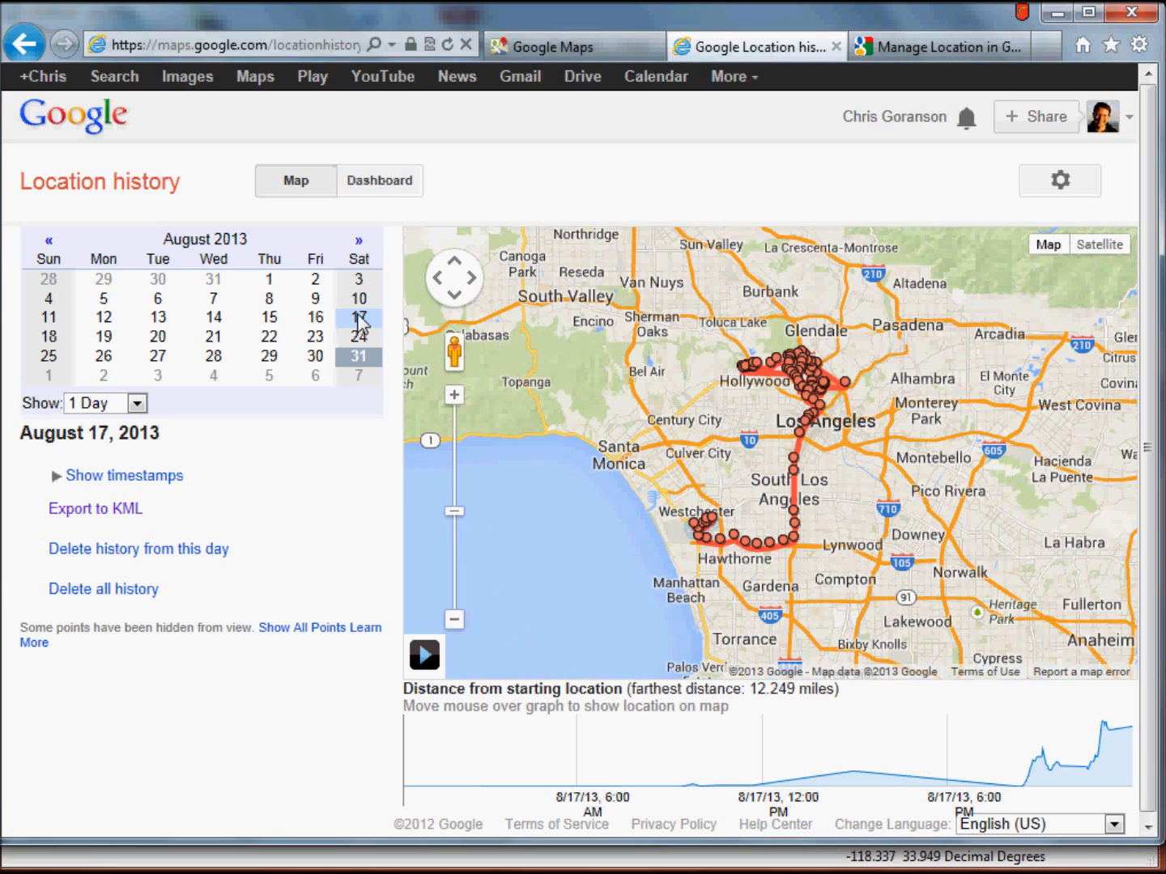
pyautogui.moveTo(820, 474)
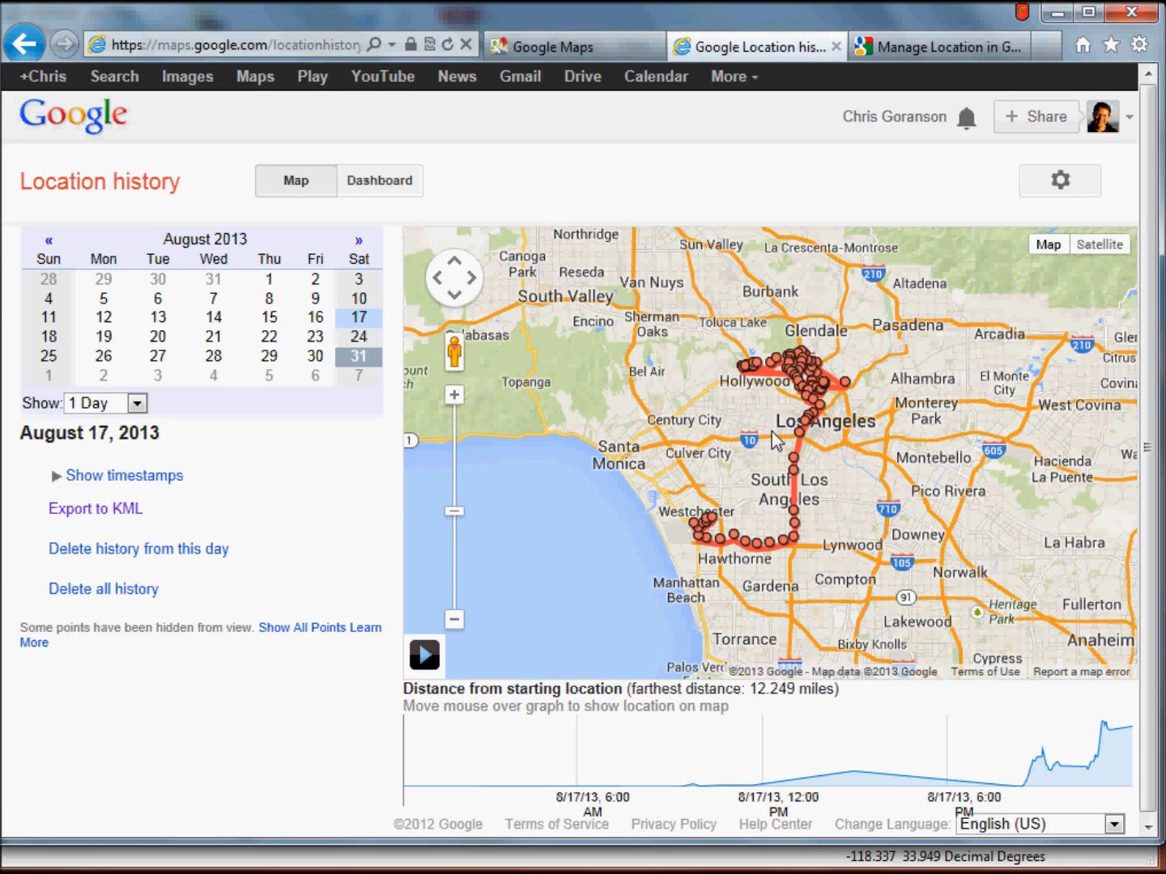
pyautogui.moveTo(634, 492)
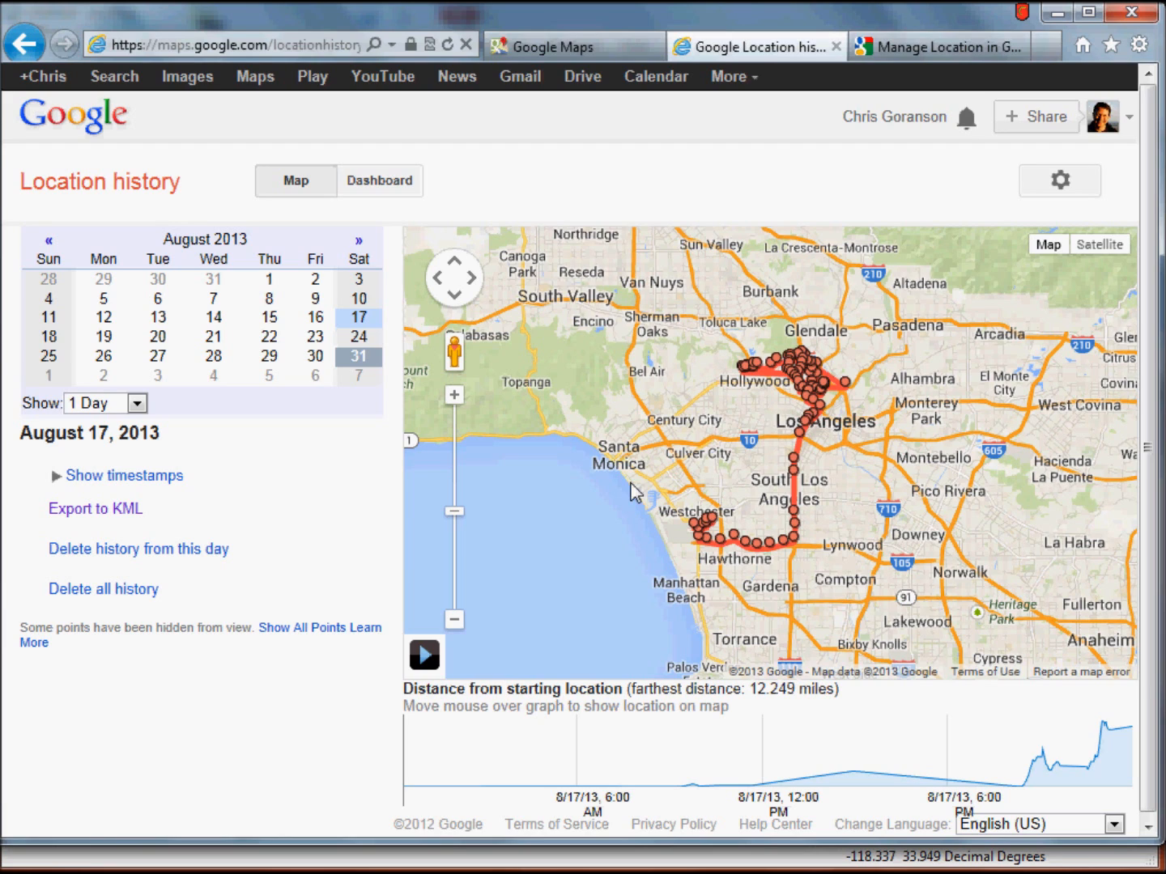
pyautogui.moveTo(635, 591)
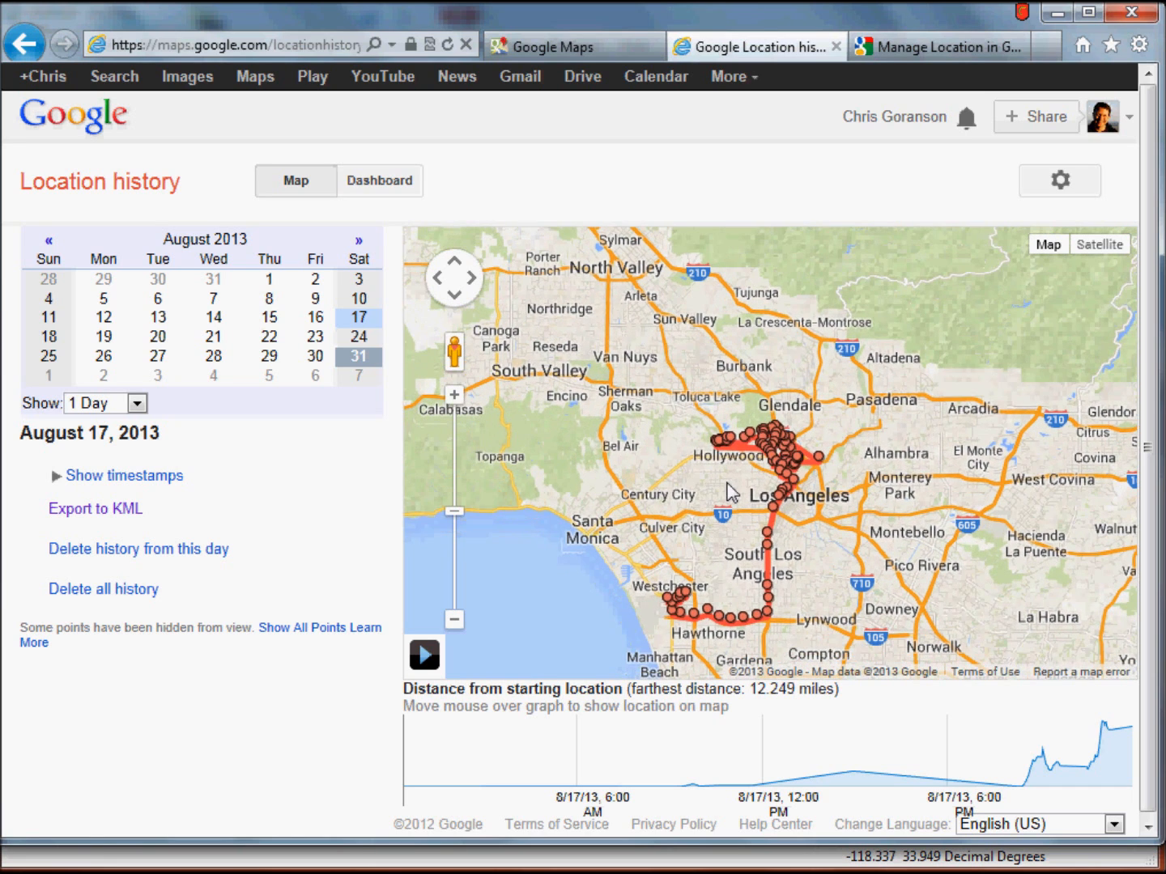
pyautogui.click(454, 396)
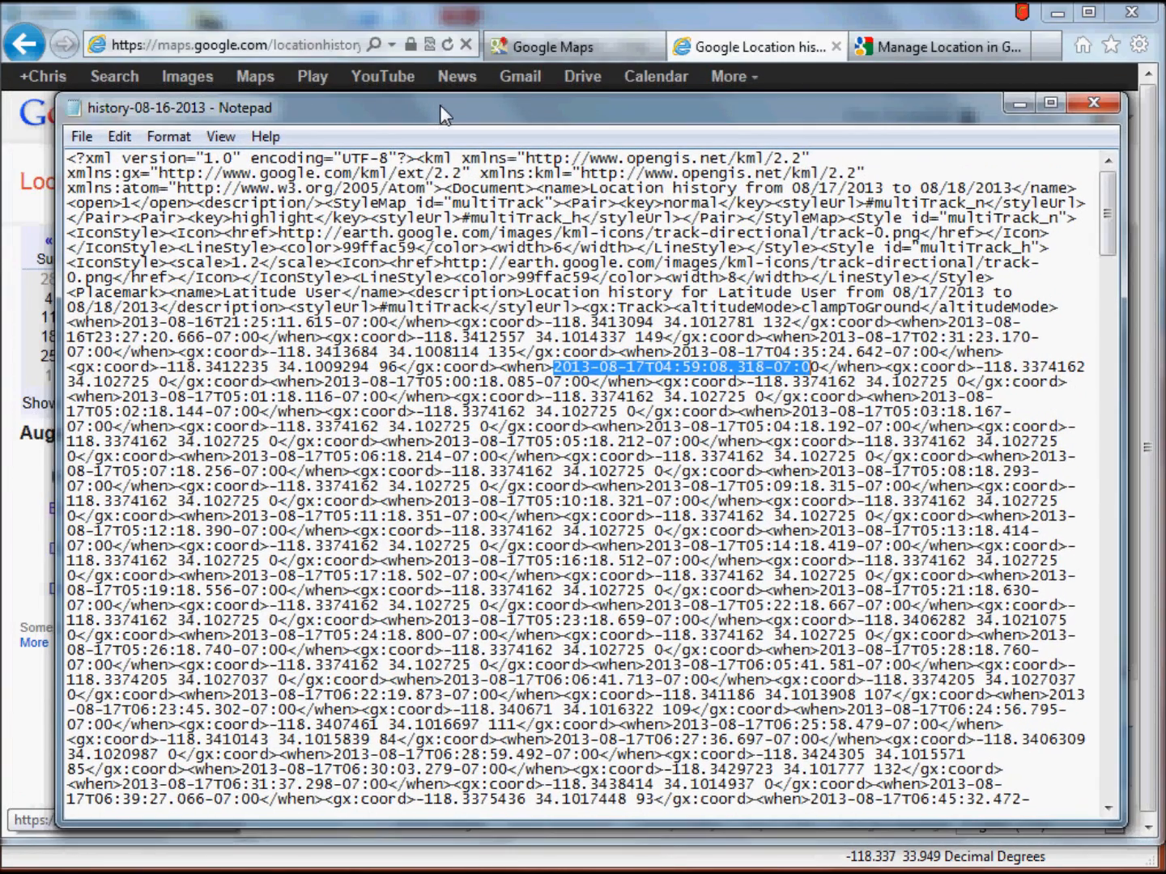
pyautogui.moveTo(492, 334)
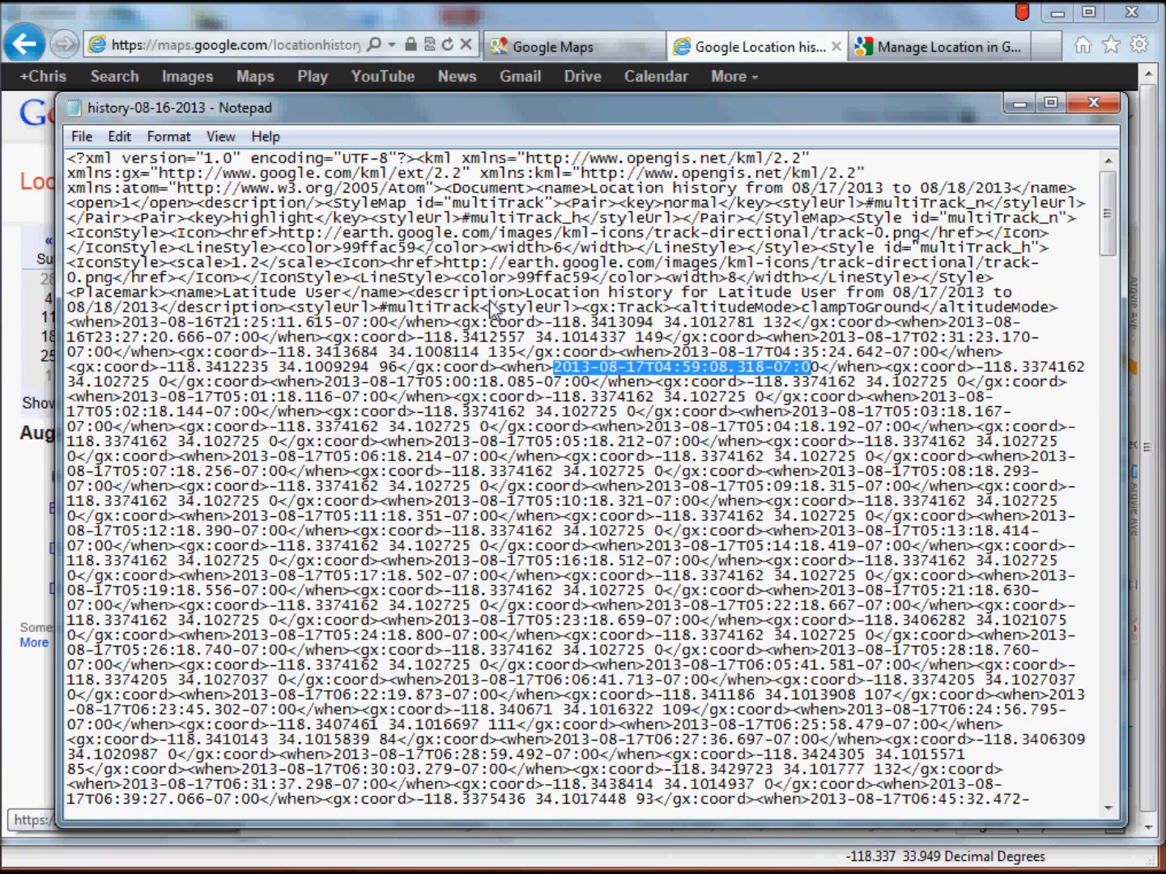
pyautogui.moveTo(854, 295)
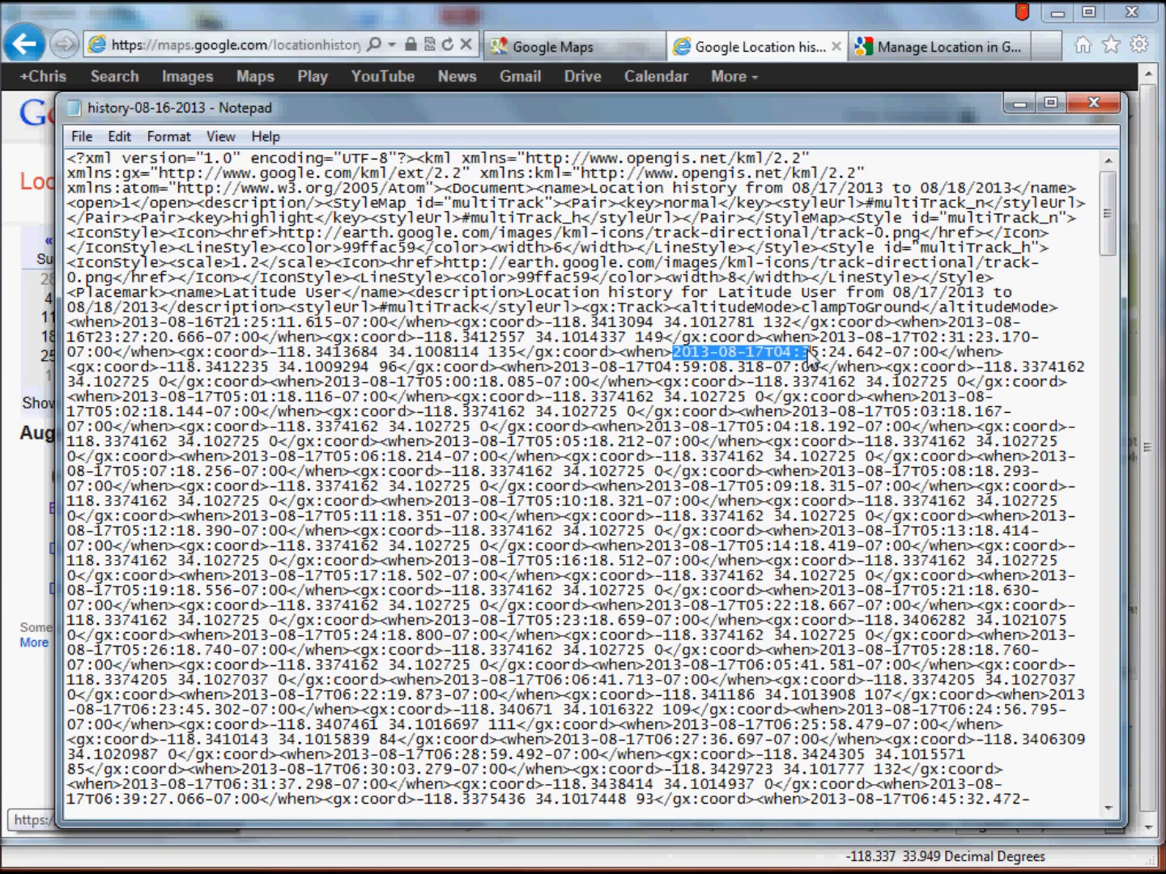
pyautogui.moveTo(790, 352); pyautogui.dragTo(943, 352)
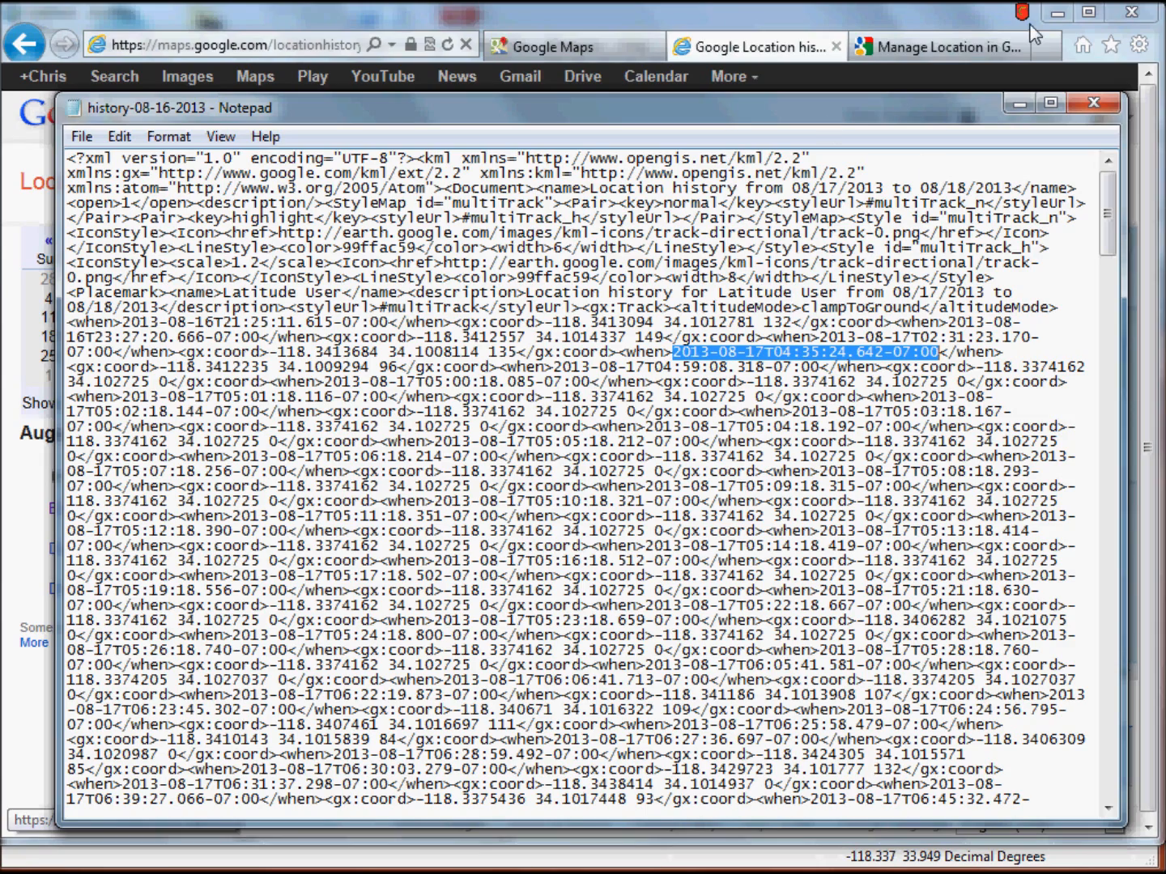
pyautogui.moveTo(986, 115)
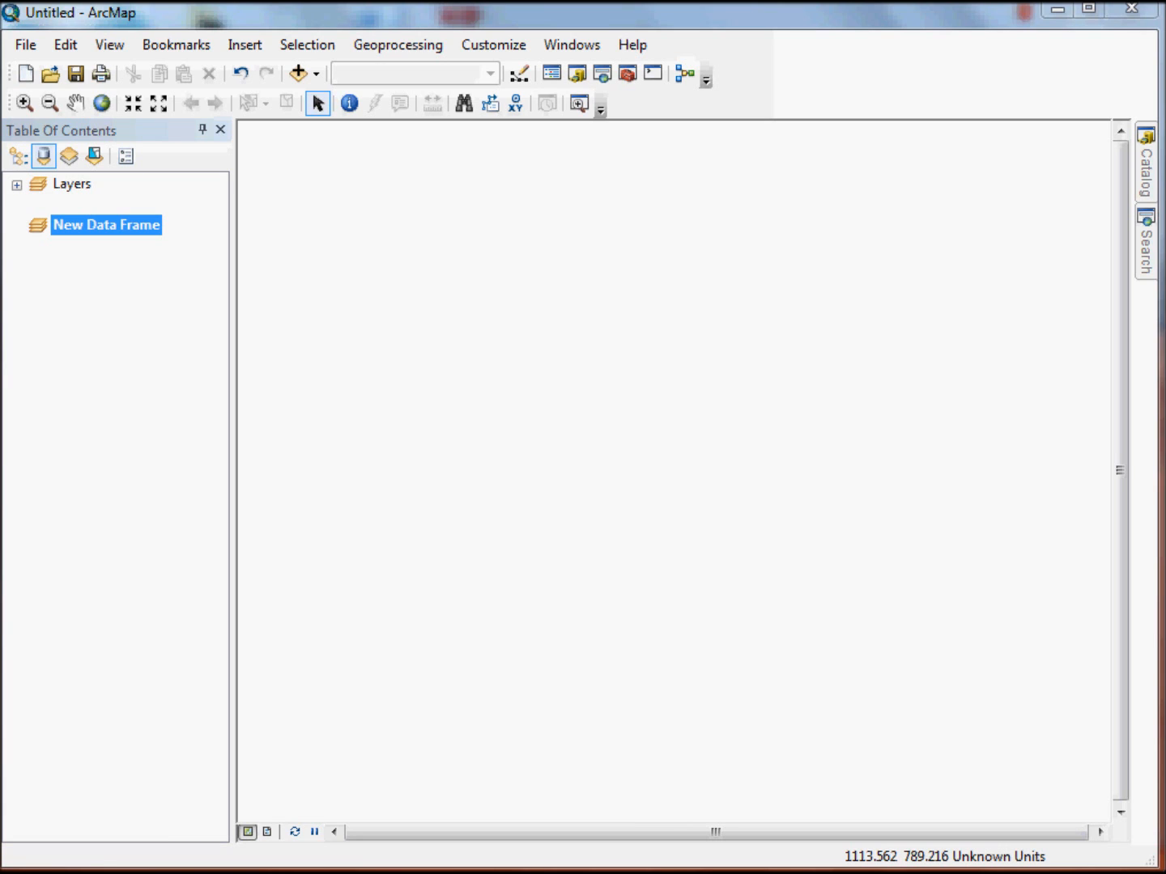
pyautogui.moveTo(114, 282)
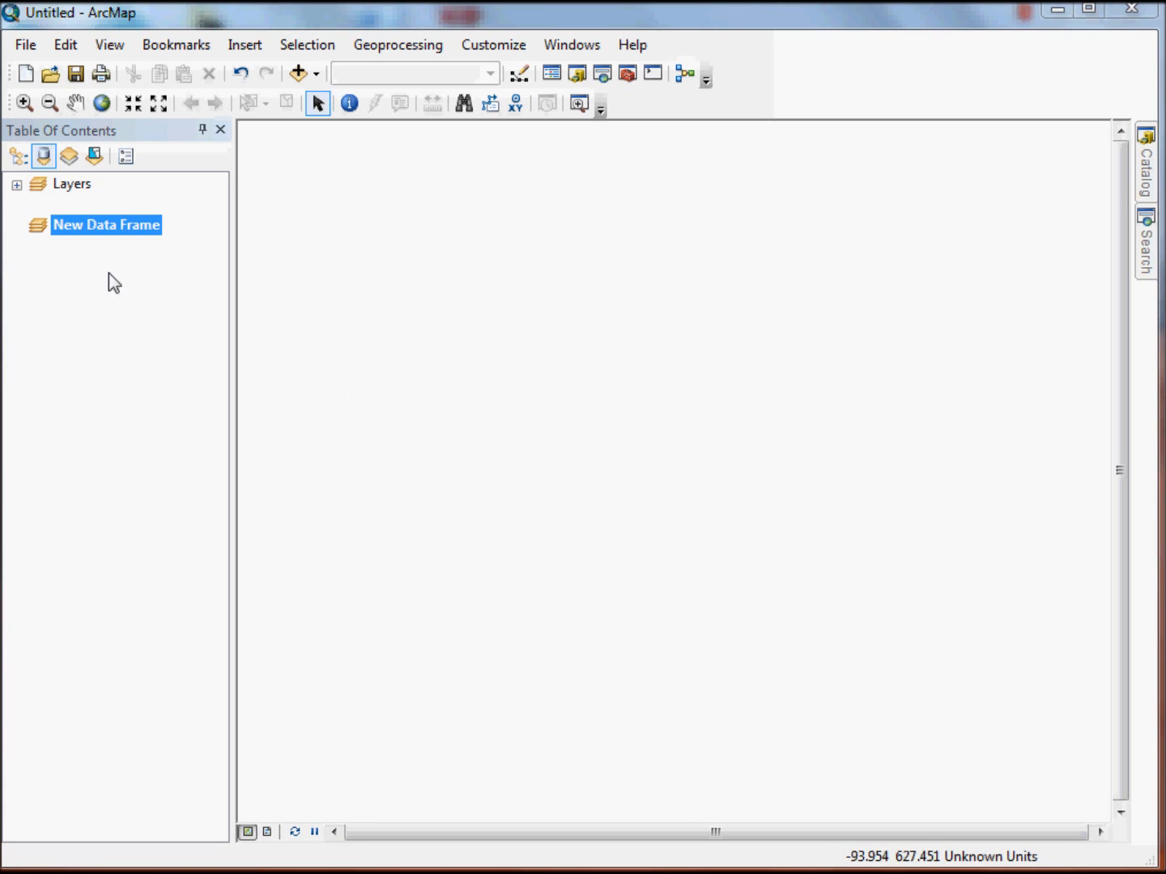
# Rename the New Data Frame to 'California'.
pyautogui.doubleClick(106, 224)
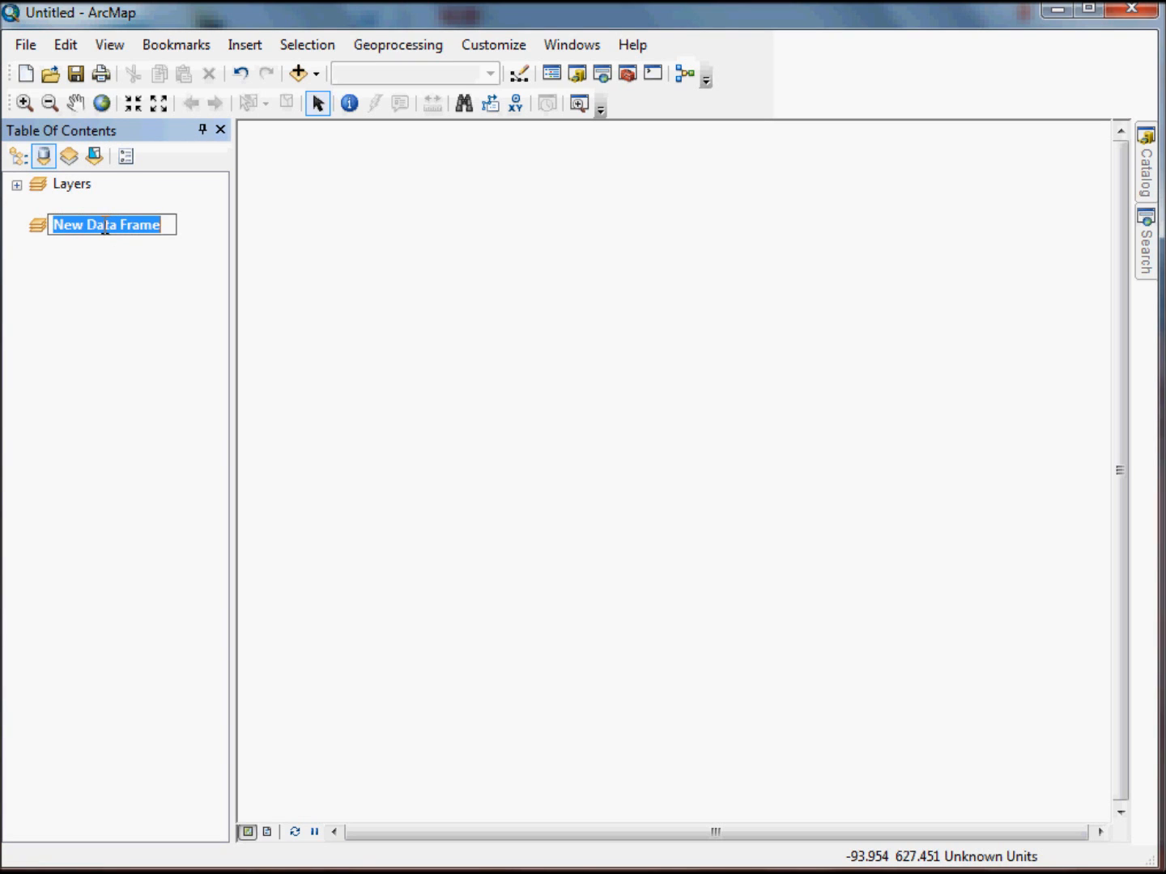
pyautogui.write('California')
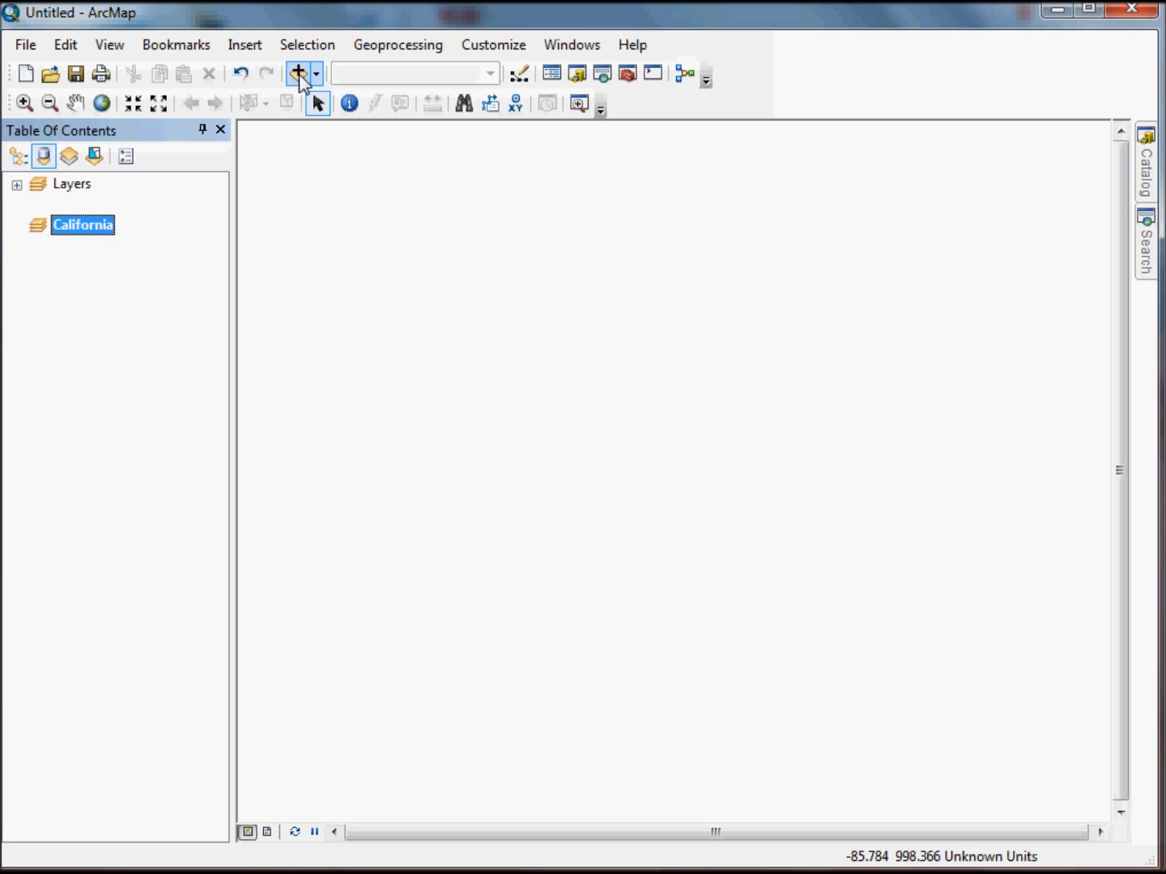
pyautogui.moveTo(298, 74)
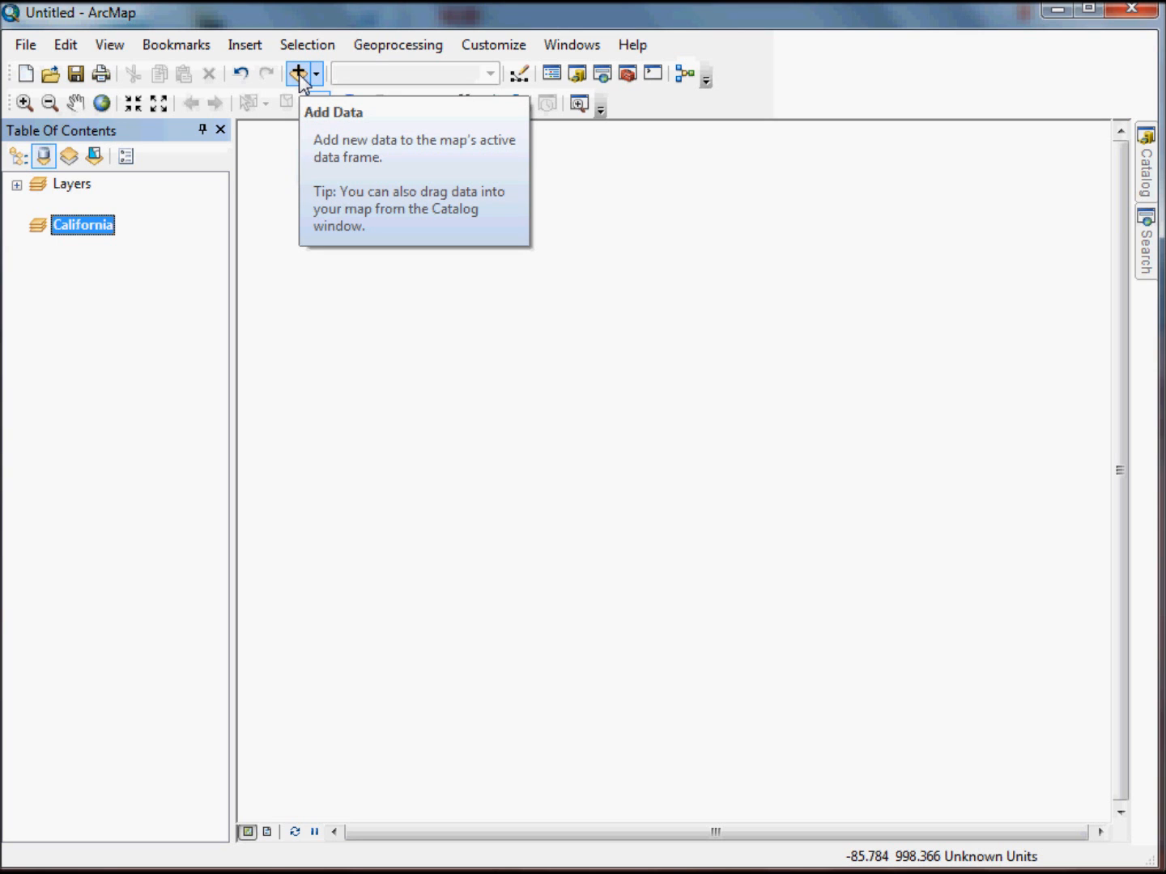
# Add the California feature class from la.gdb to the California data frame.
pyautogui.click(298, 74)
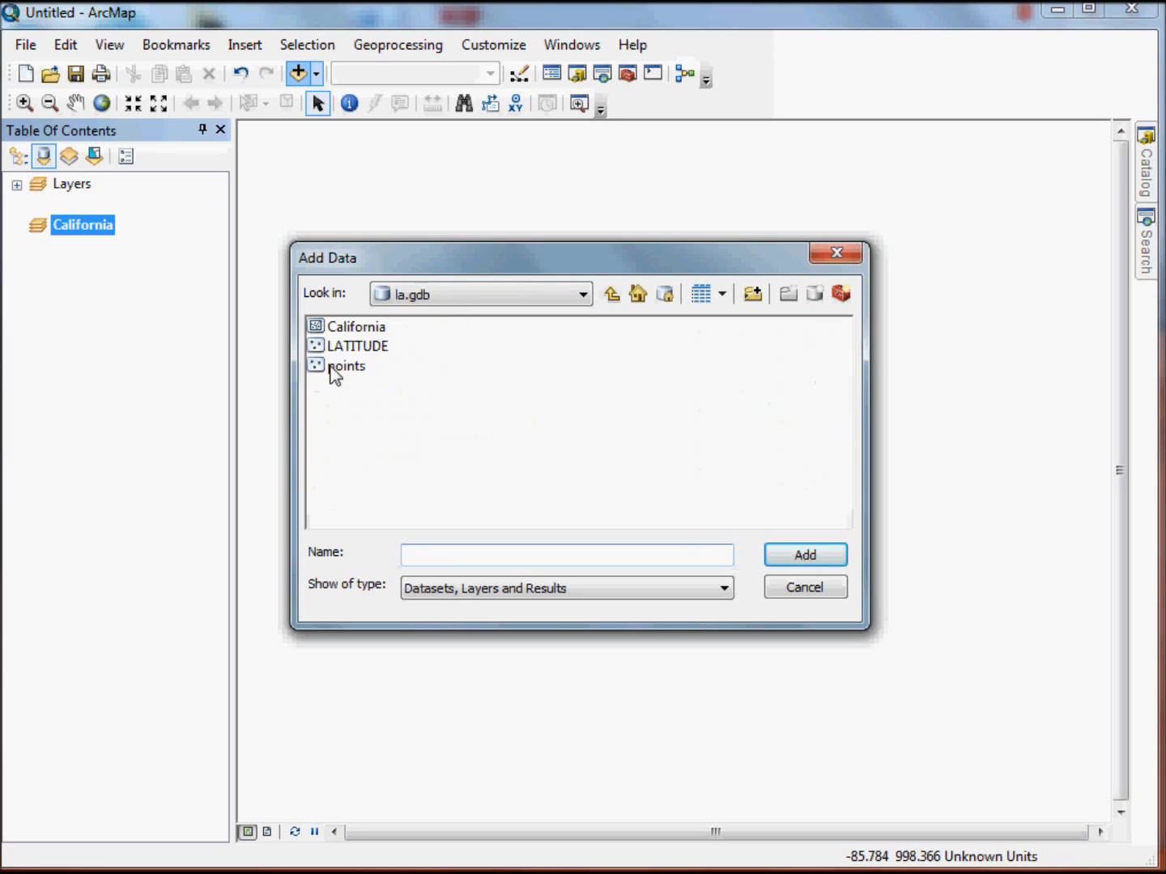
pyautogui.click(356, 325)
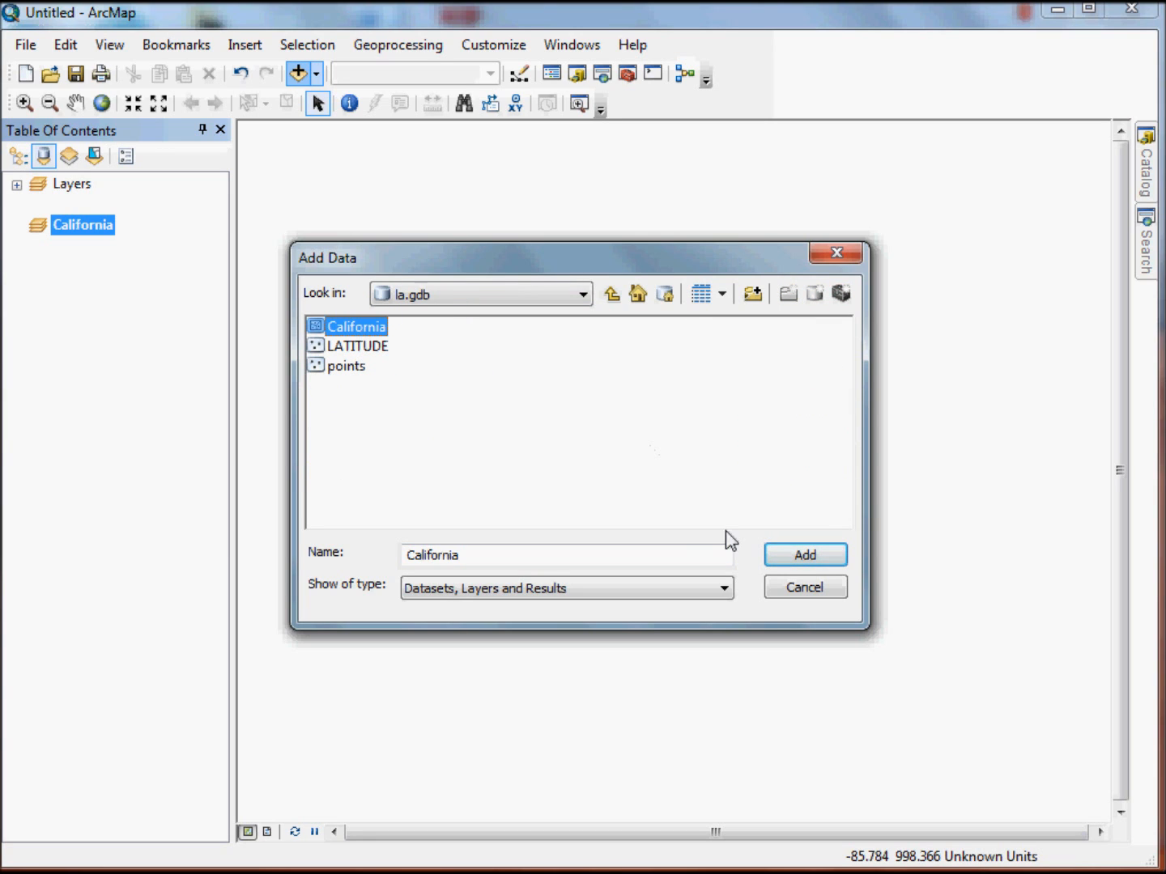
pyautogui.click(805, 554)
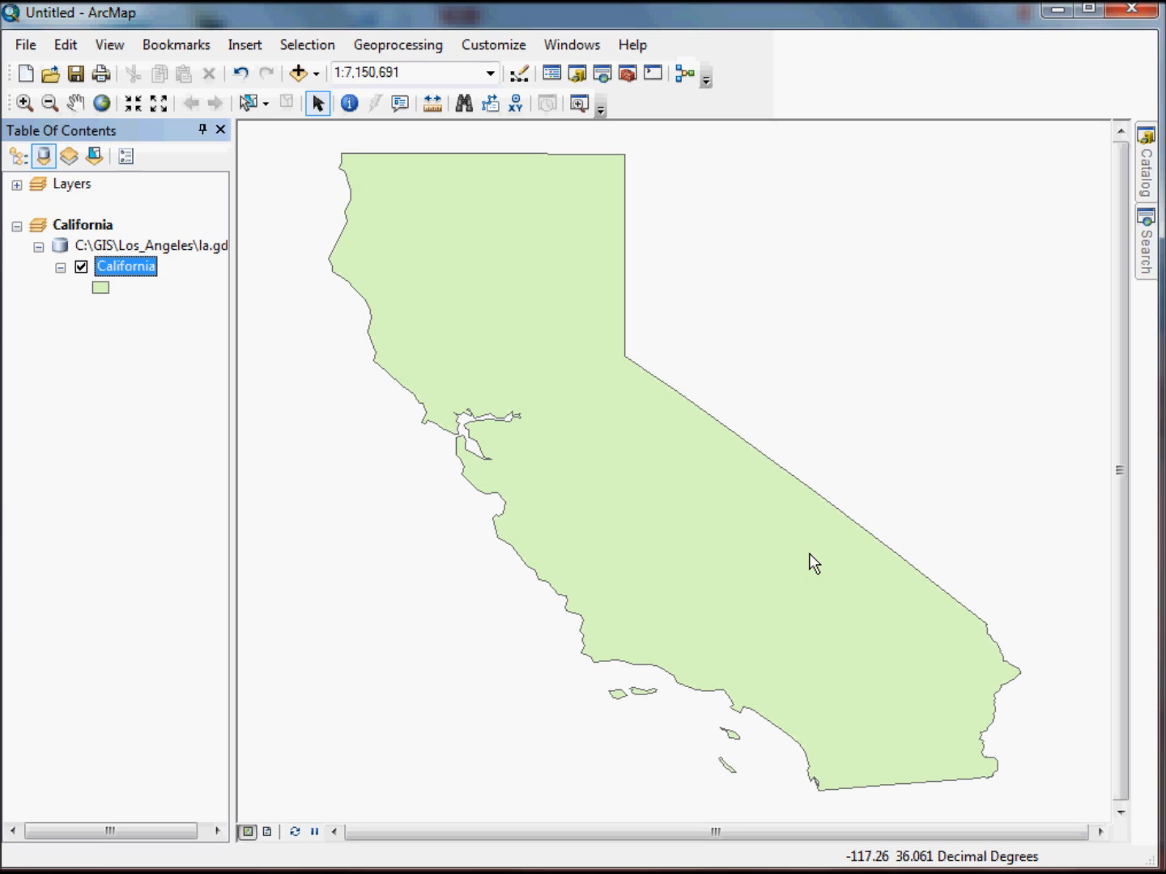
pyautogui.moveTo(712, 561)
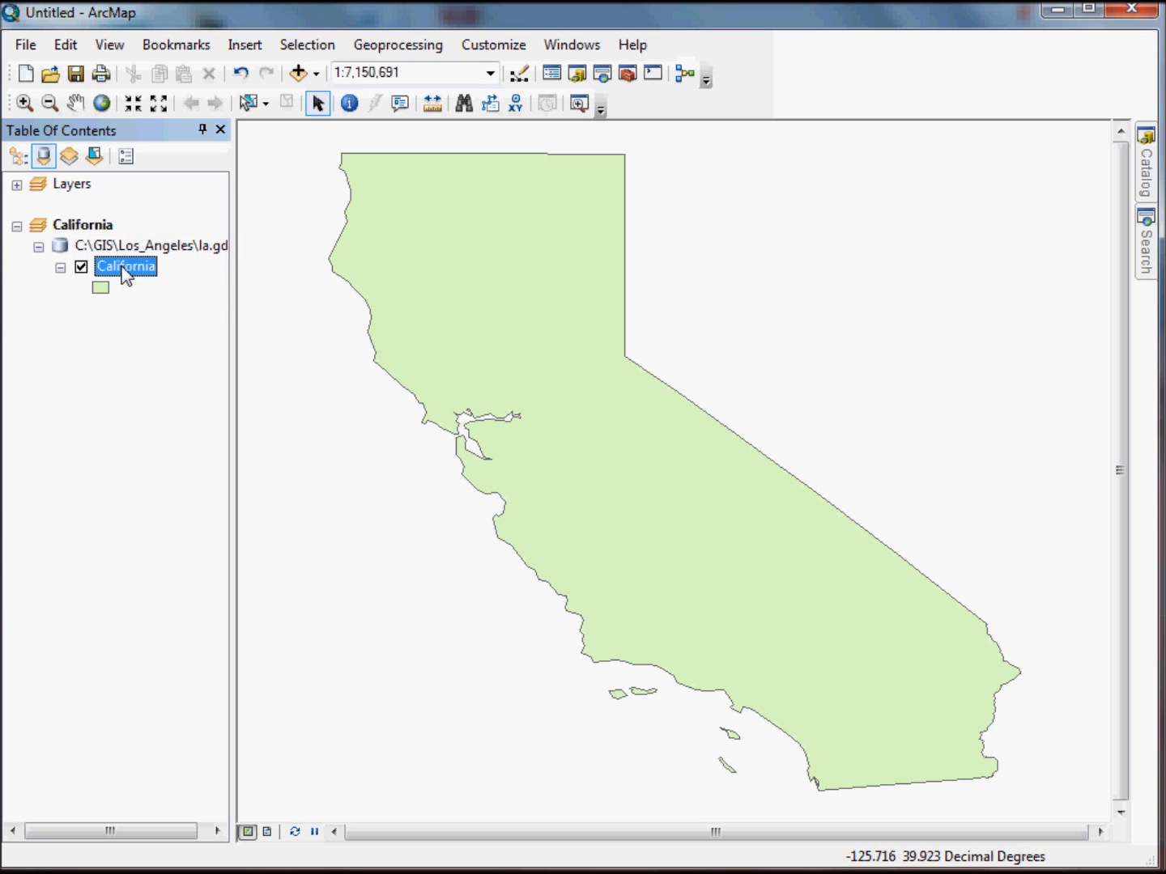
pyautogui.moveTo(471, 389)
pyautogui.write('kml')
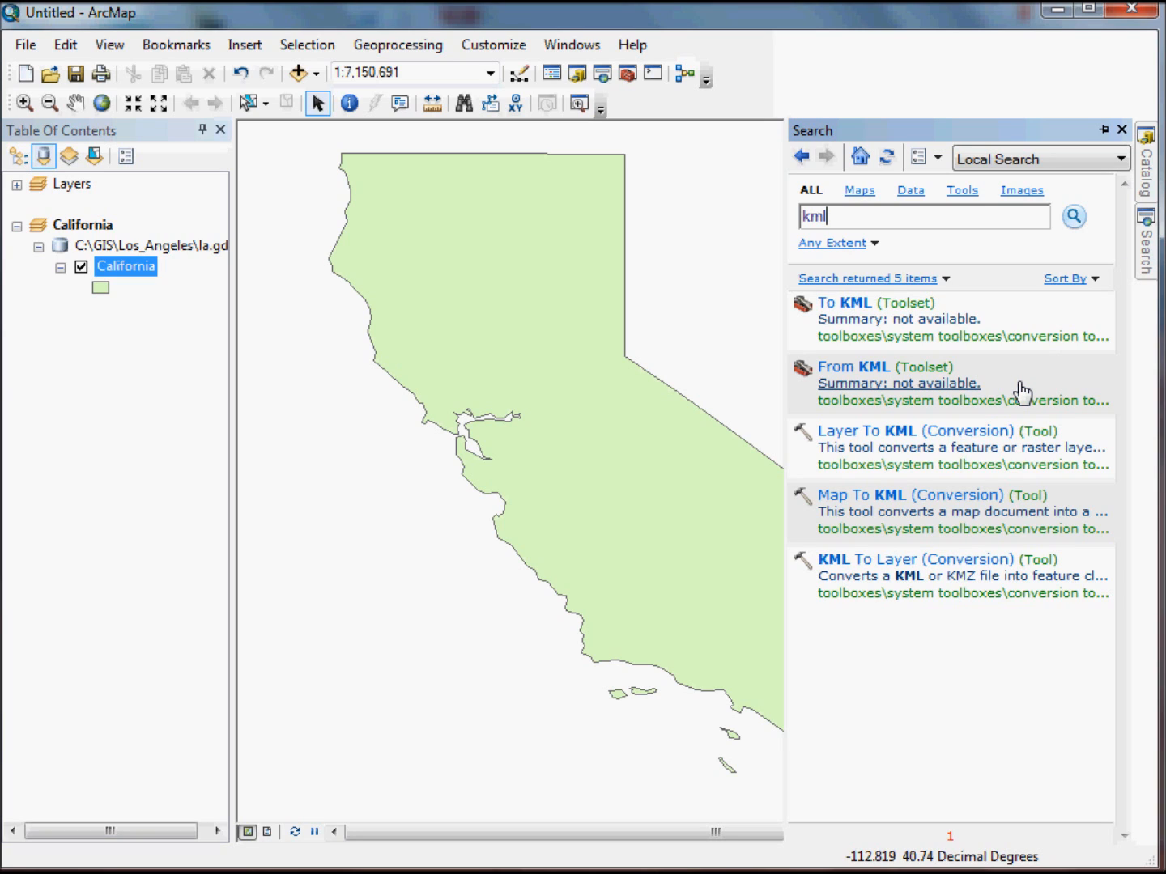
pyautogui.moveTo(1022, 392)
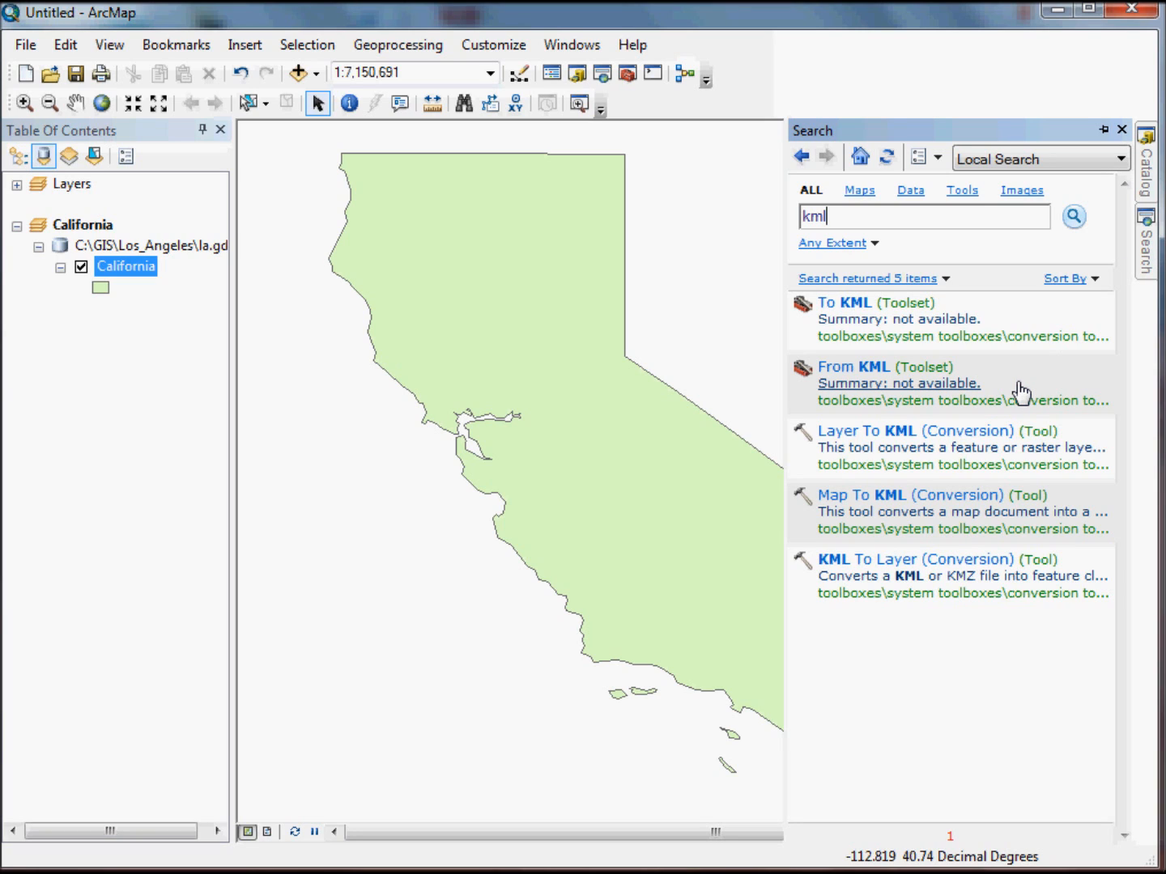
pyautogui.moveTo(1068, 275)
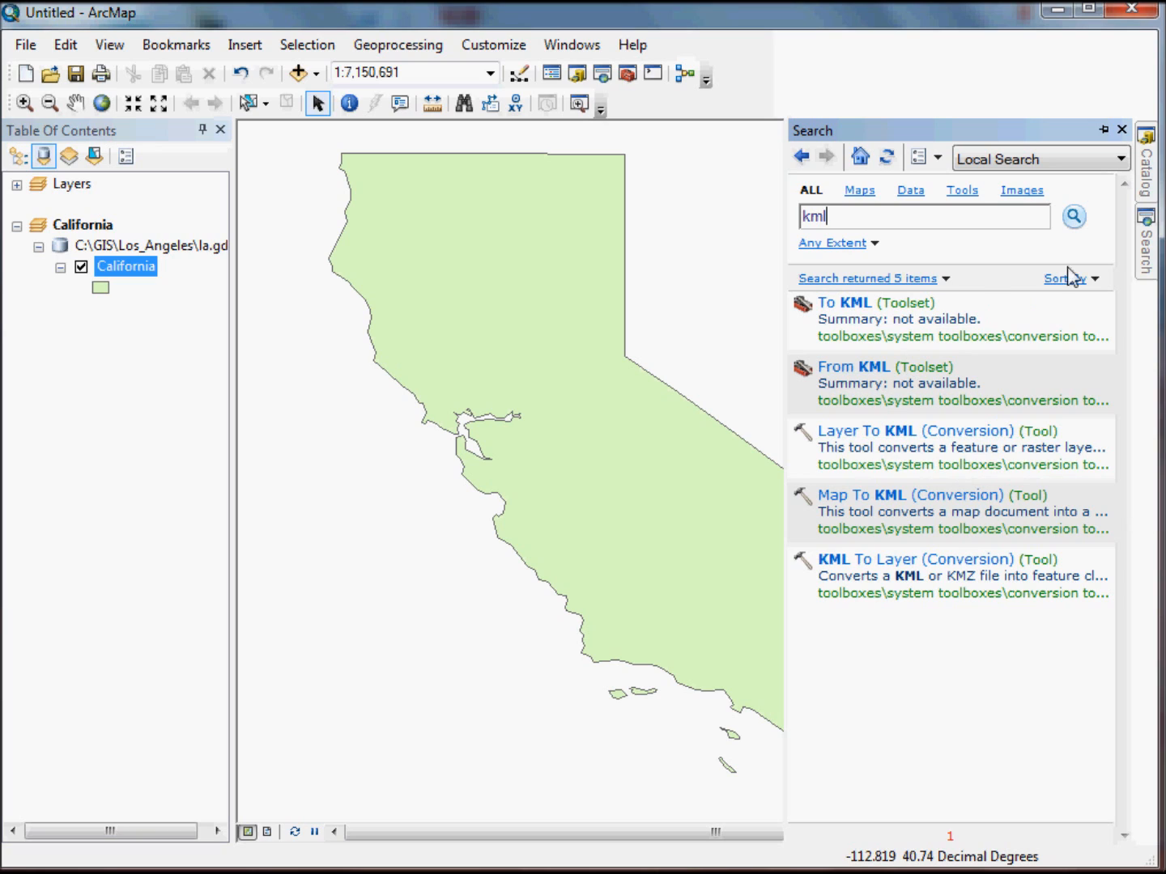
pyautogui.moveTo(1149, 251)
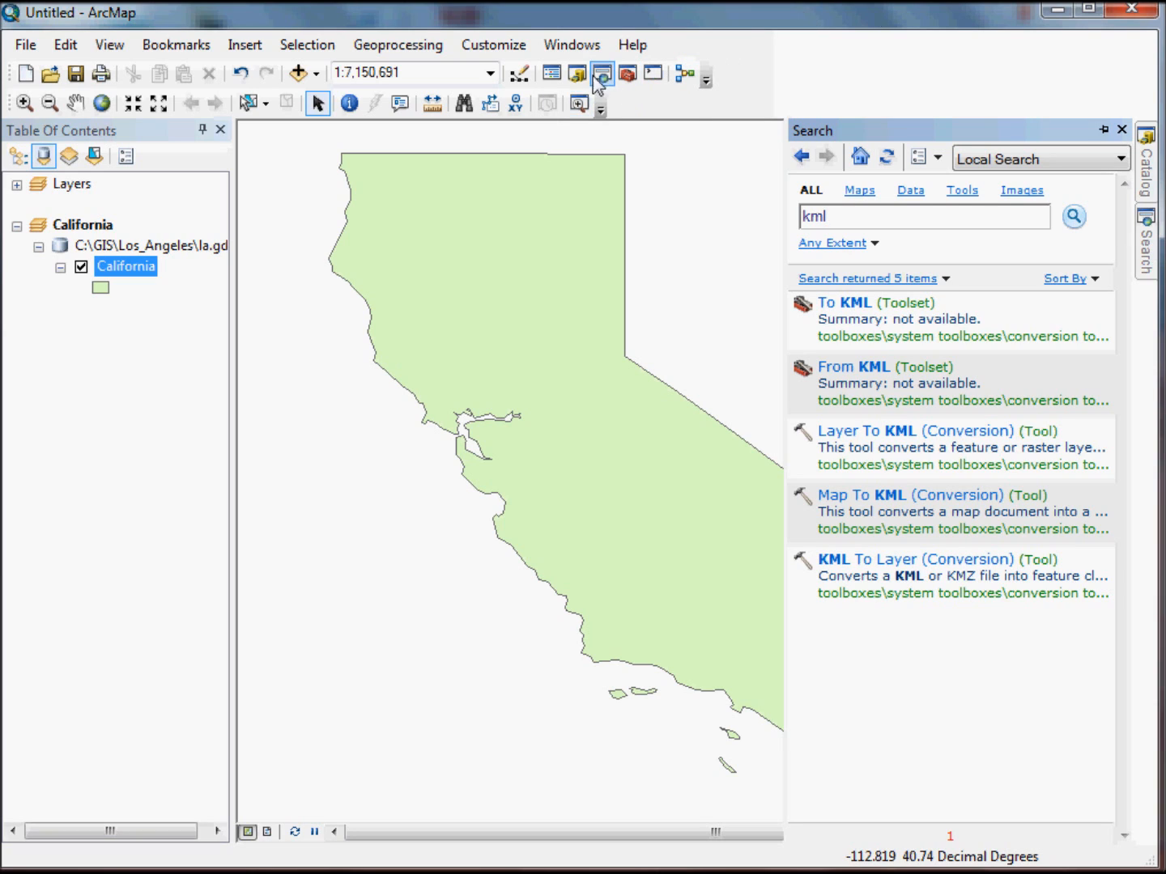
pyautogui.moveTo(627, 74)
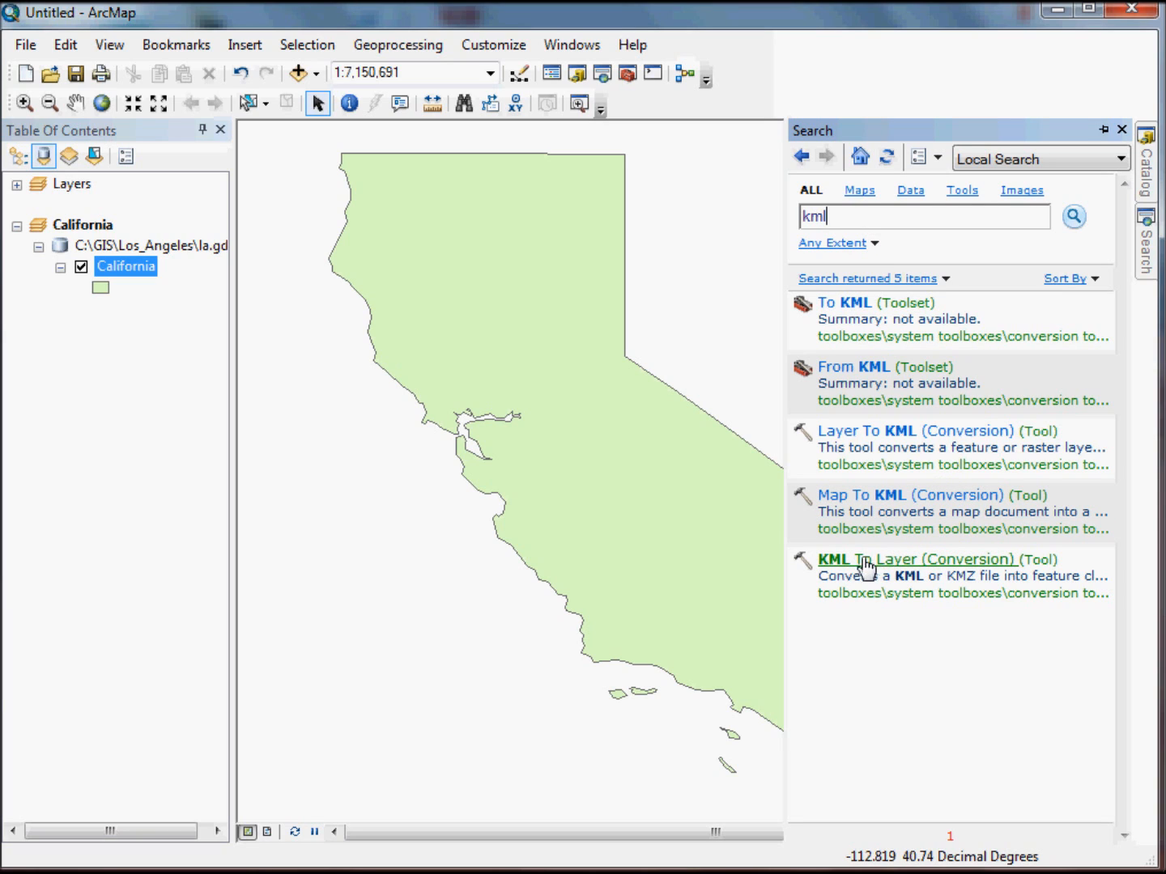
pyautogui.moveTo(848, 566)
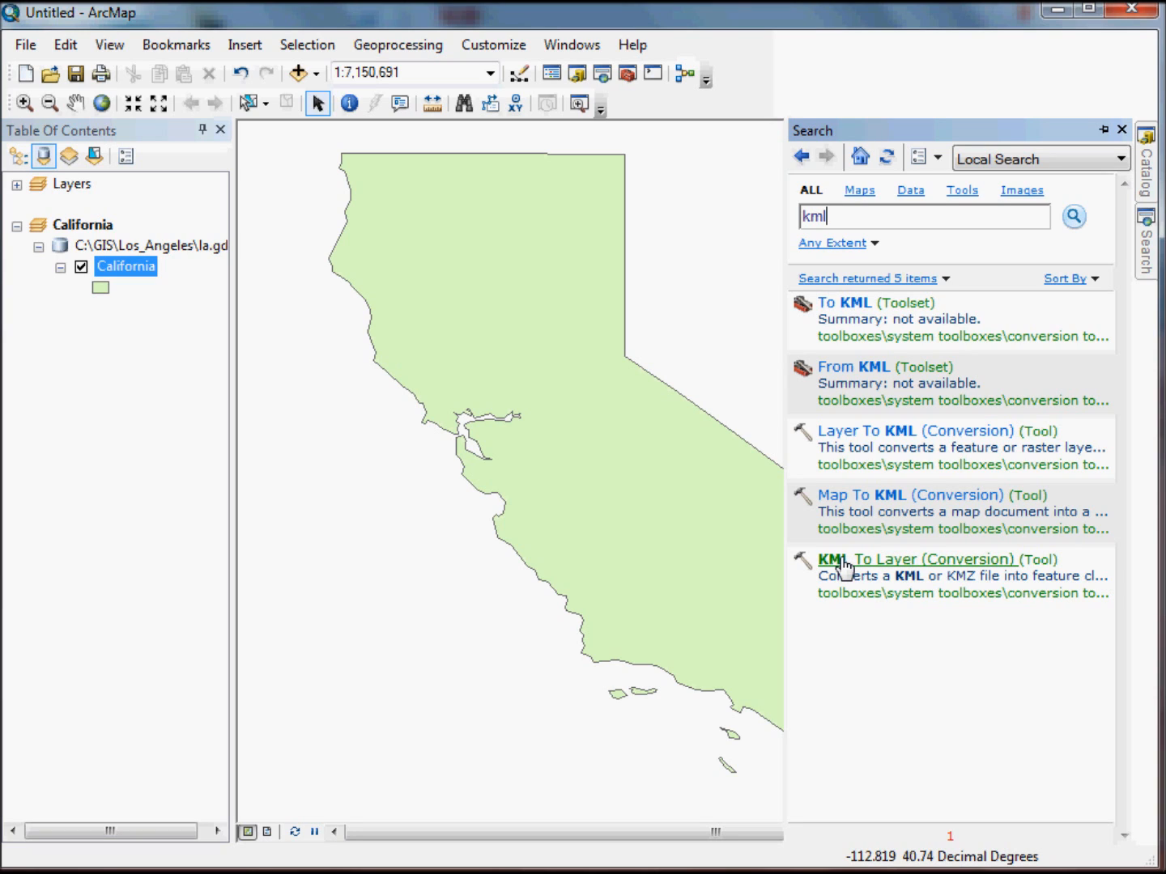
pyautogui.moveTo(899, 562)
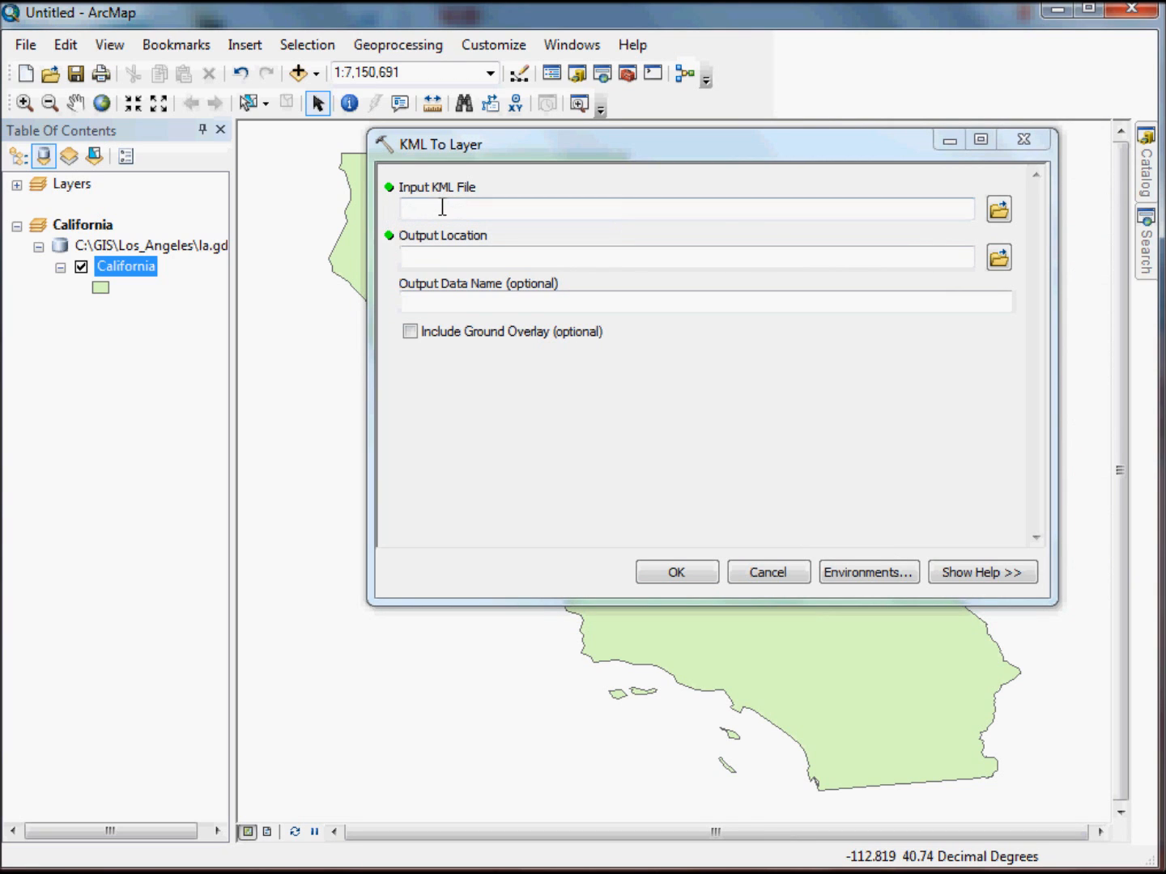
# Set KML To Layer input history-08-16-2013.kml, output location C:\GIS\Los_Angeles, and start naming kml081713.
pyautogui.click(998, 209)
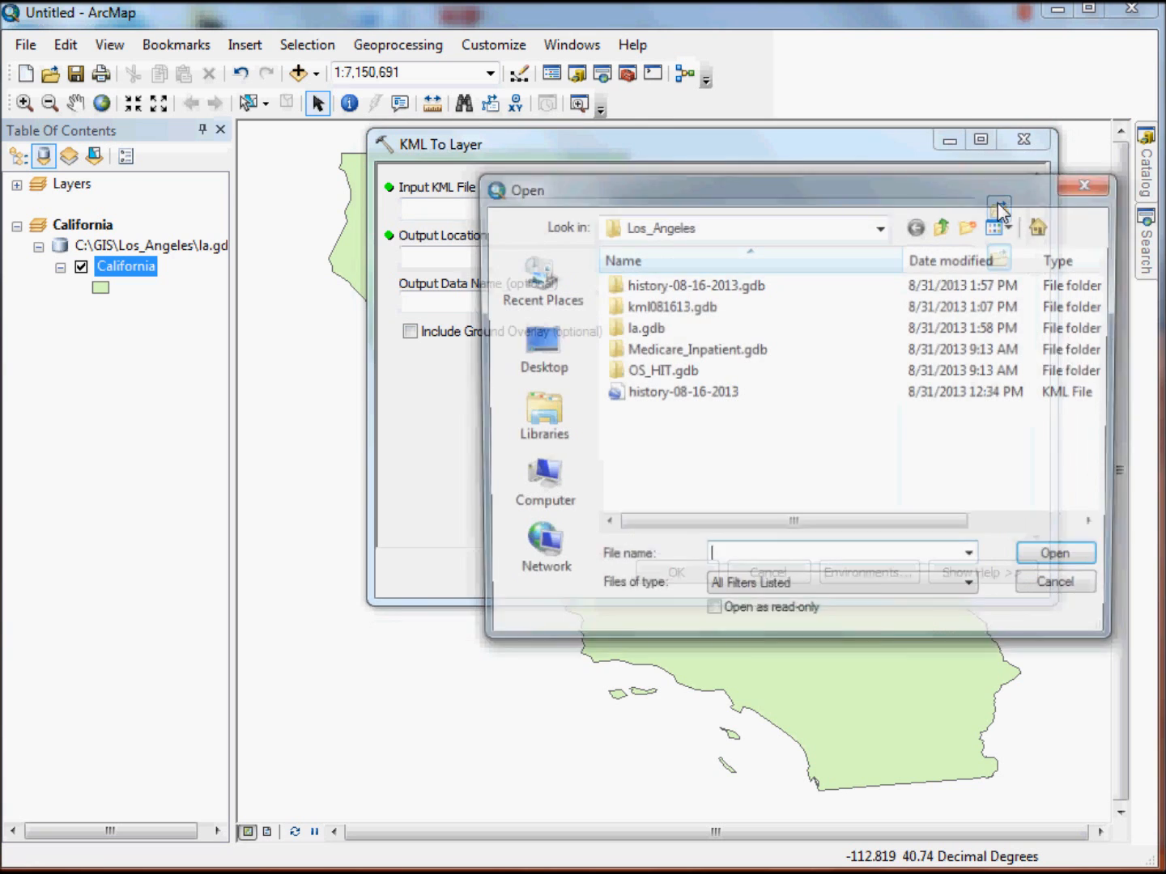
pyautogui.click(682, 393)
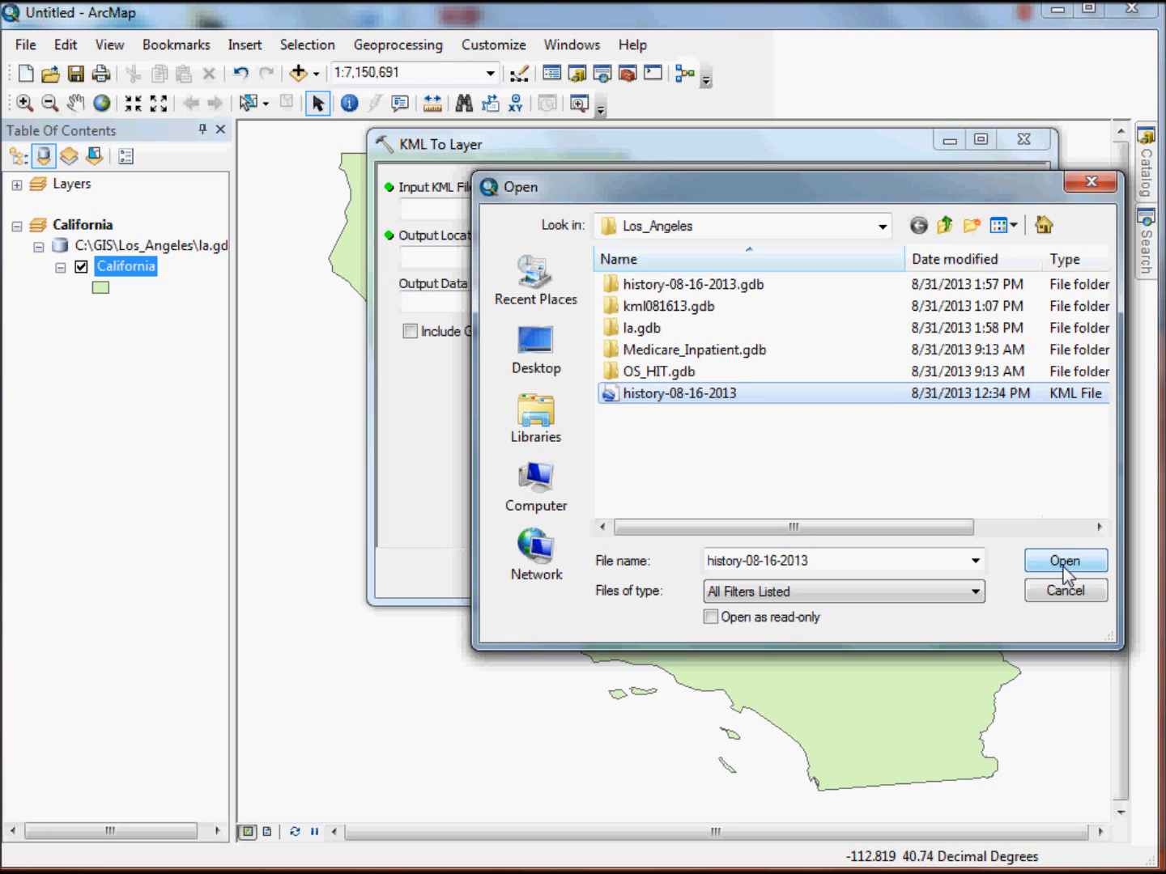
pyautogui.click(1065, 560)
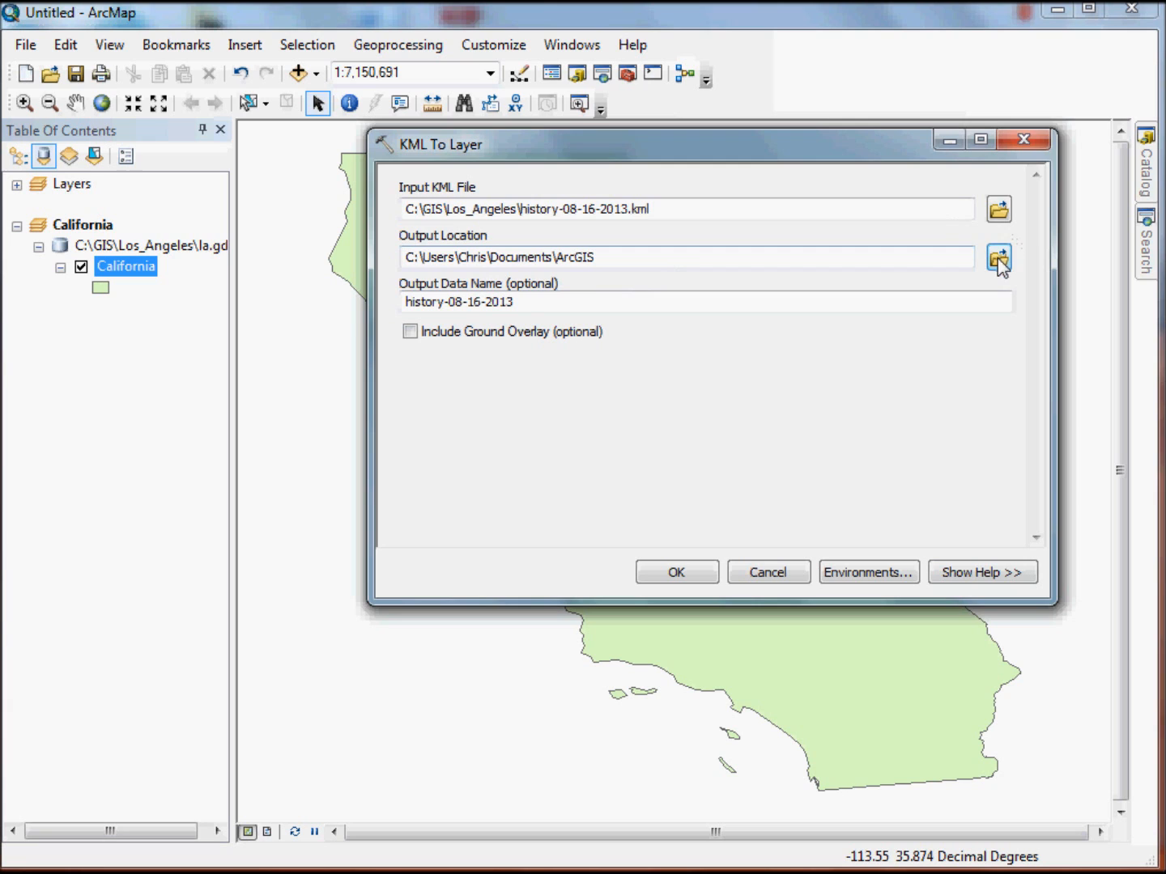
pyautogui.click(997, 257)
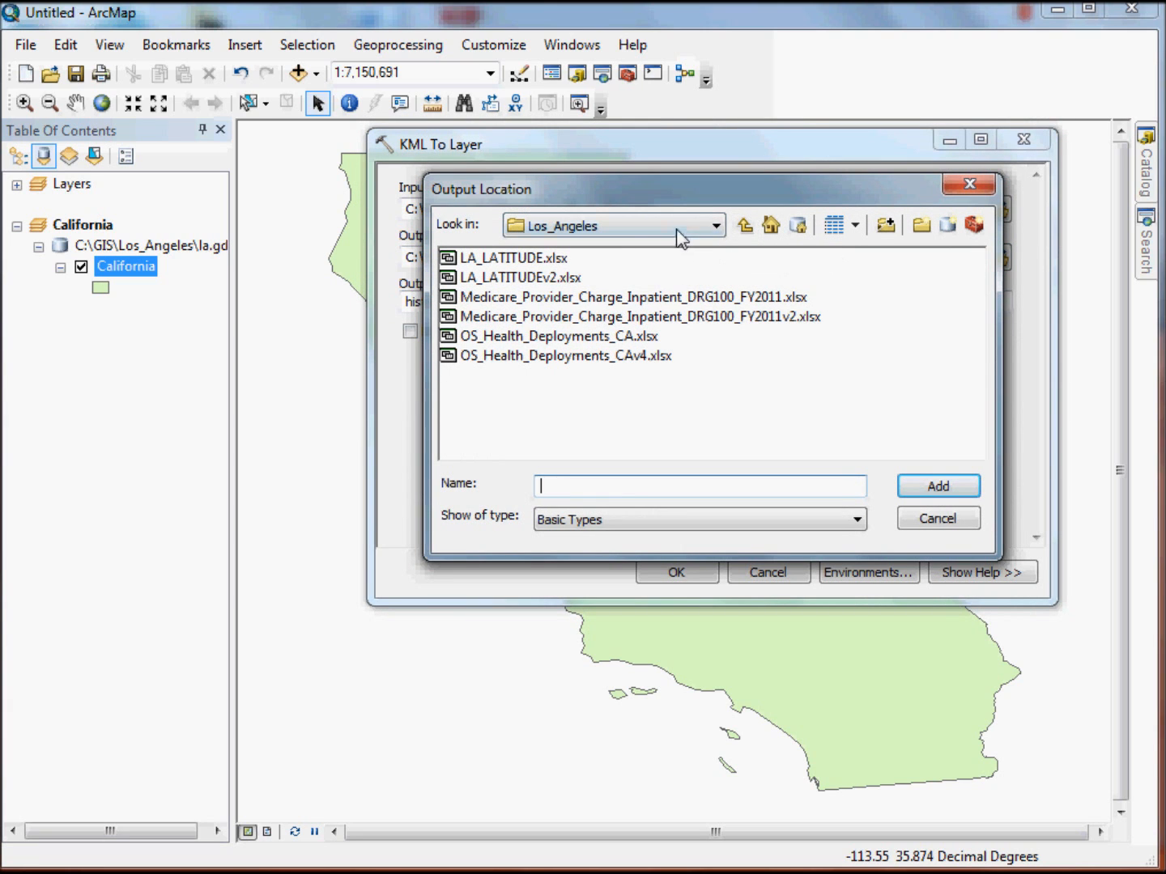
pyautogui.click(714, 225)
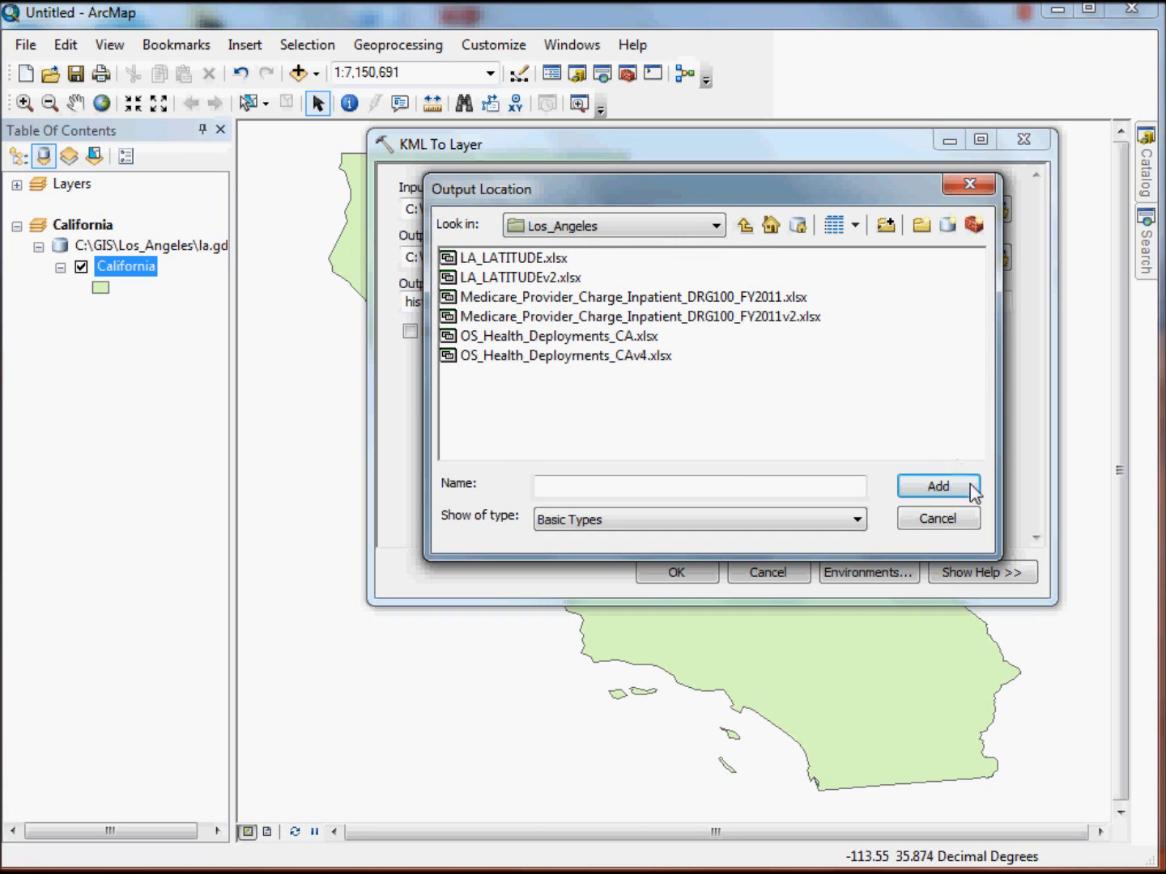
pyautogui.click(743, 225)
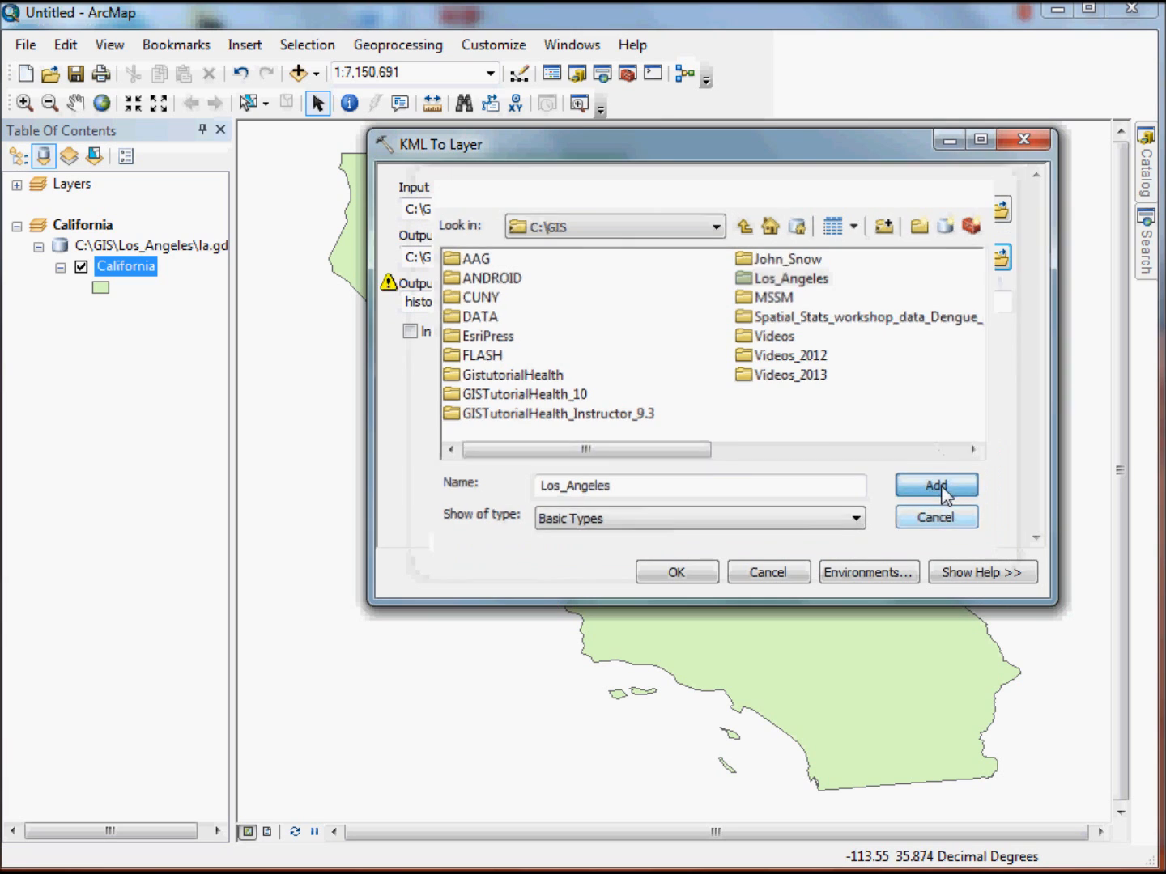
pyautogui.click(936, 486)
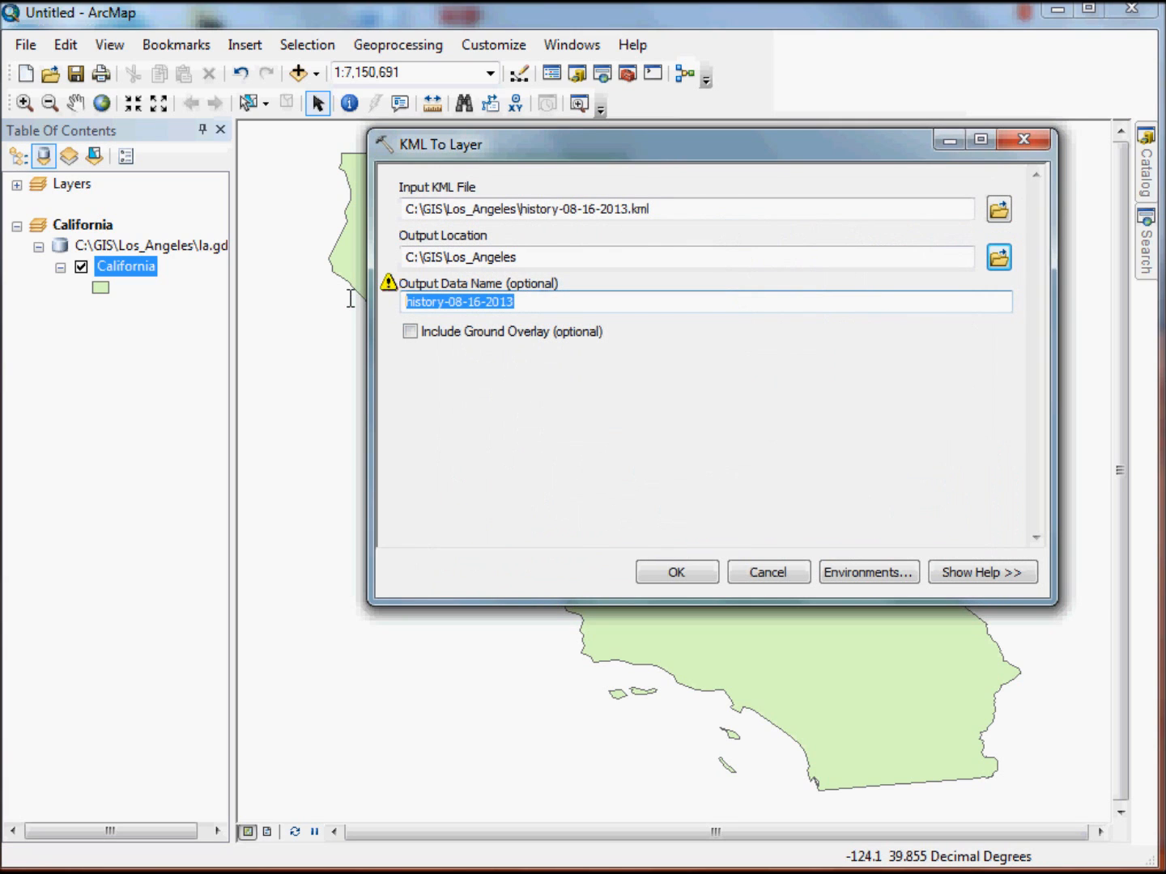
pyautogui.write('k')
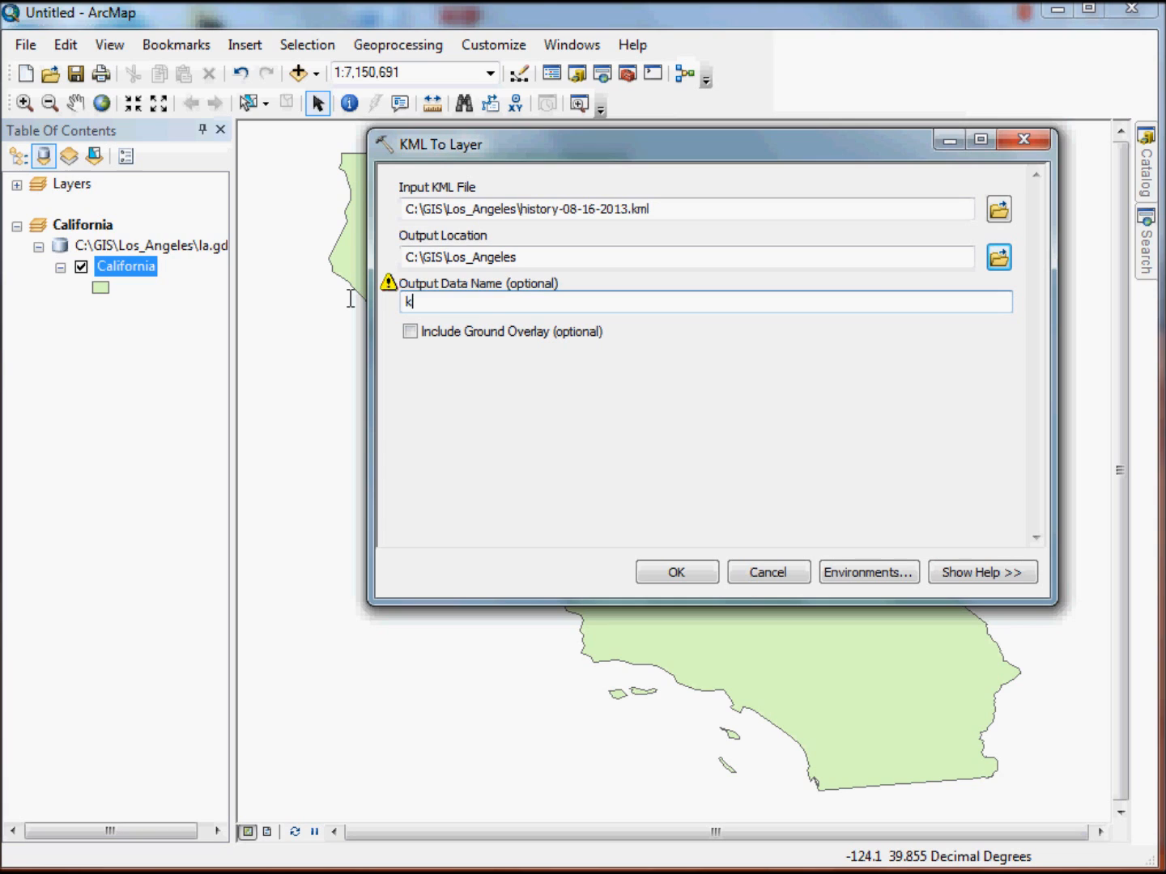
# Finish the output name kml081713, run KML To Layer, and zoom in on the track.
pyautogui.write('ml08')
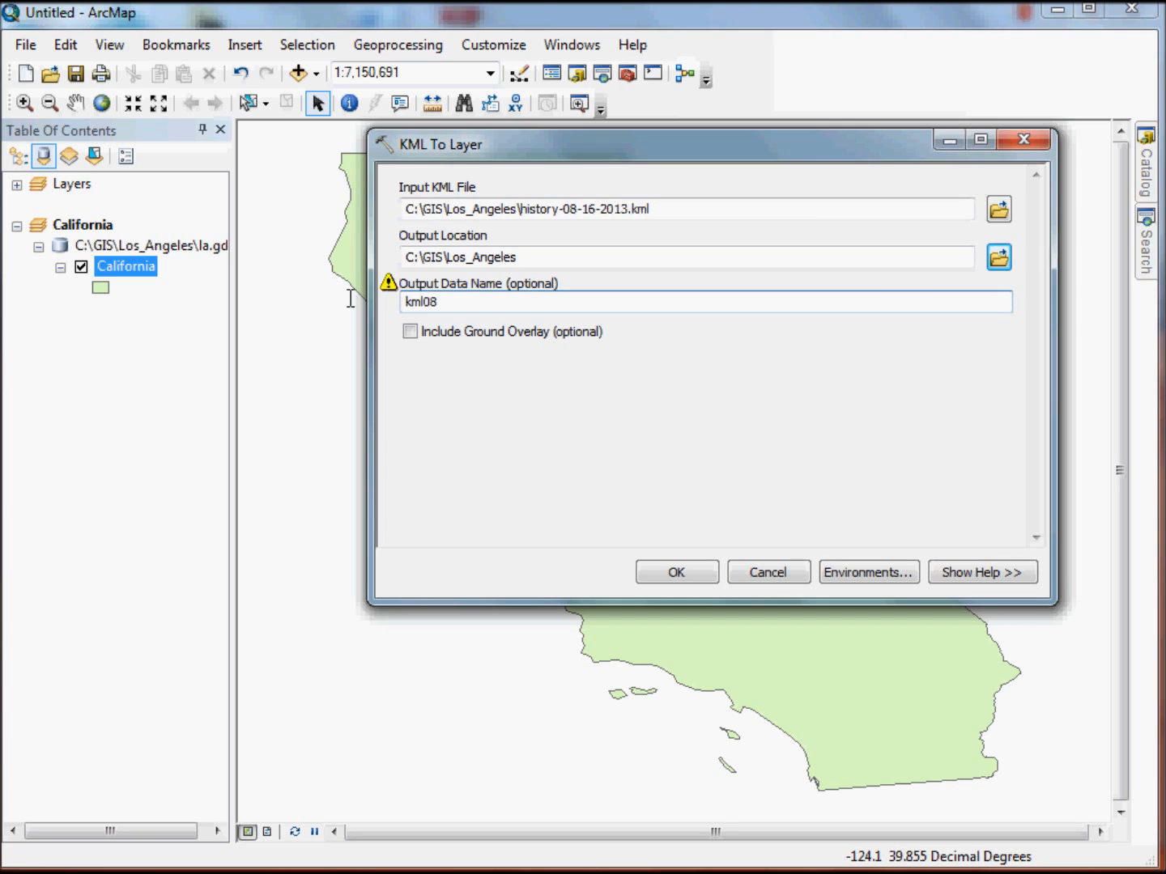
pyautogui.write('1713')
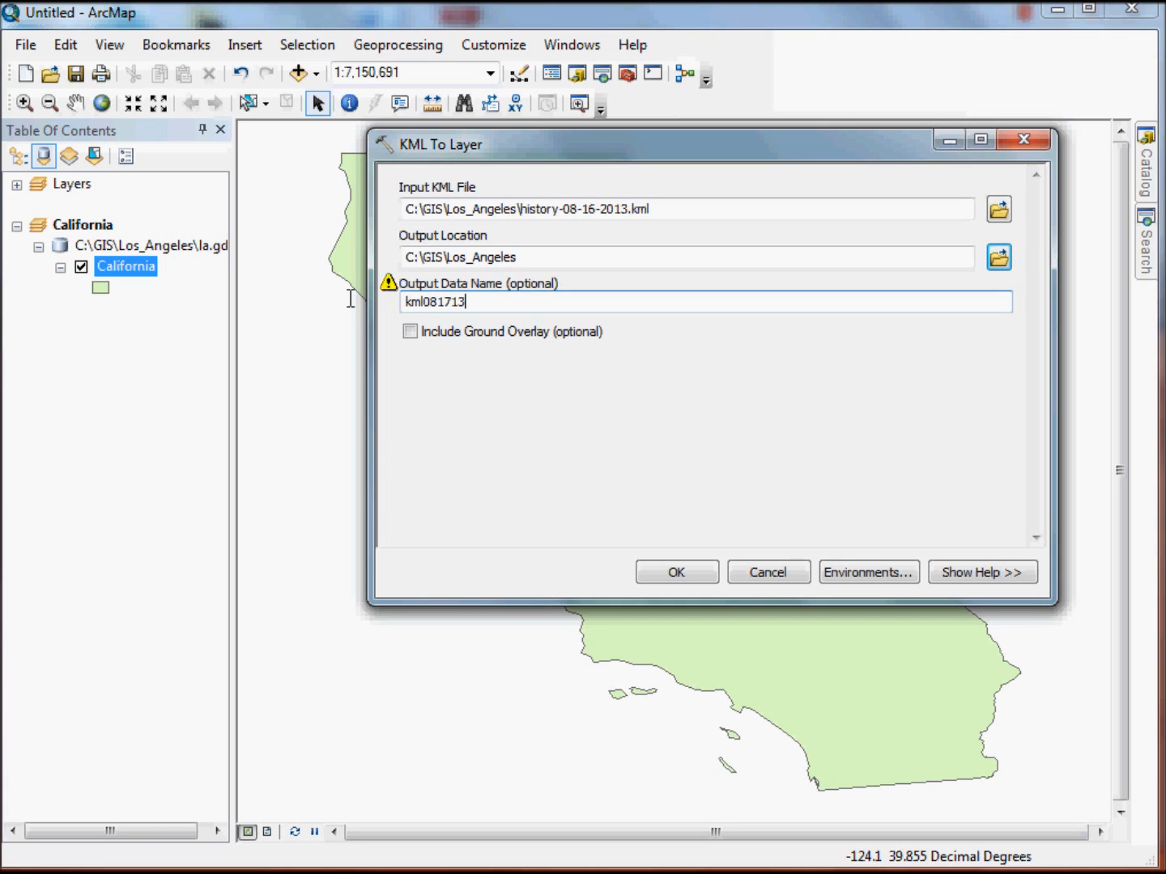
pyautogui.click(676, 572)
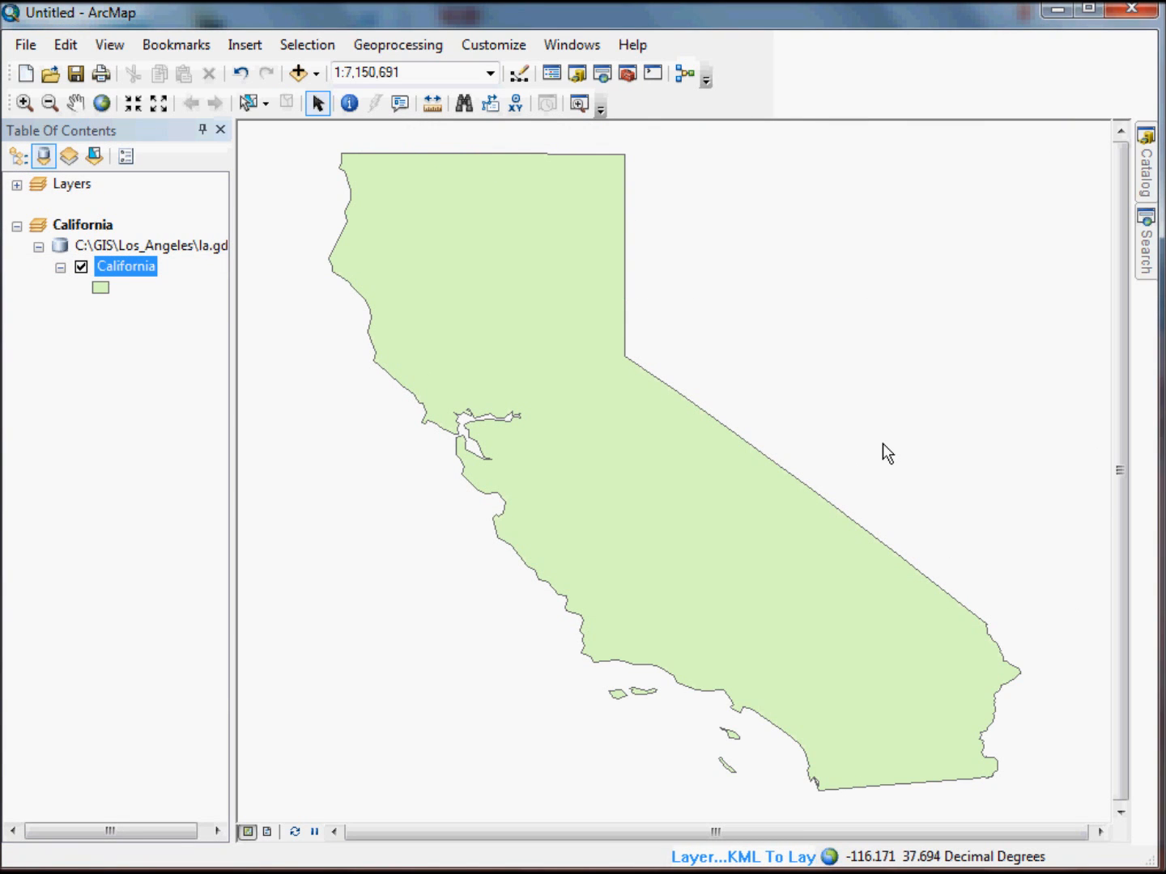
pyautogui.moveTo(725, 860)
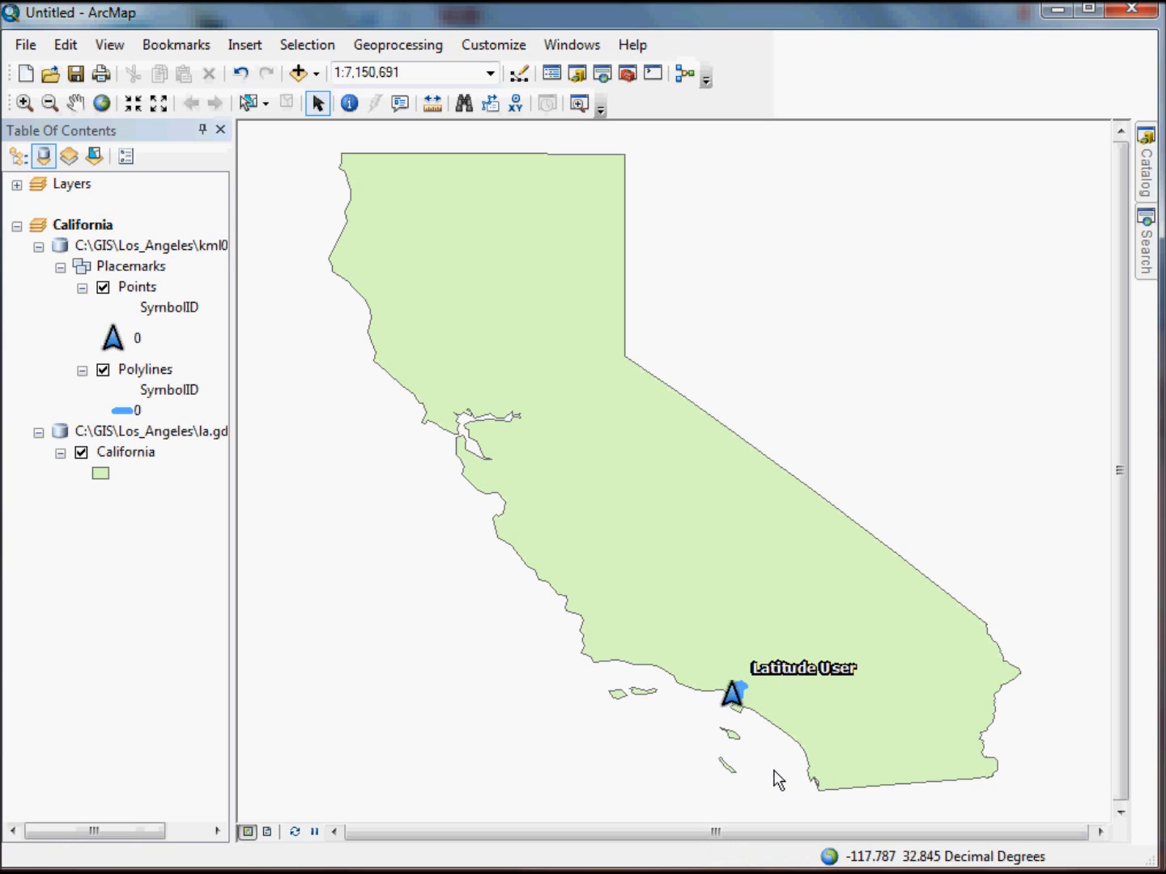
pyautogui.moveTo(338, 292)
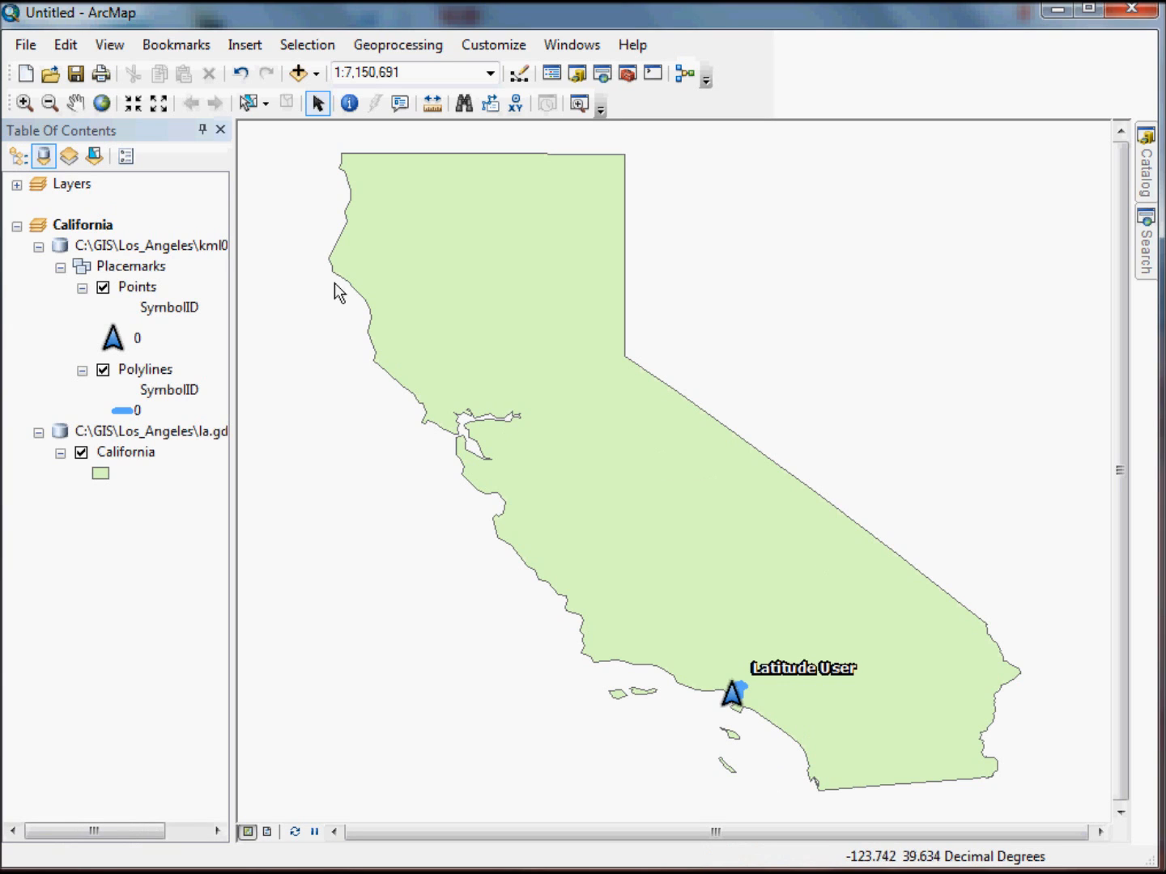
pyautogui.click(23, 103)
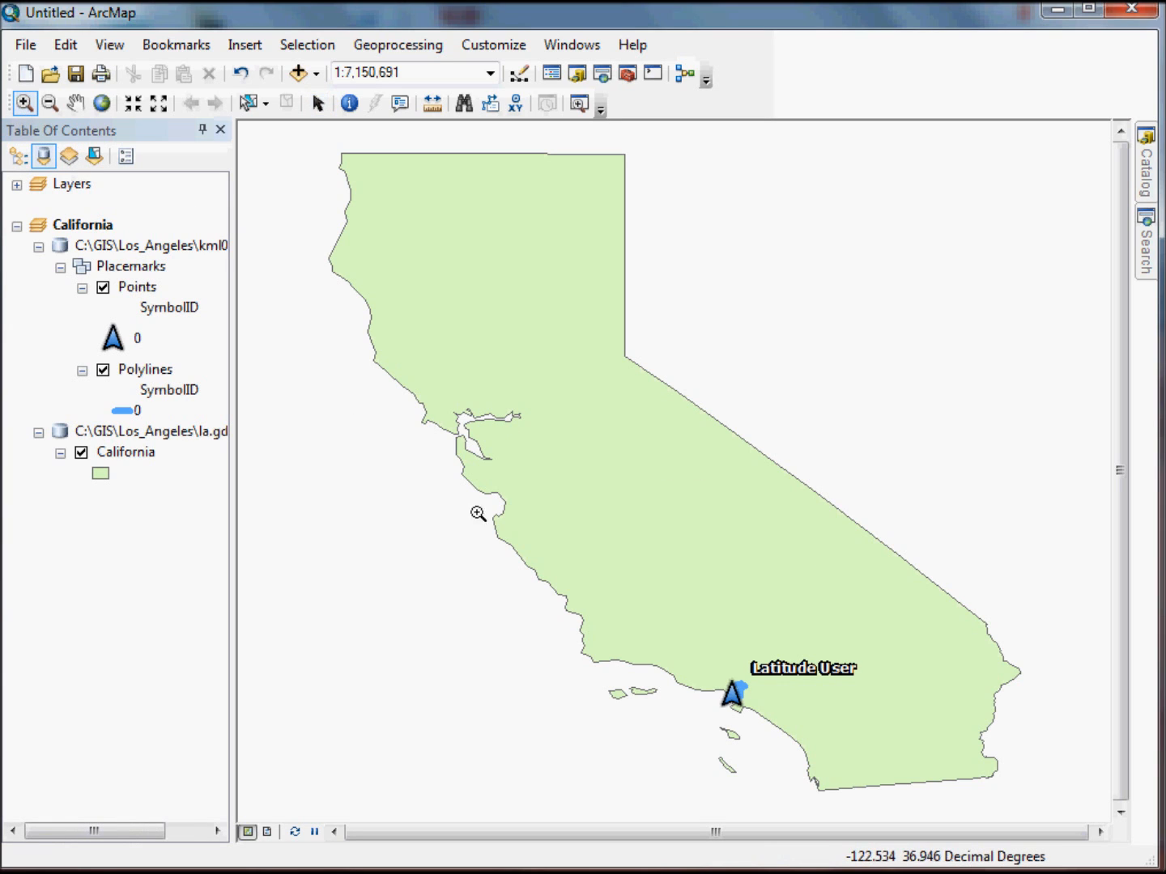
pyautogui.moveTo(708, 684); pyautogui.dragTo(781, 728)
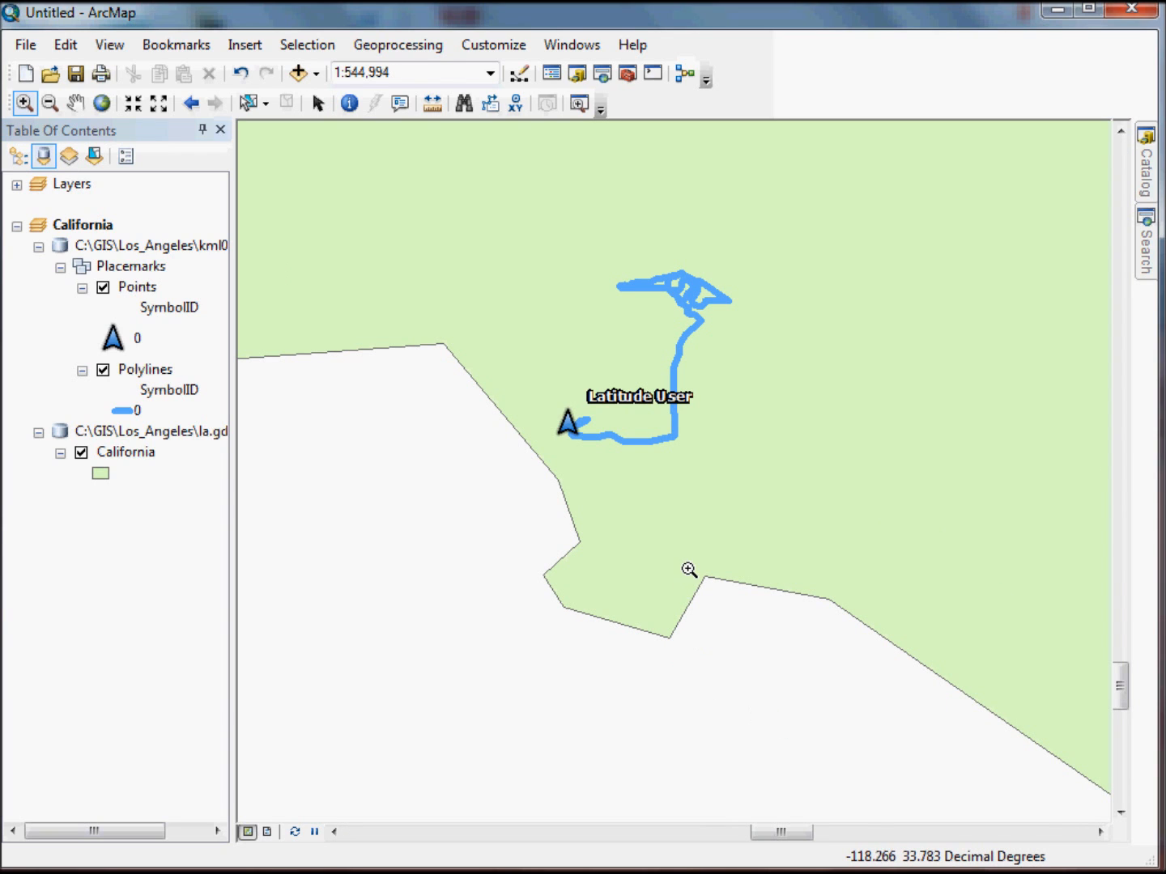
pyautogui.moveTo(566, 435)
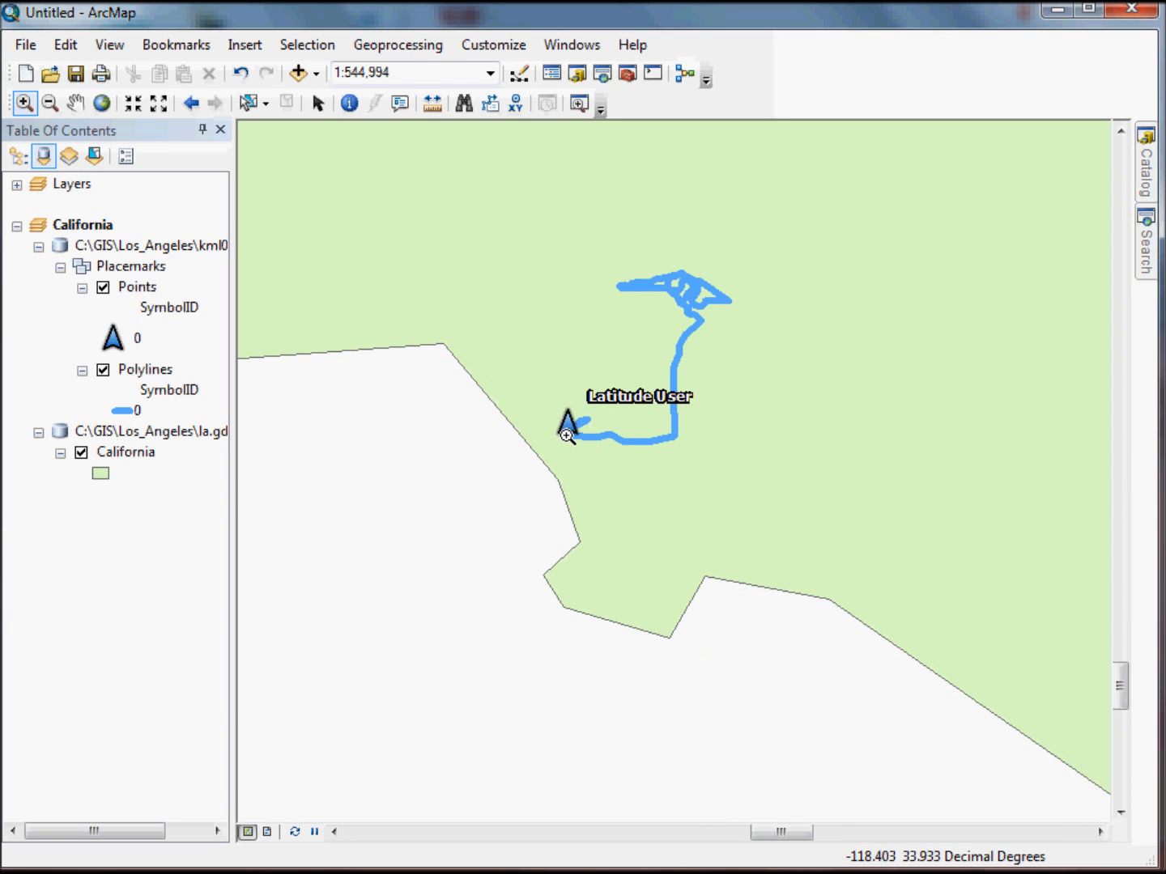
pyautogui.moveTo(704, 331)
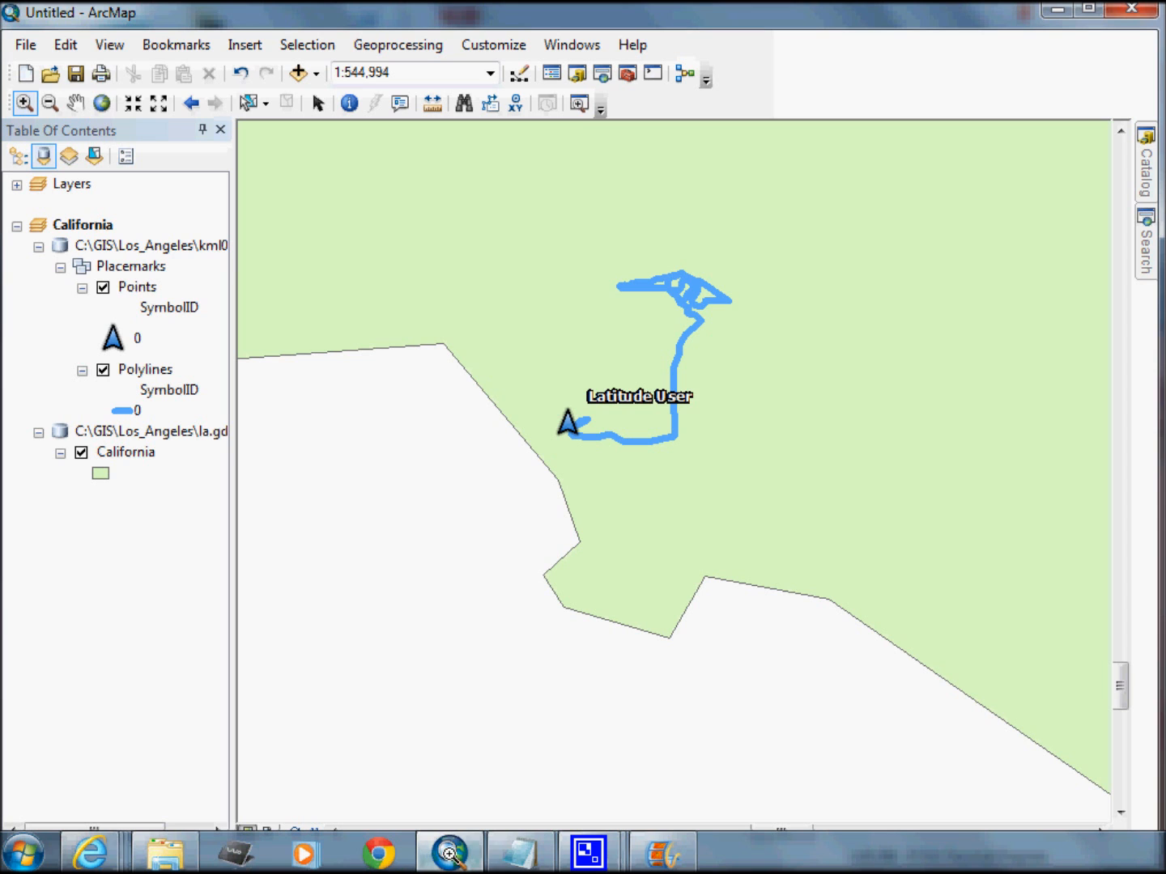
pyautogui.moveTo(92, 851)
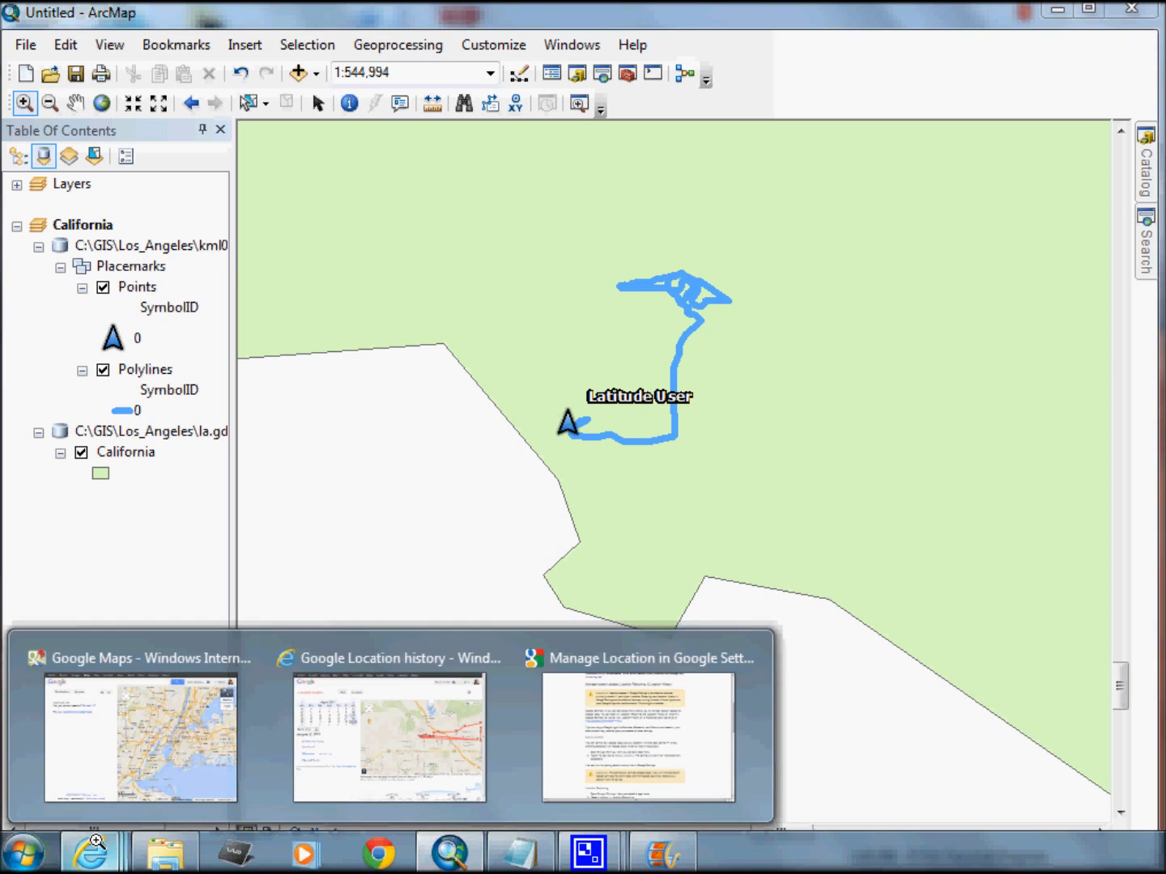
pyautogui.click(390, 658)
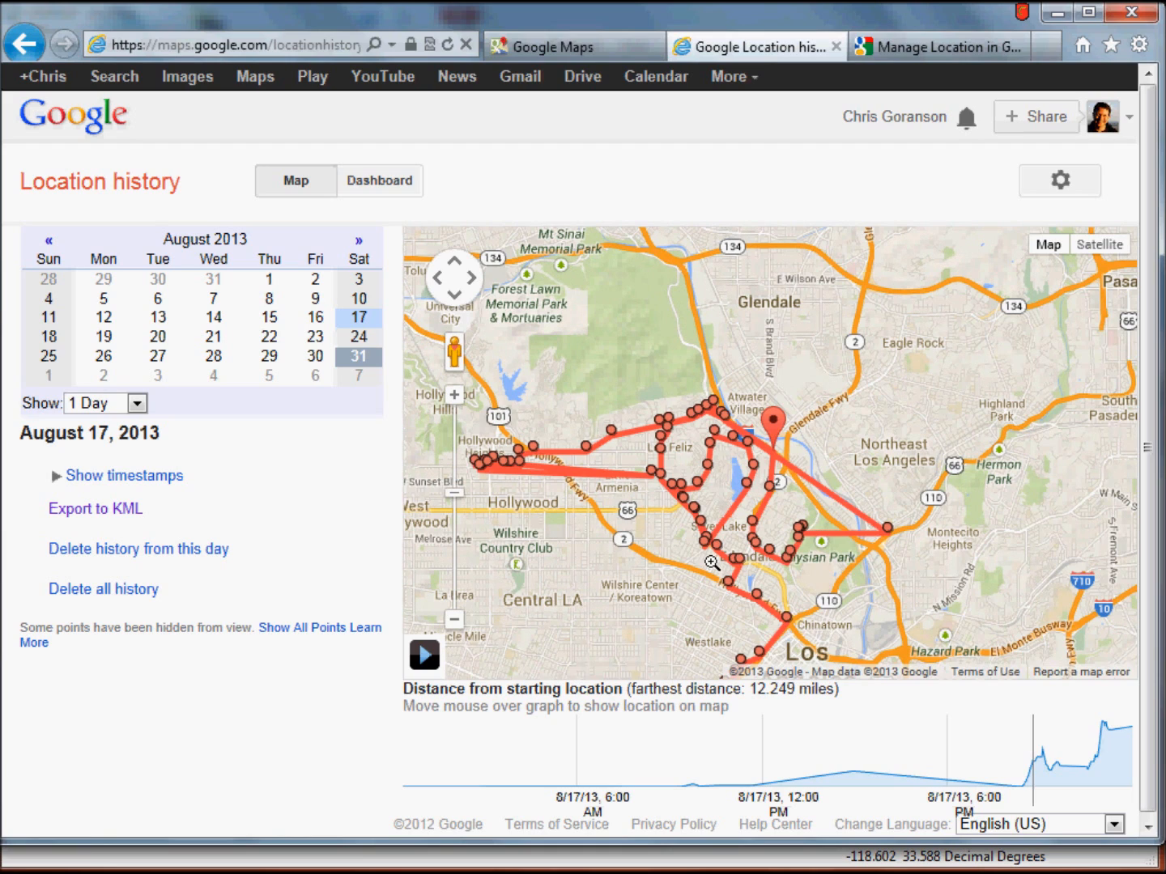
pyautogui.moveTo(710, 575)
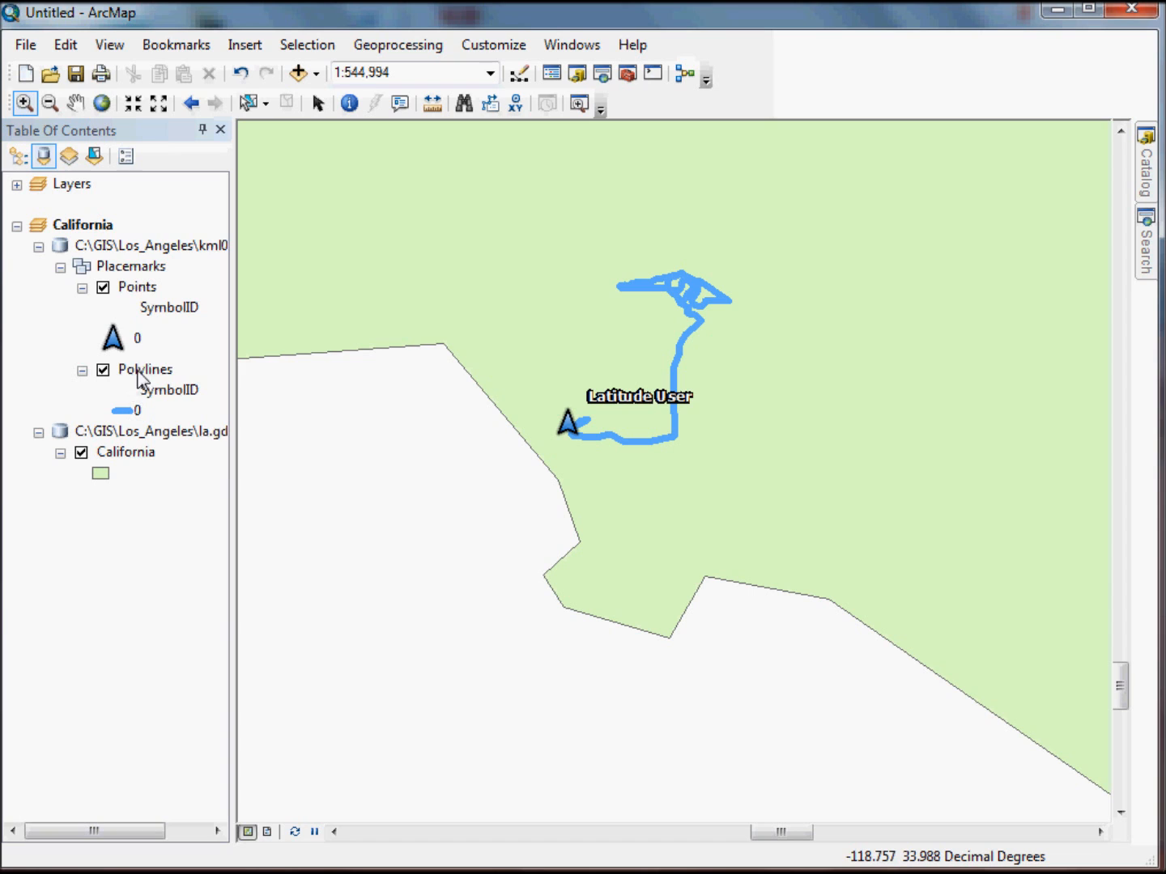
pyautogui.click(145, 369)
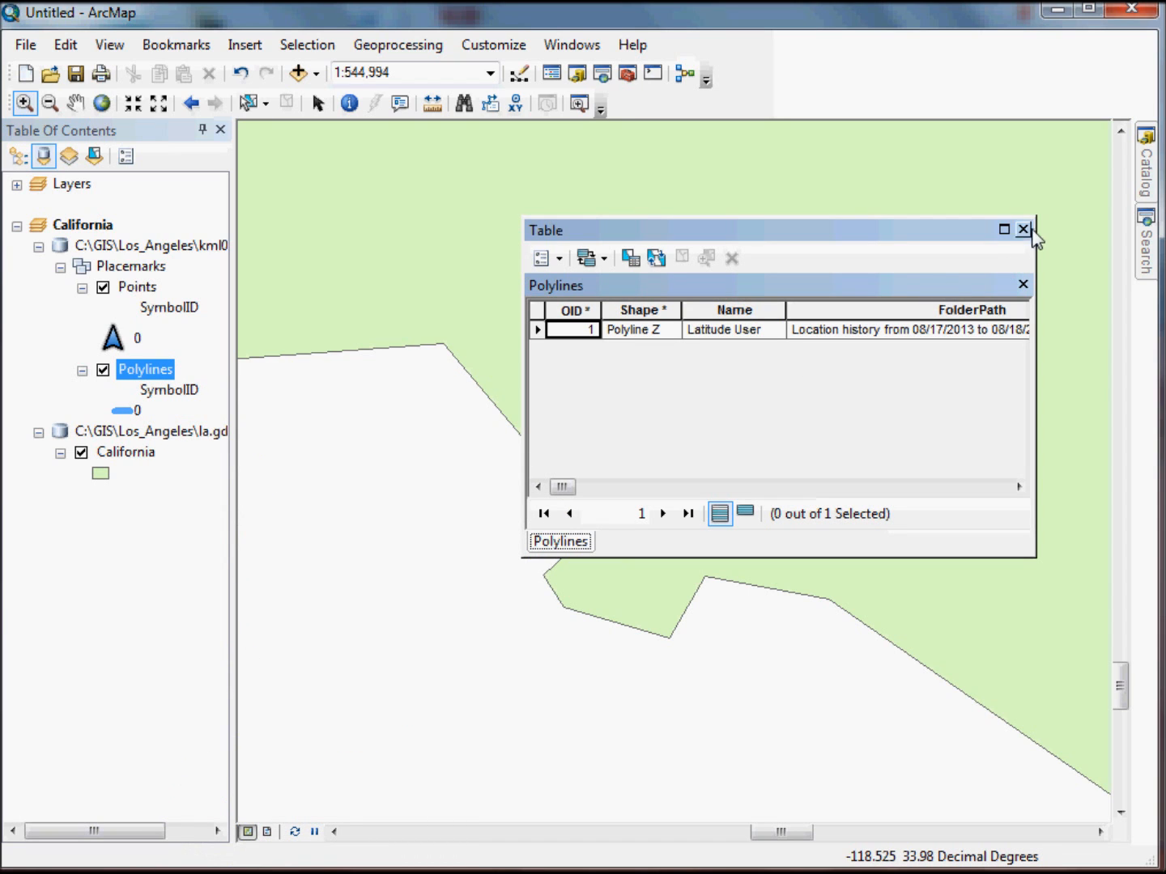
pyautogui.click(1023, 229)
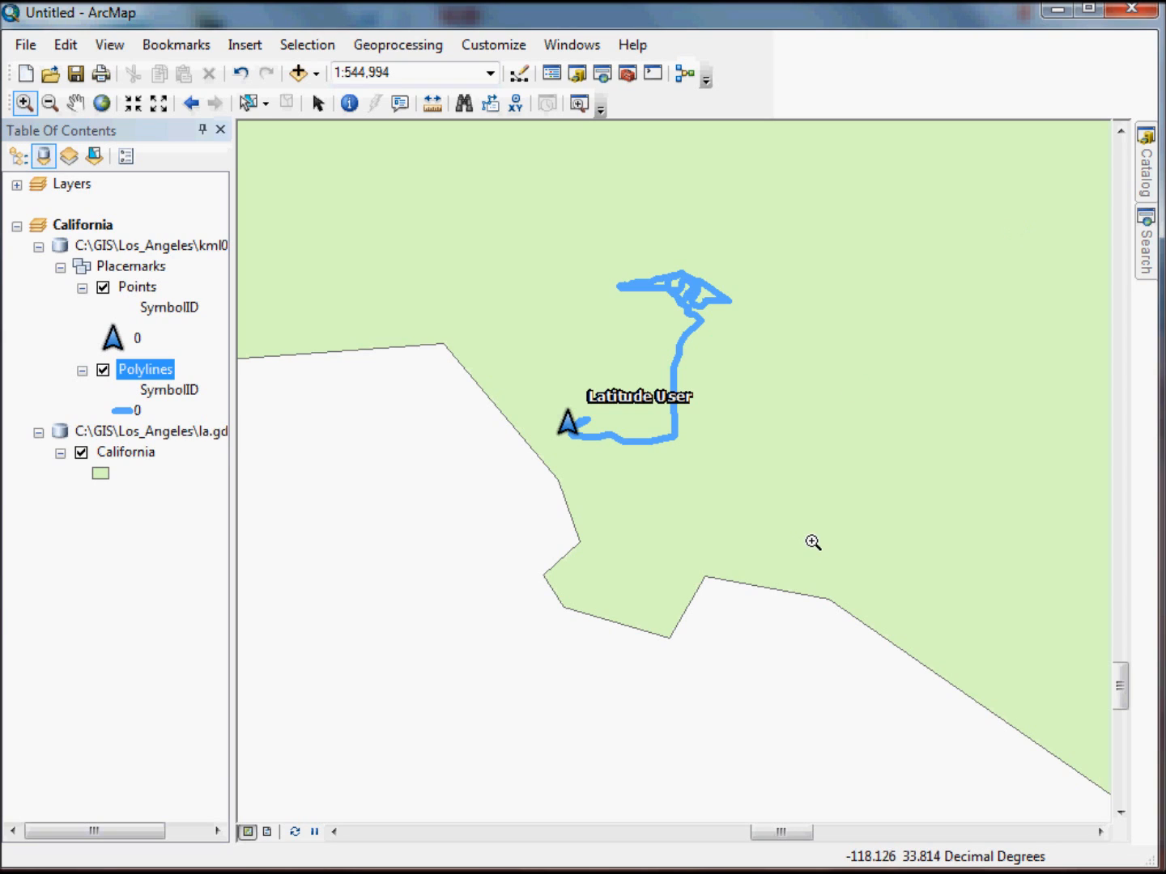
pyautogui.moveTo(576, 482)
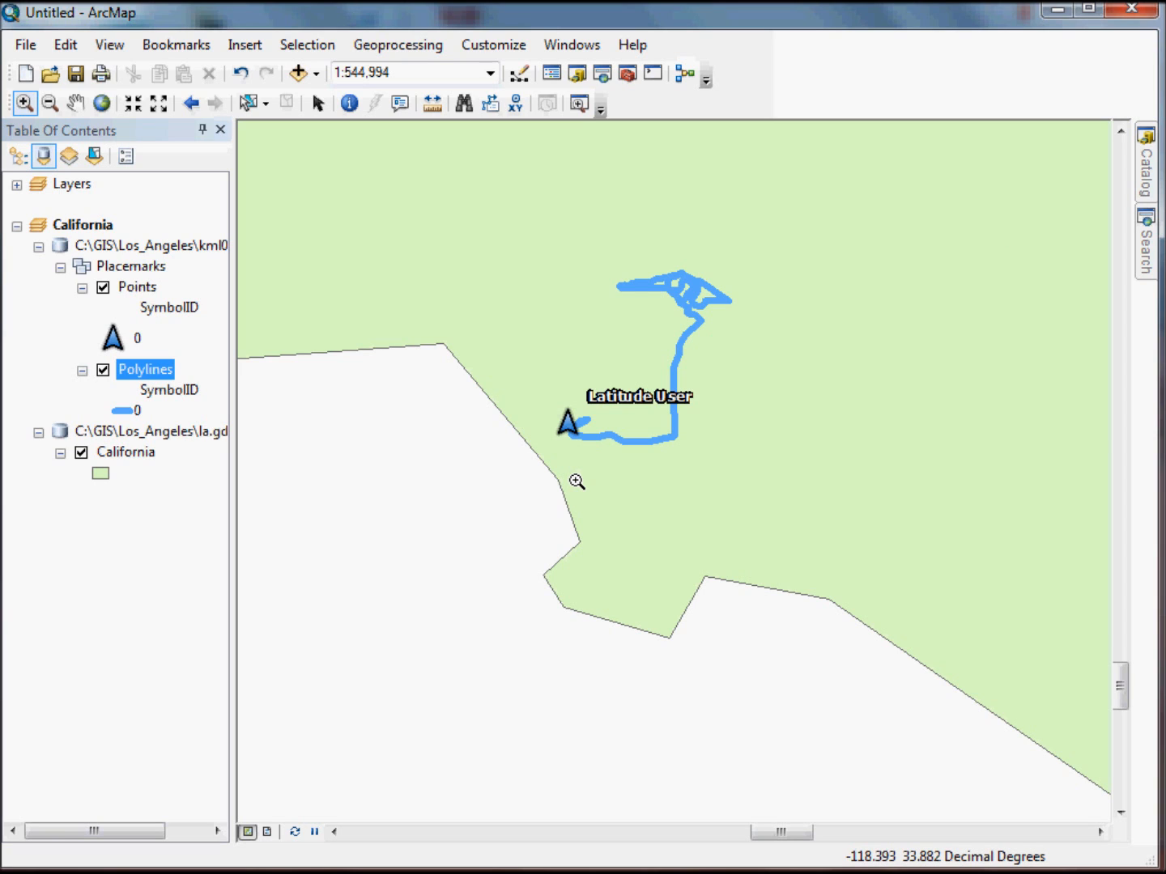
pyautogui.moveTo(404, 801)
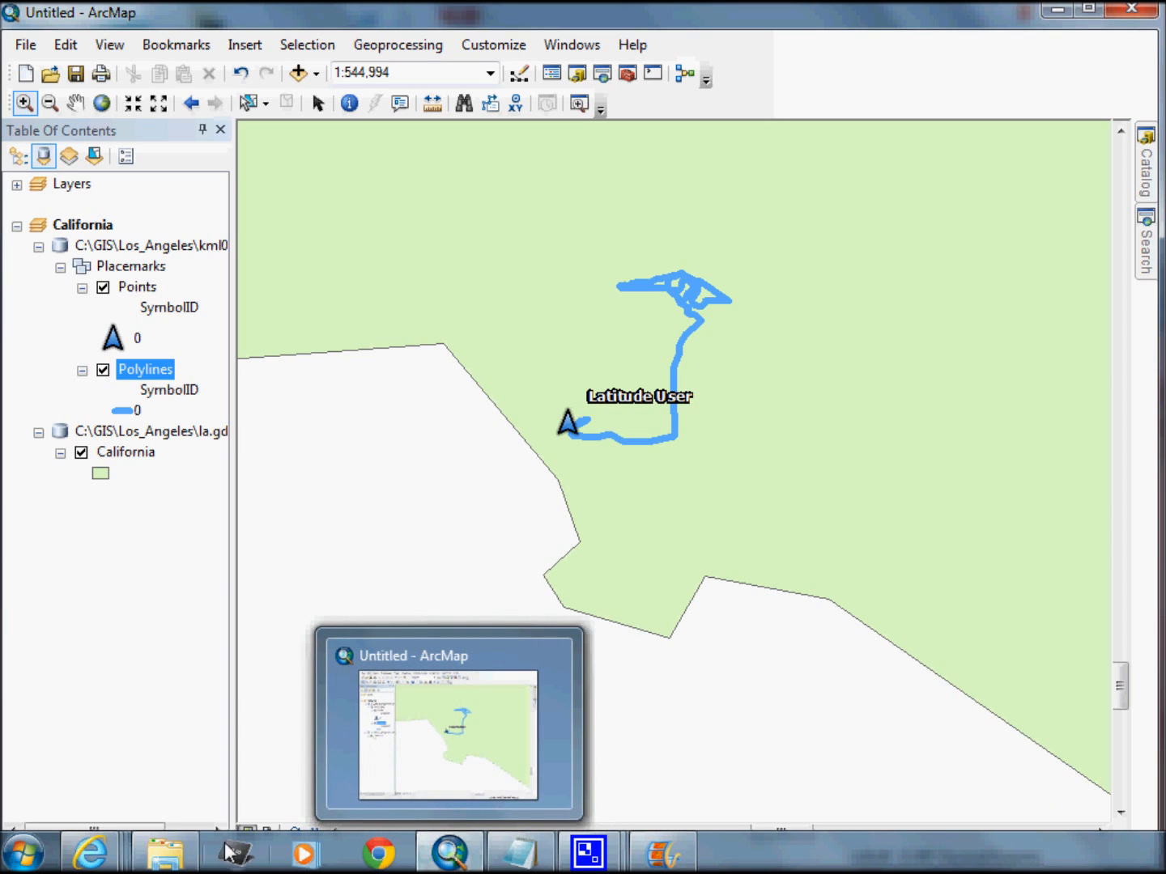
# Launch Excel, open the LA_LATITUDE workbook, and select the ns2:coord column.
pyautogui.click(28, 852)
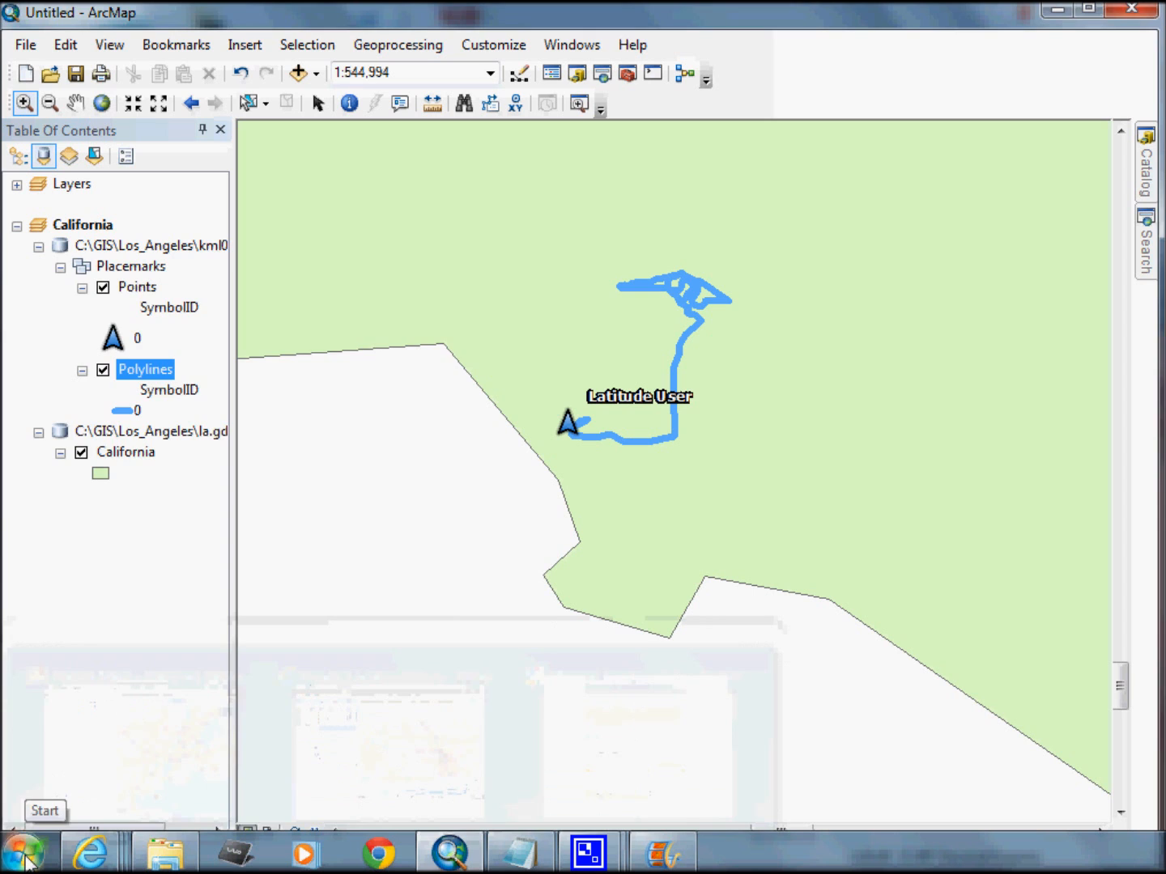
pyautogui.click(27, 850)
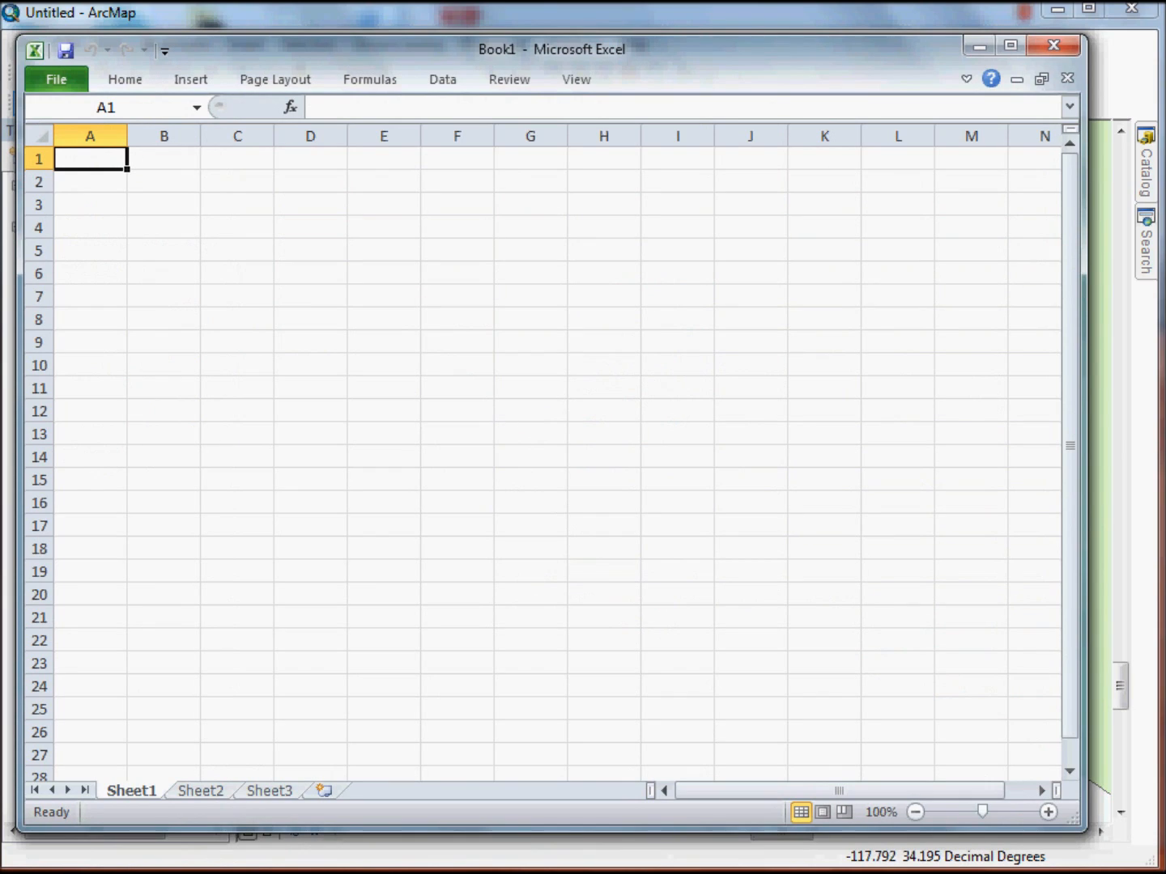
pyautogui.click(55, 78)
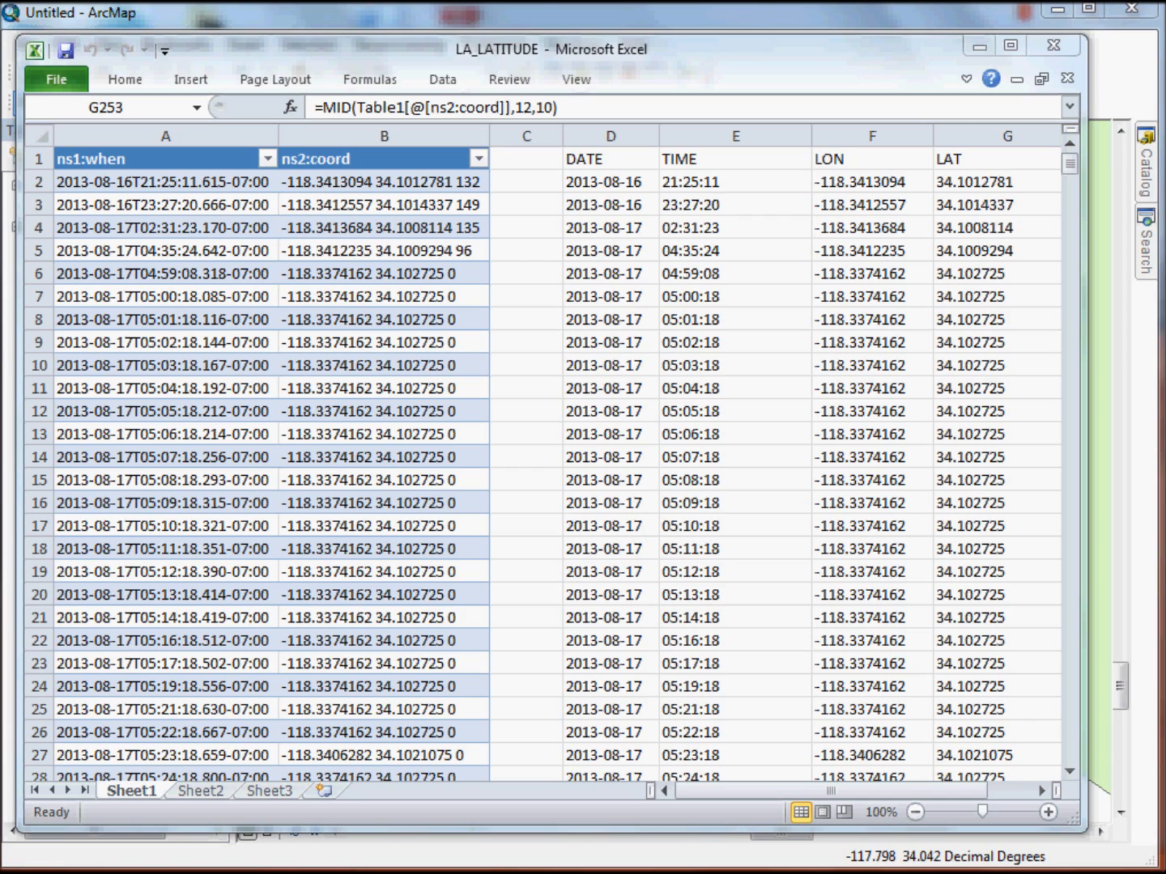
pyautogui.moveTo(154, 285)
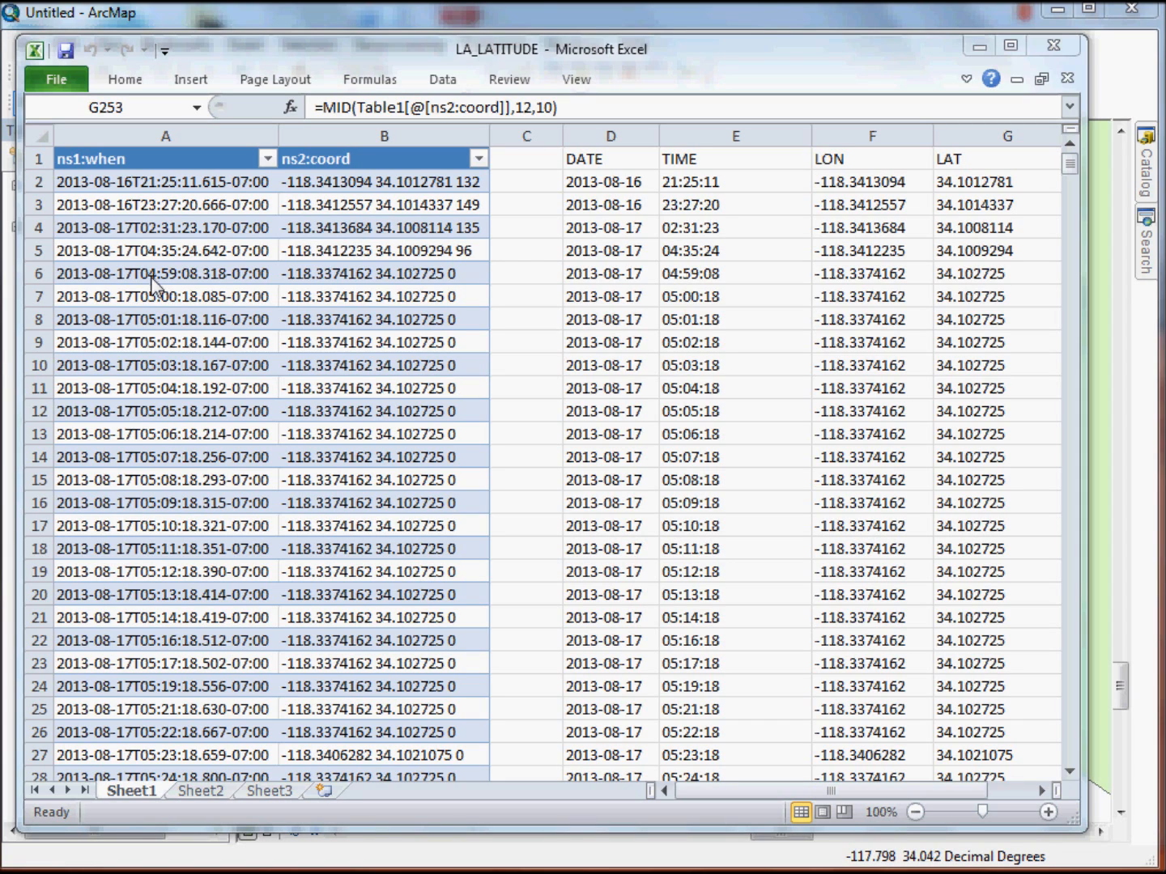
pyautogui.moveTo(170, 165)
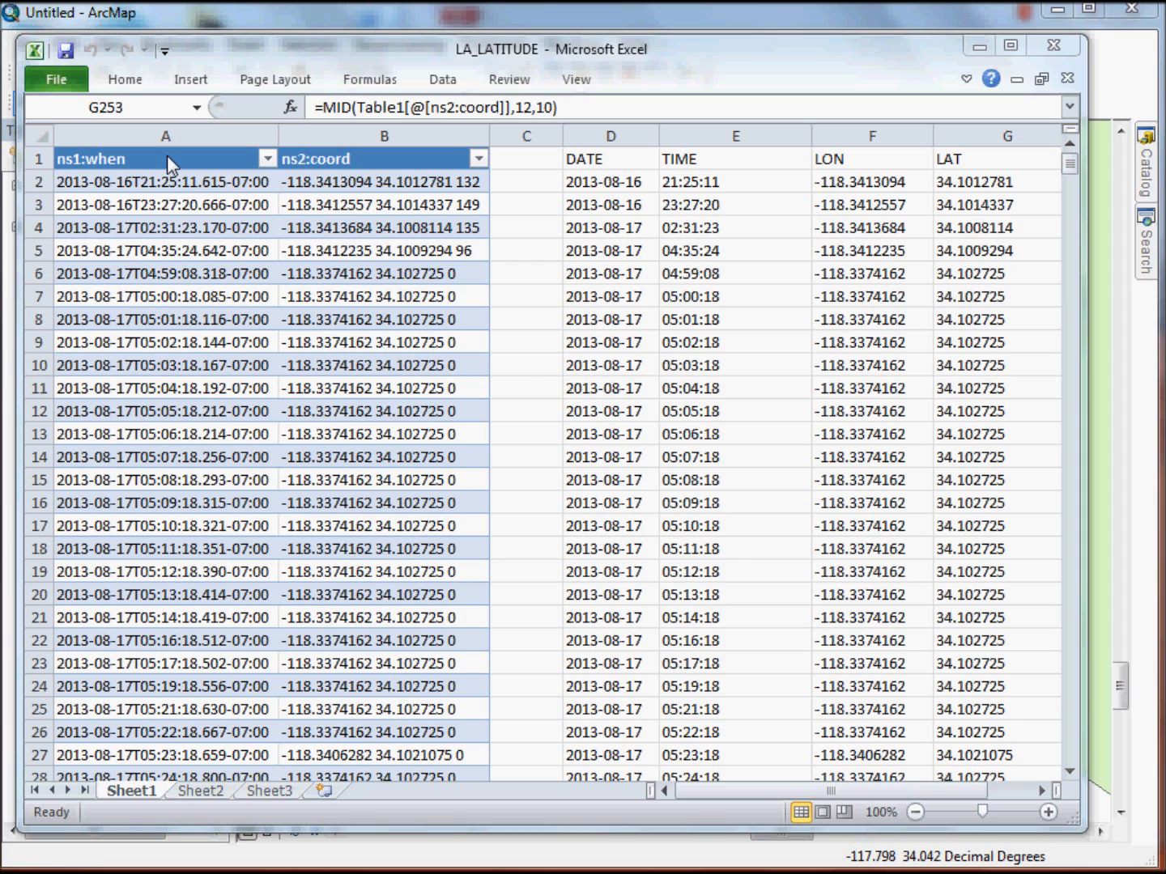
pyautogui.moveTo(194, 141)
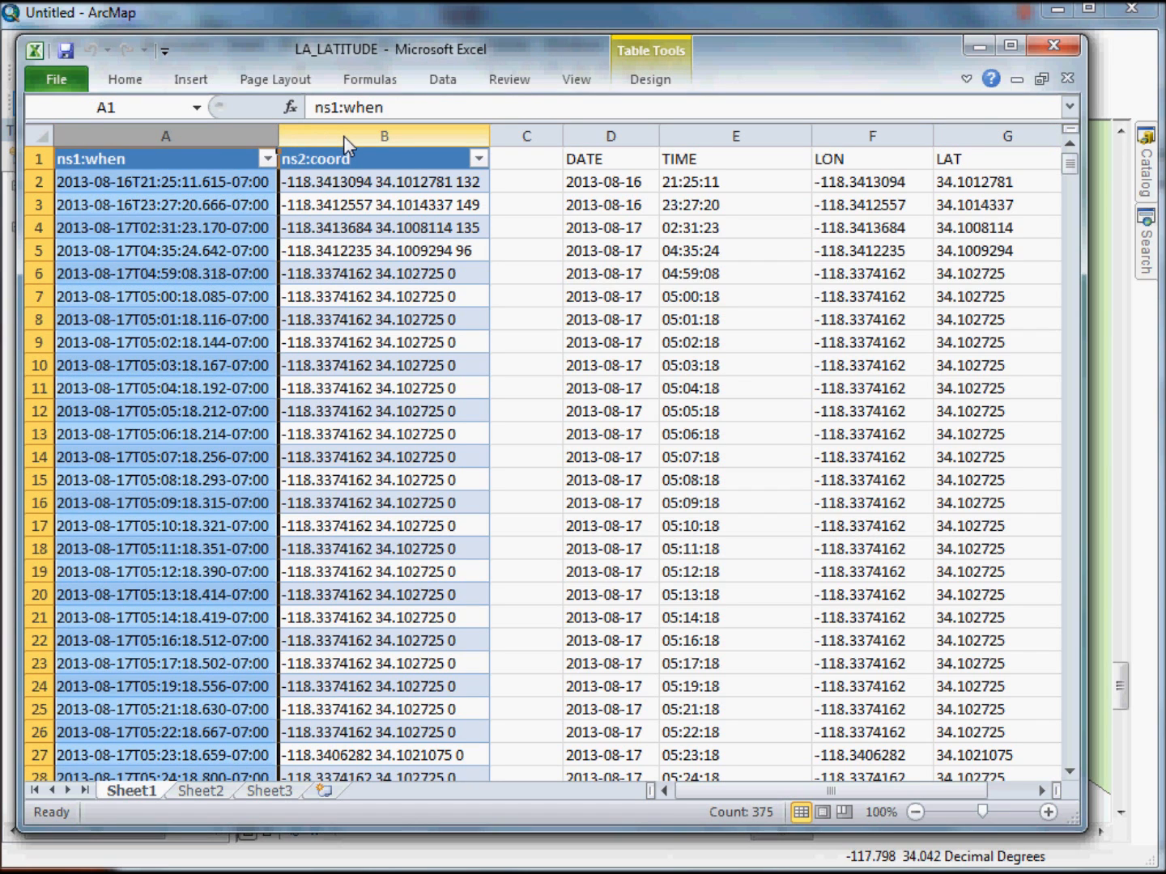
pyautogui.click(384, 158)
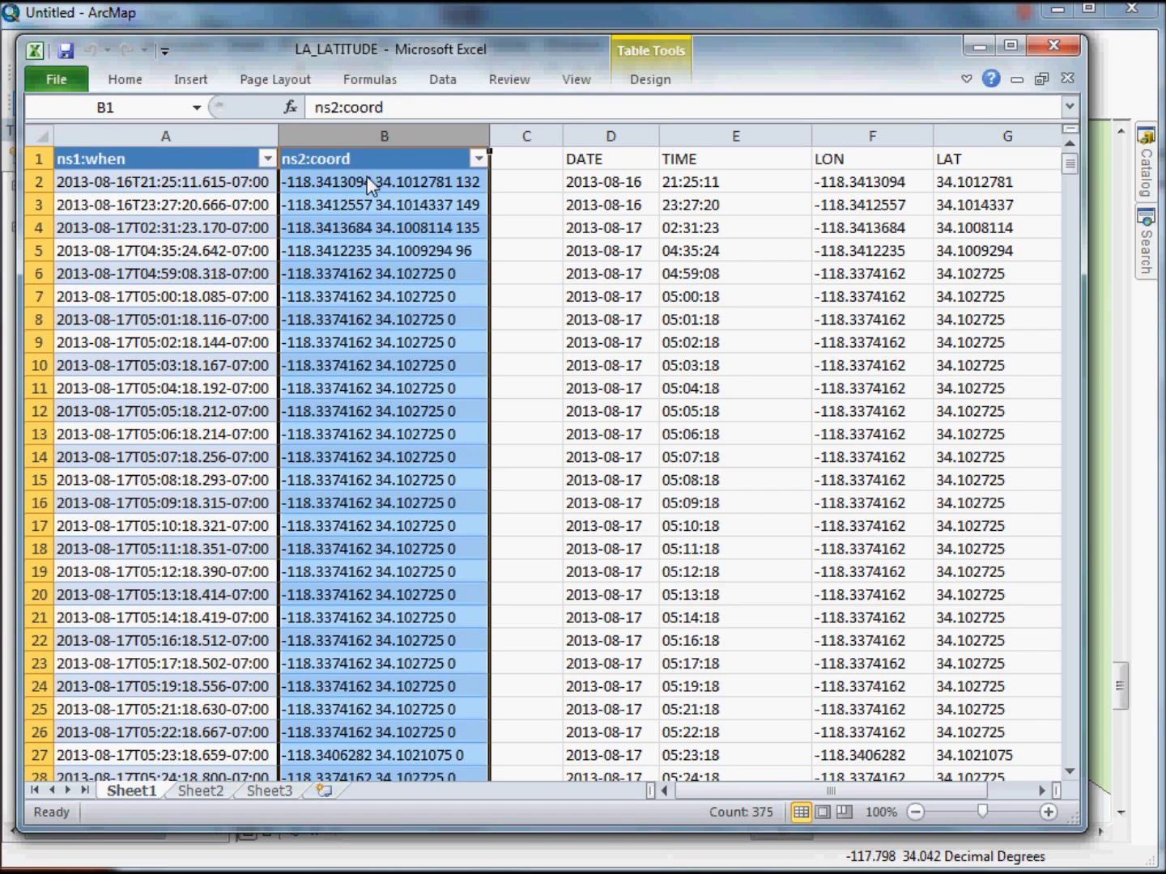
pyautogui.moveTo(382, 543)
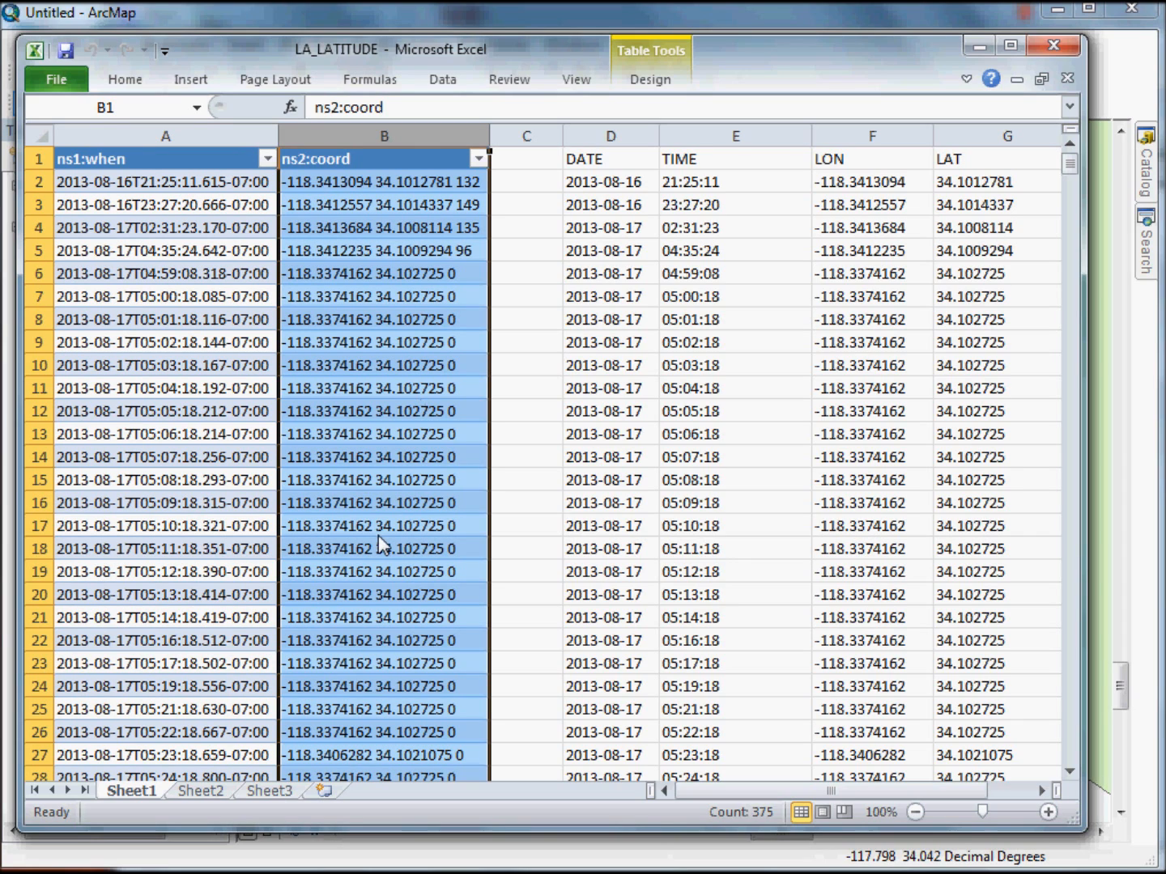
pyautogui.moveTo(222, 168)
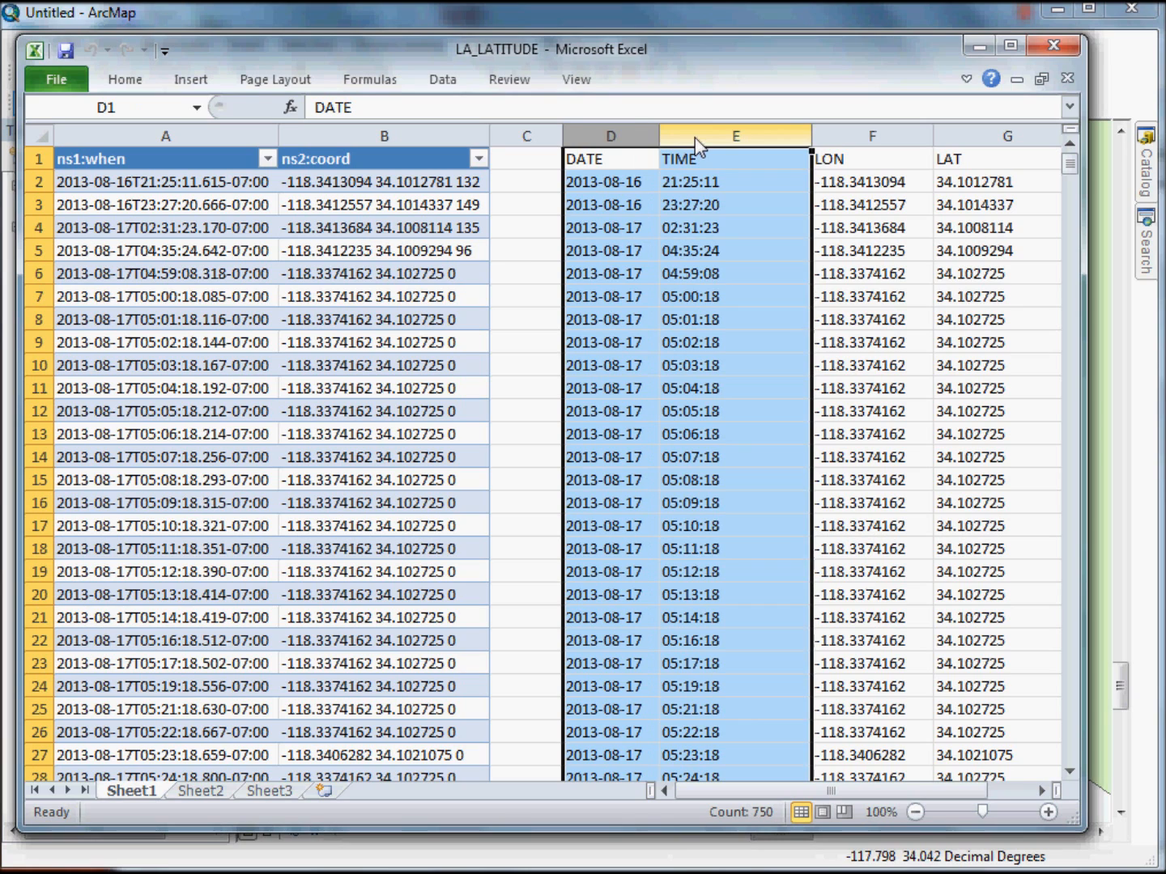
# Check the DATE and TIME formulas, select the TIME, LON, LAT columns, and widen DATE and LAT.
pyautogui.click(734, 181)
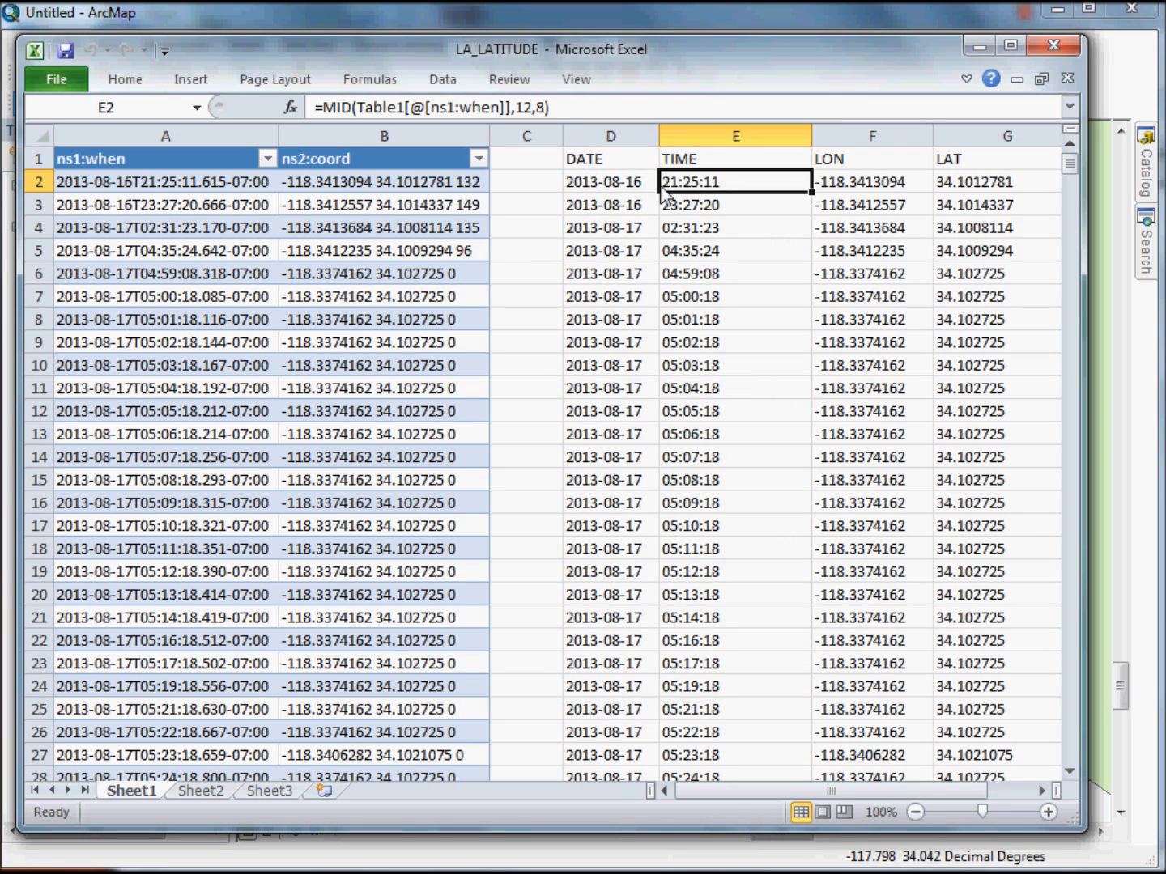
pyautogui.click(610, 181)
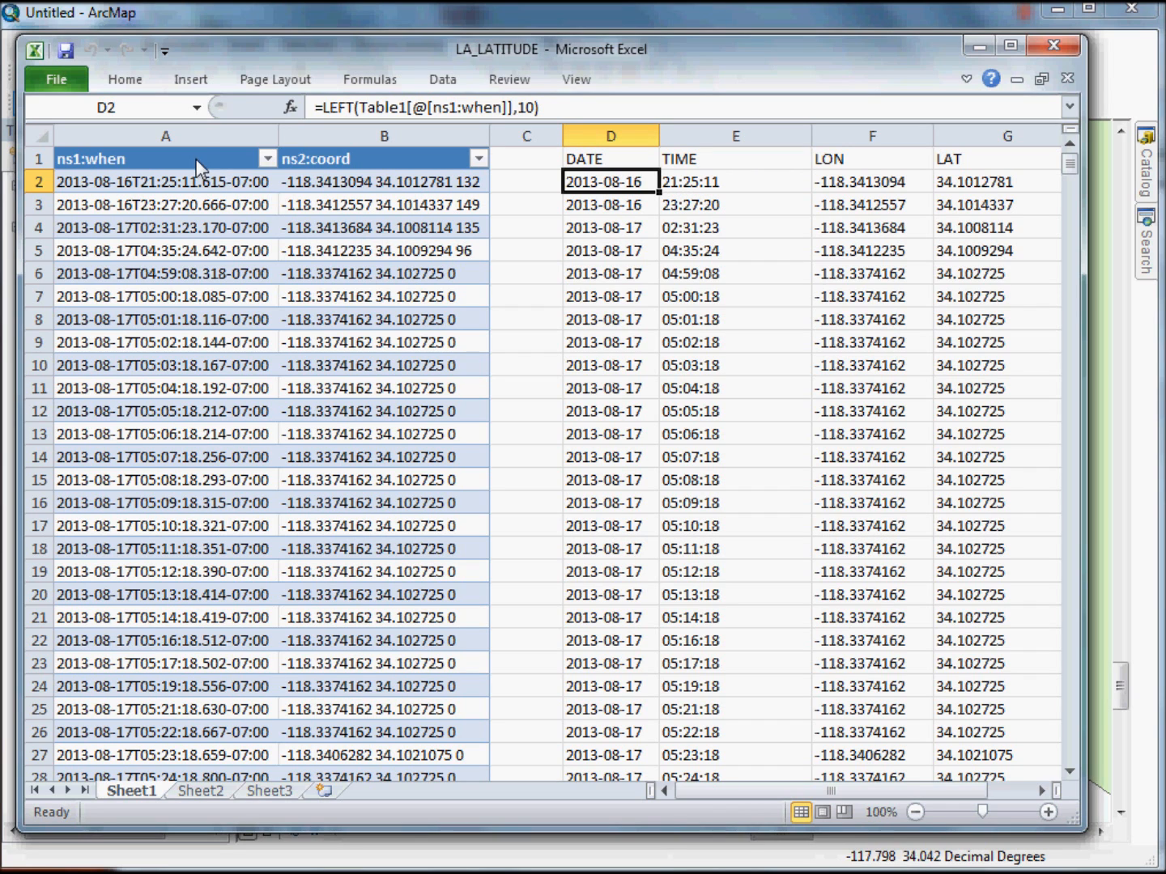
pyautogui.click(611, 136)
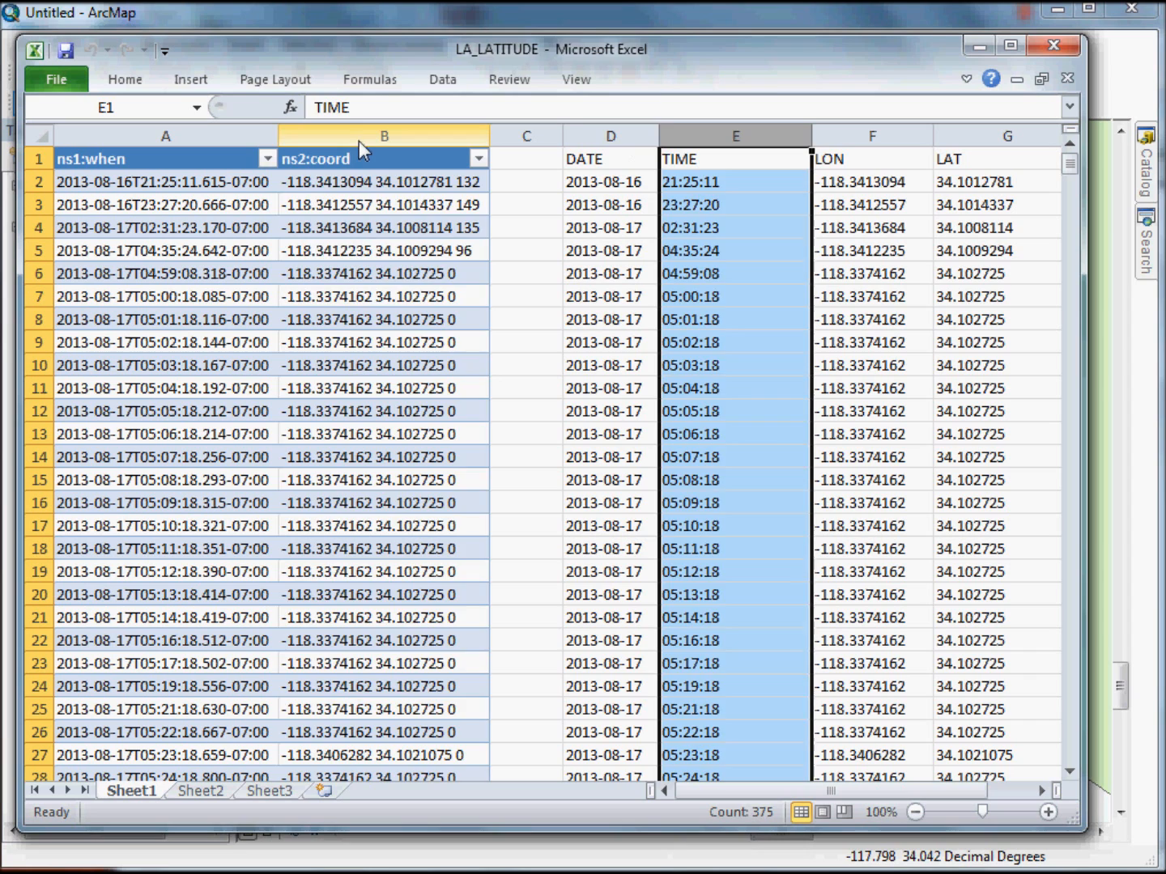
pyautogui.click(872, 136)
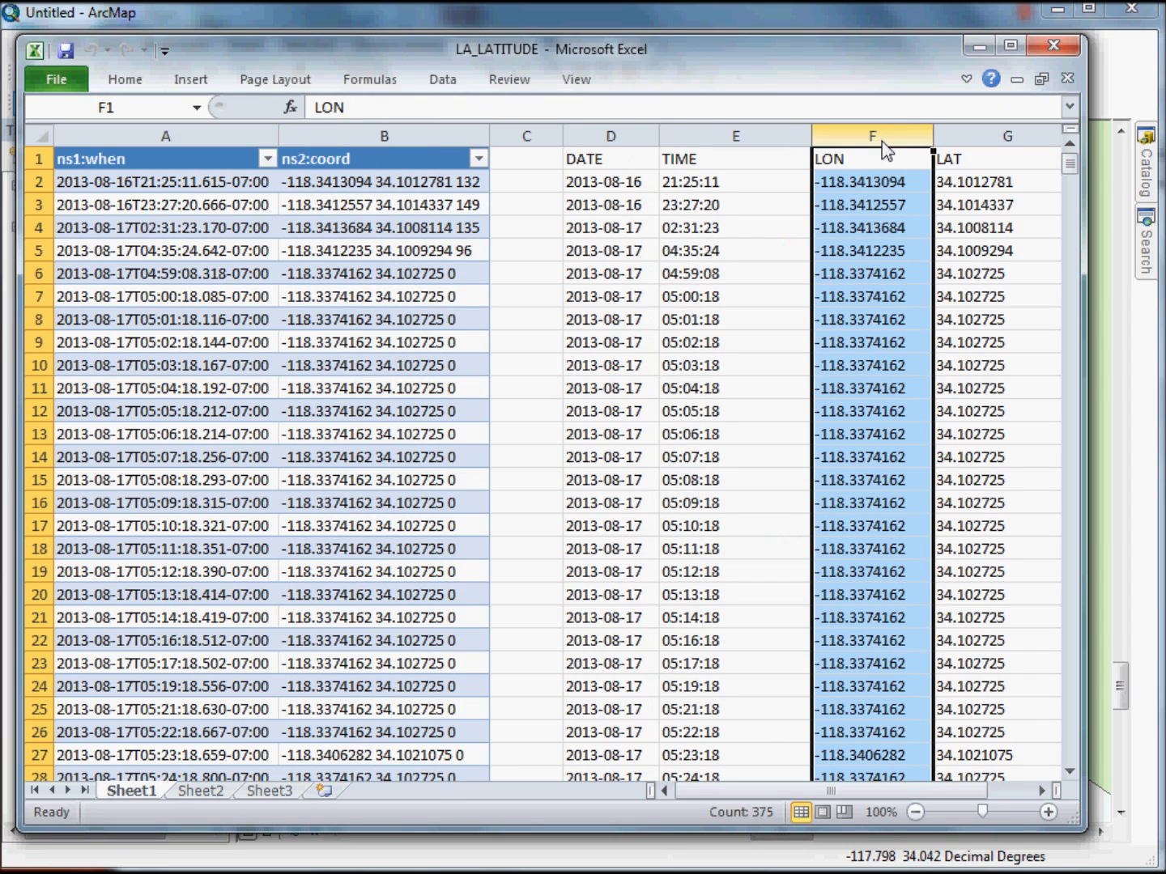
pyautogui.click(1006, 135)
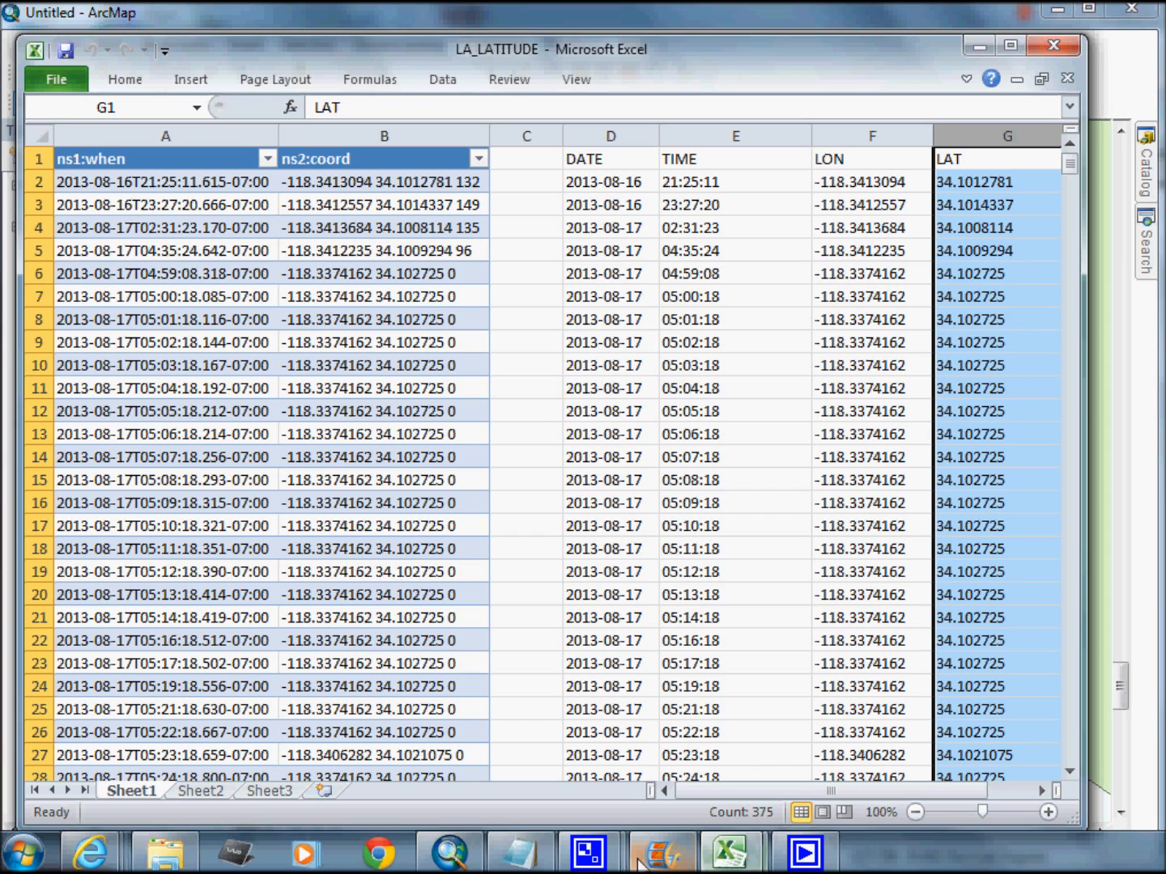
pyautogui.moveTo(731, 851)
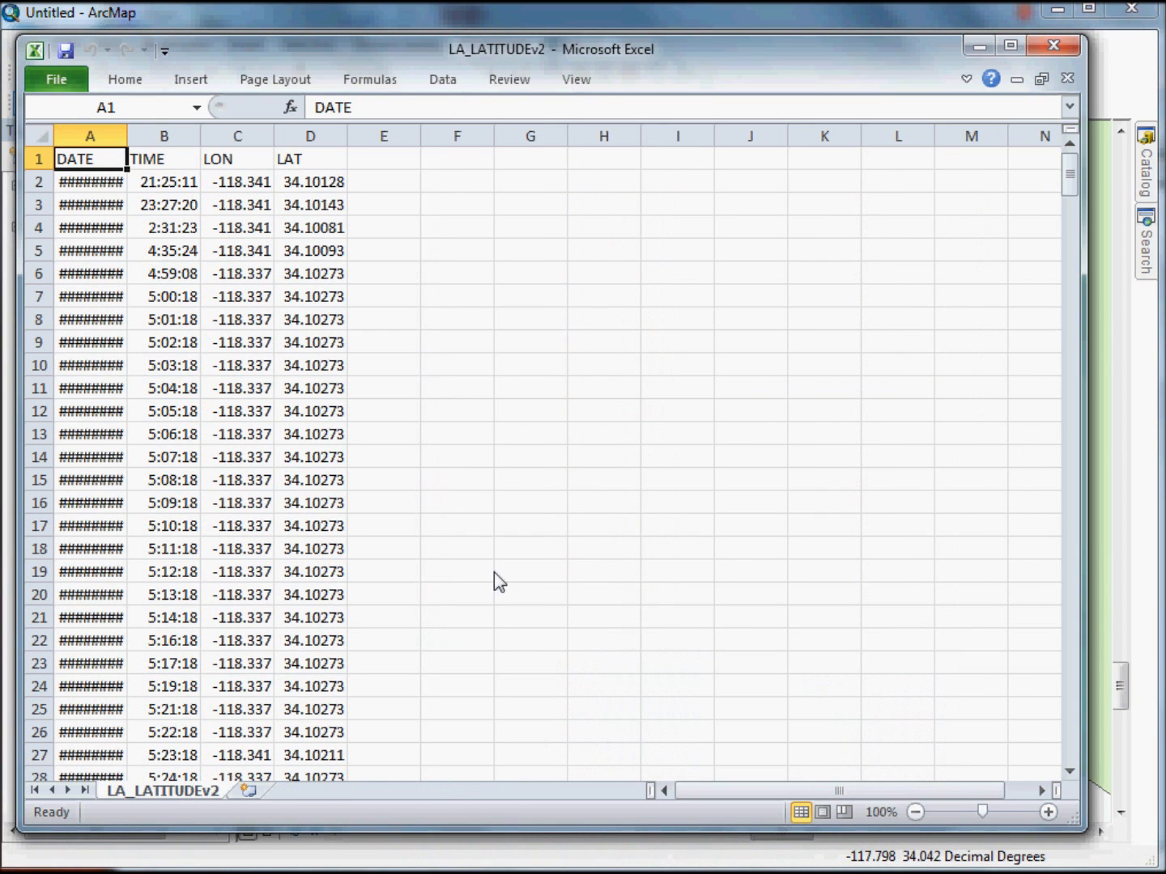
pyautogui.doubleClick(127, 135)
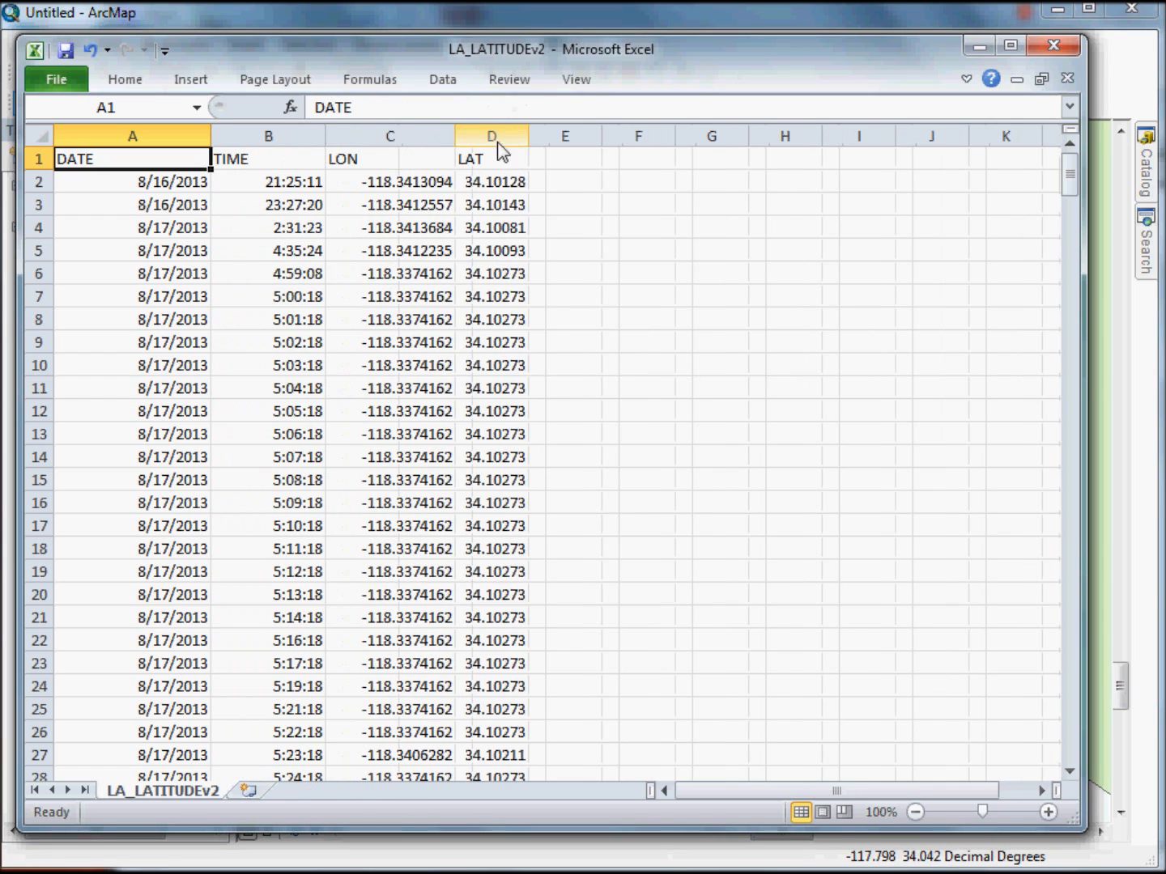
pyautogui.moveTo(530, 135); pyautogui.dragTo(603, 135)
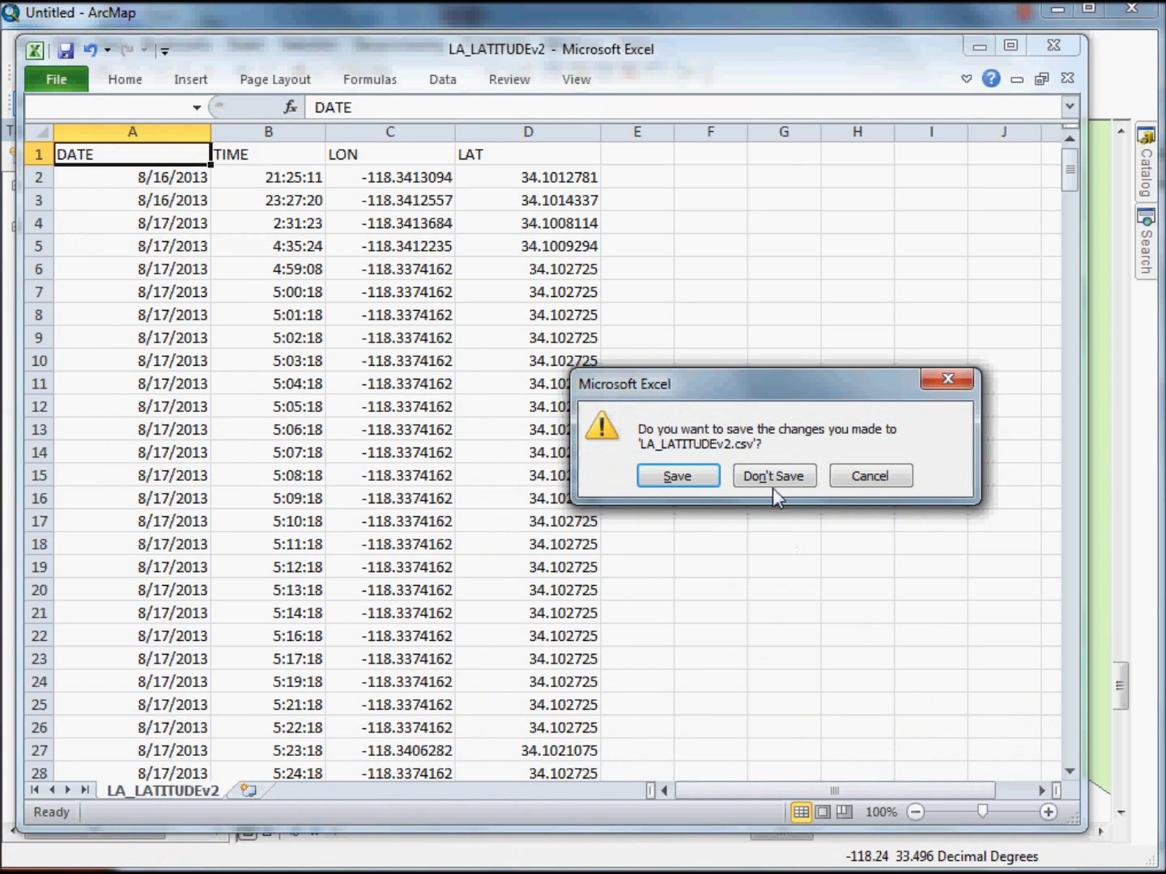
# Close LA_LATITUDEv2.csv and LA_LATITUDE.xlsx, choosing Don't Save for both.
pyautogui.click(773, 475)
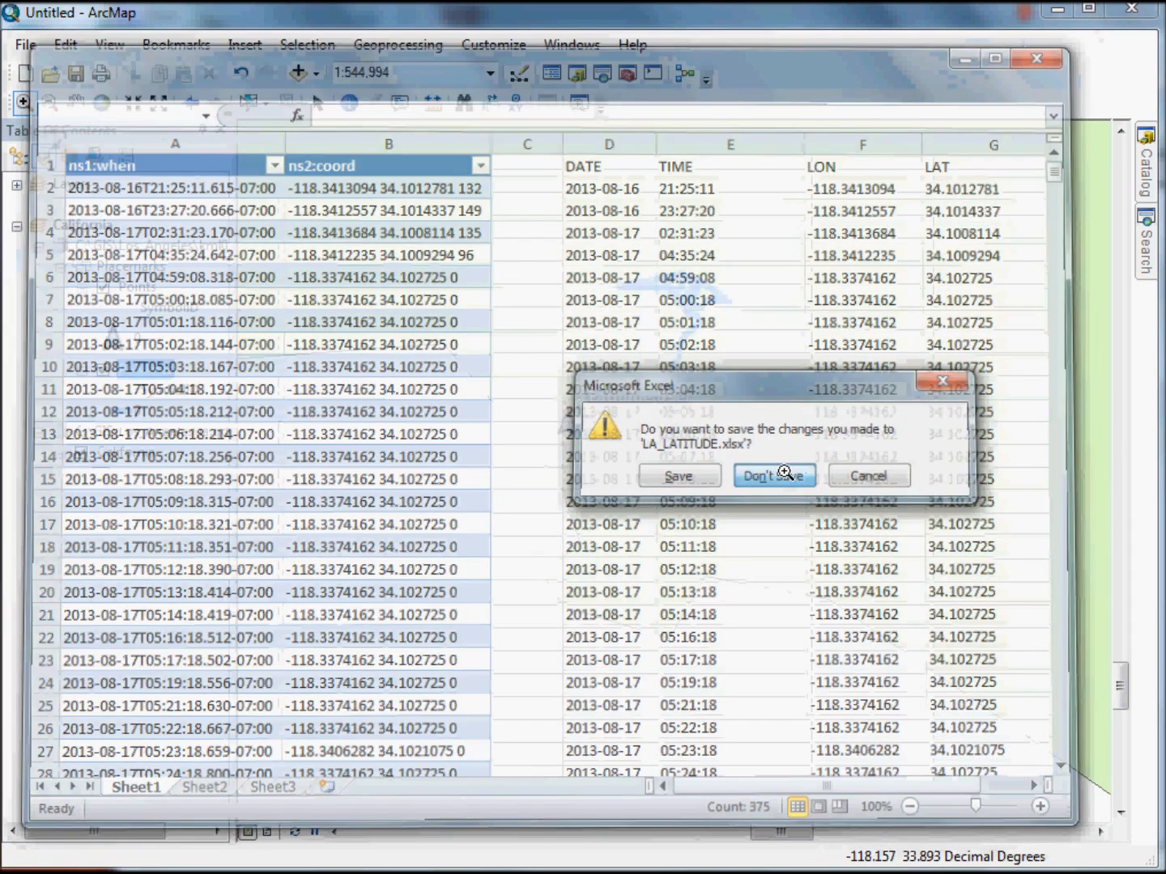
pyautogui.click(773, 475)
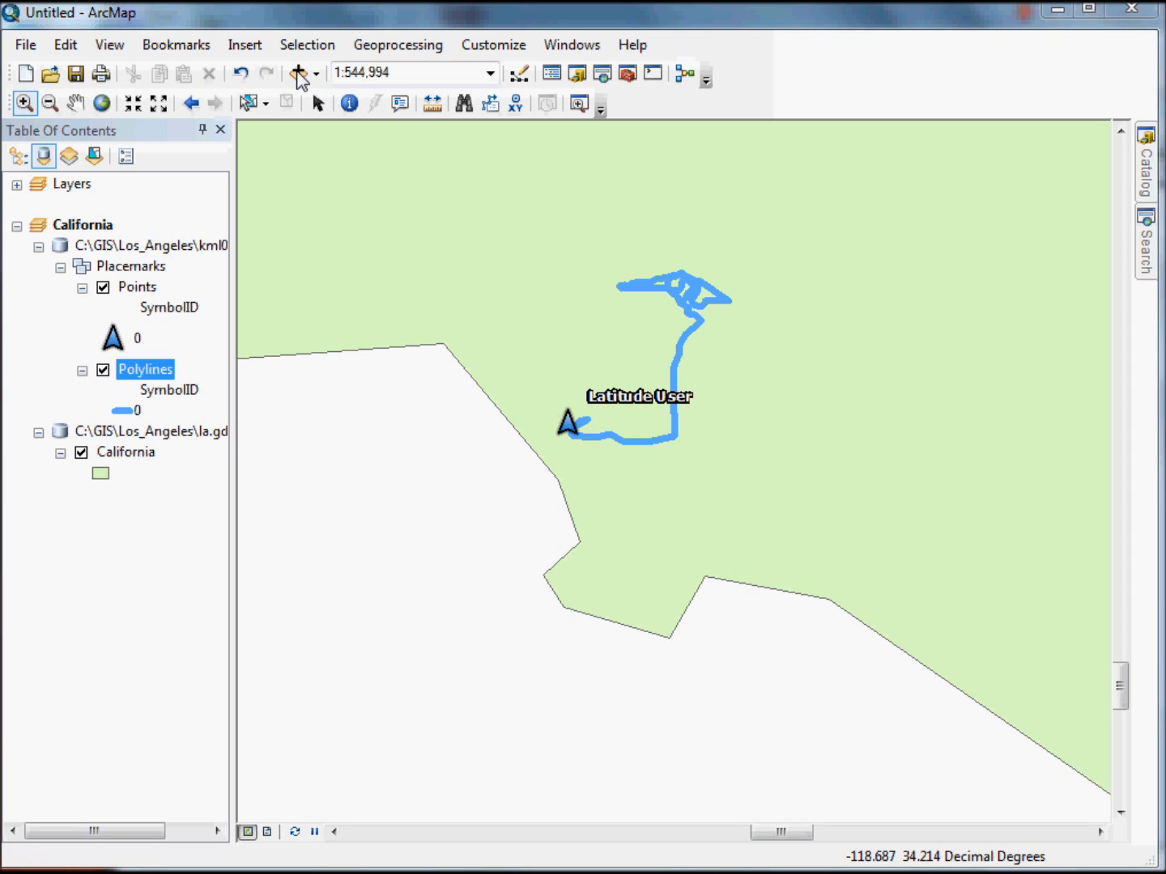
# Add LA_LATITUDEv2.csv from the Los_Angeles folder to the map.
pyautogui.click(297, 73)
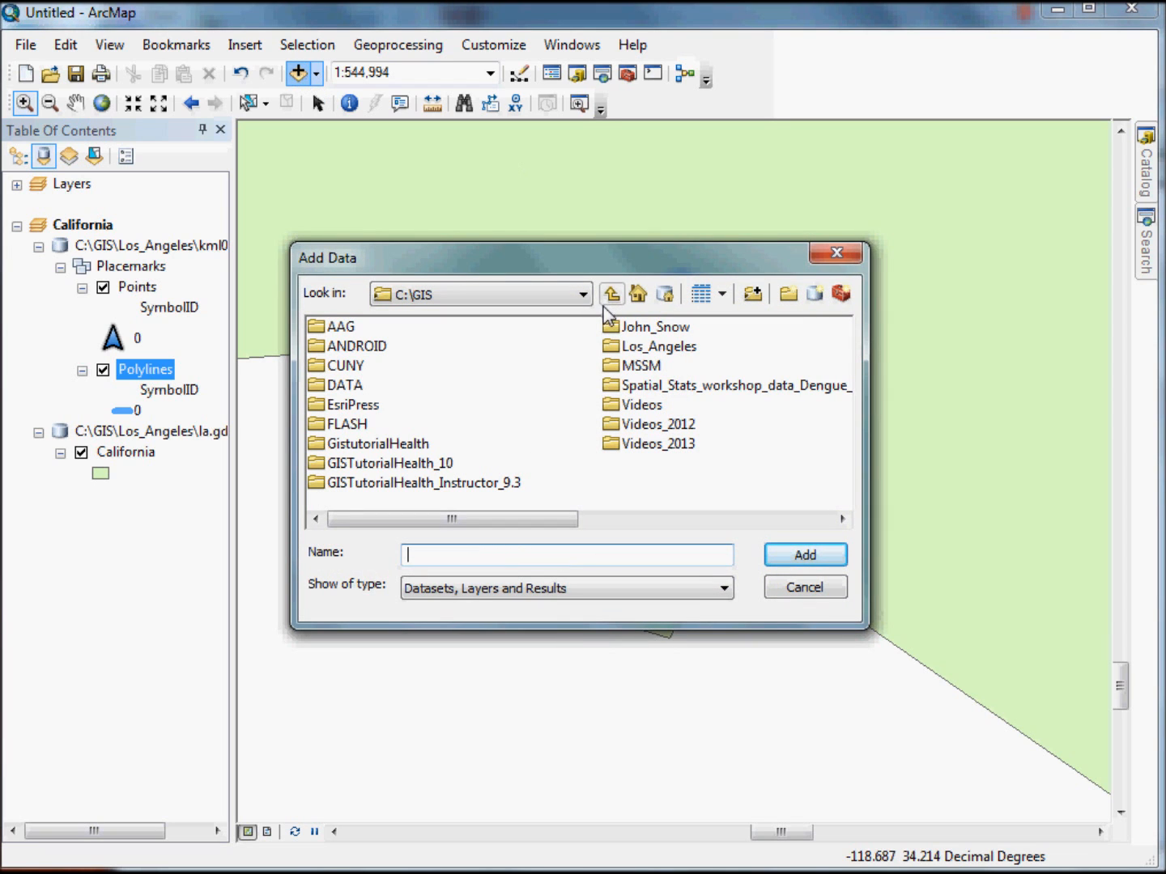
pyautogui.doubleClick(658, 345)
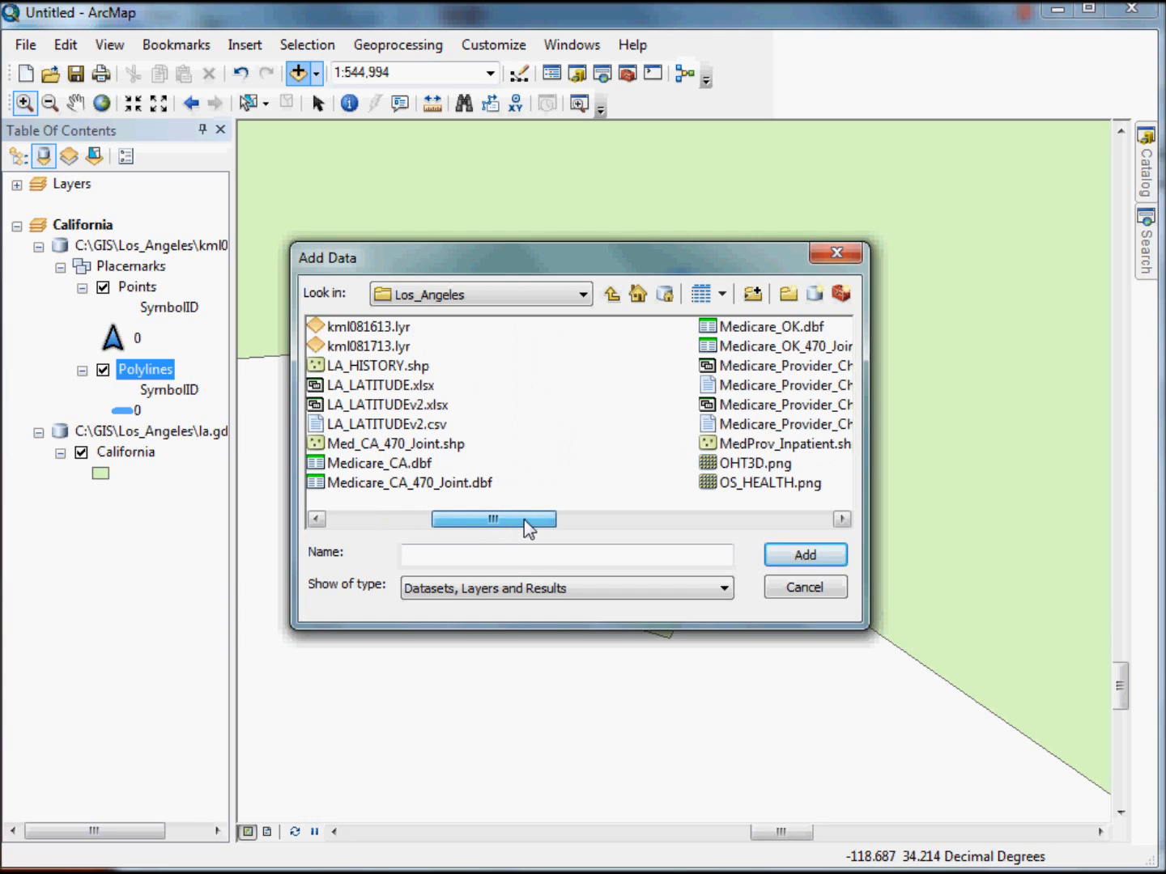
pyautogui.click(384, 424)
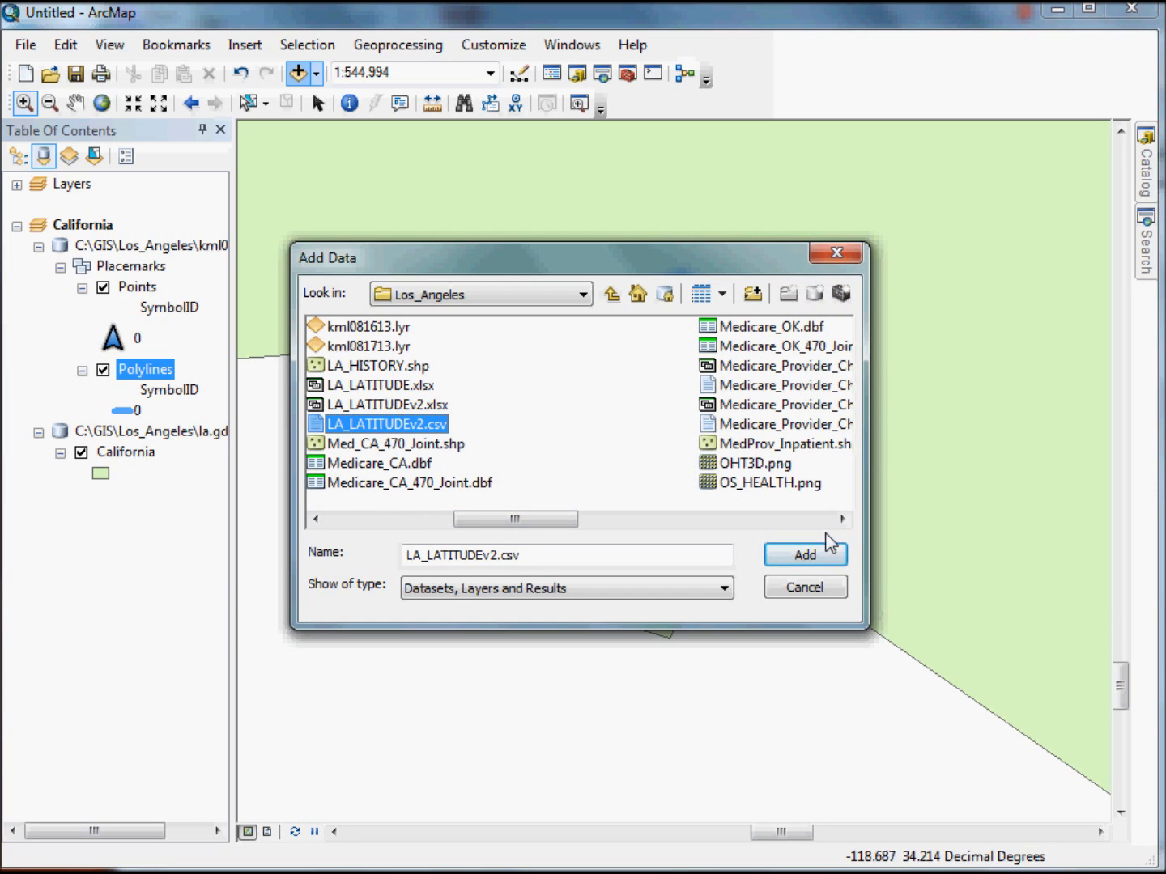
pyautogui.click(805, 554)
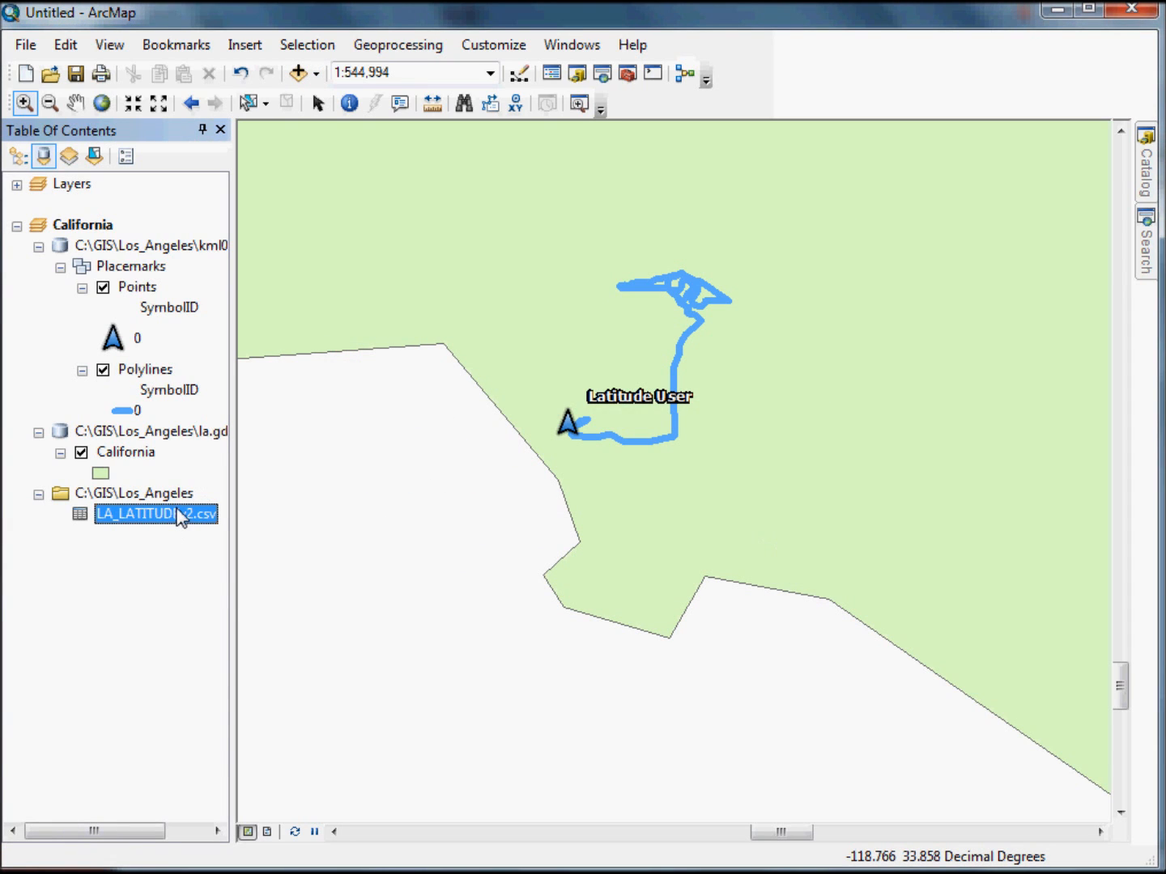
# Open the LA_LATITUDEv2.csv table to review its records, then close it.
pyautogui.rightClick(154, 514)
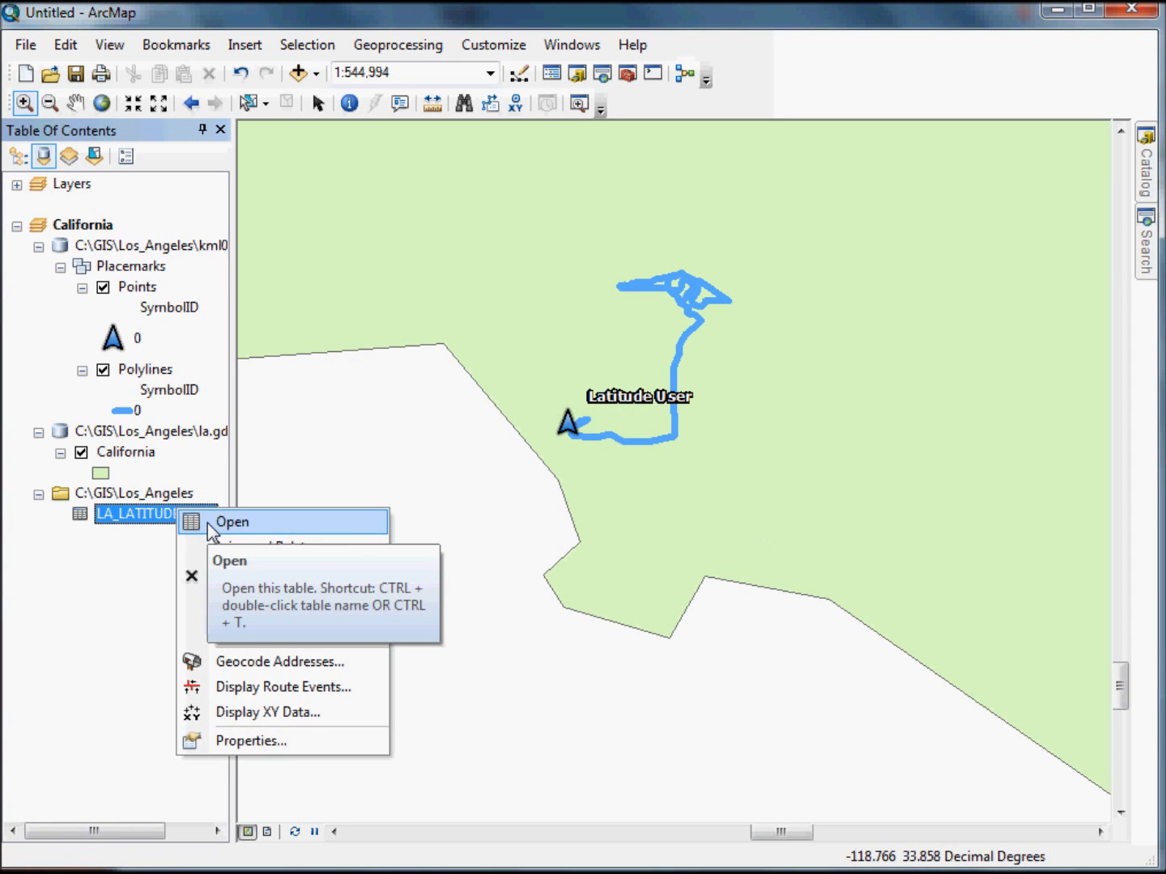
pyautogui.click(233, 521)
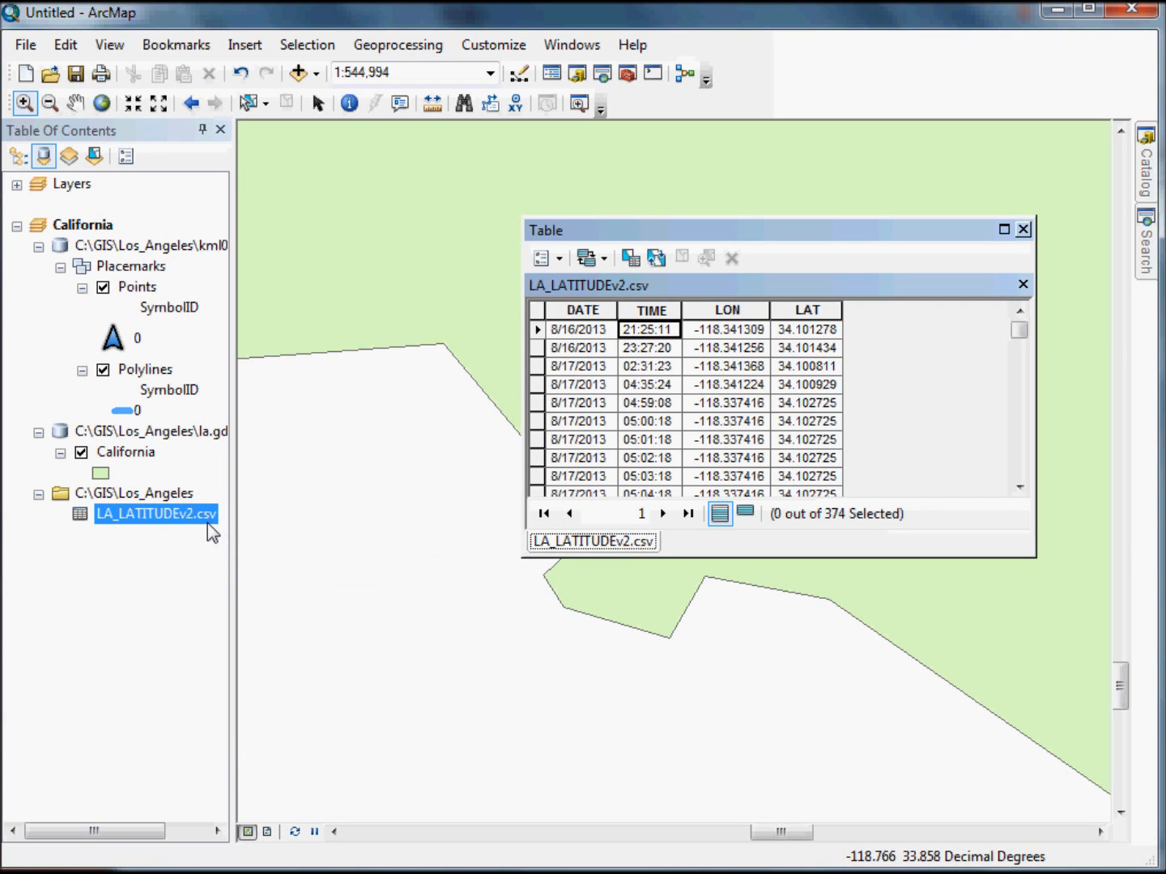
pyautogui.moveTo(739, 310)
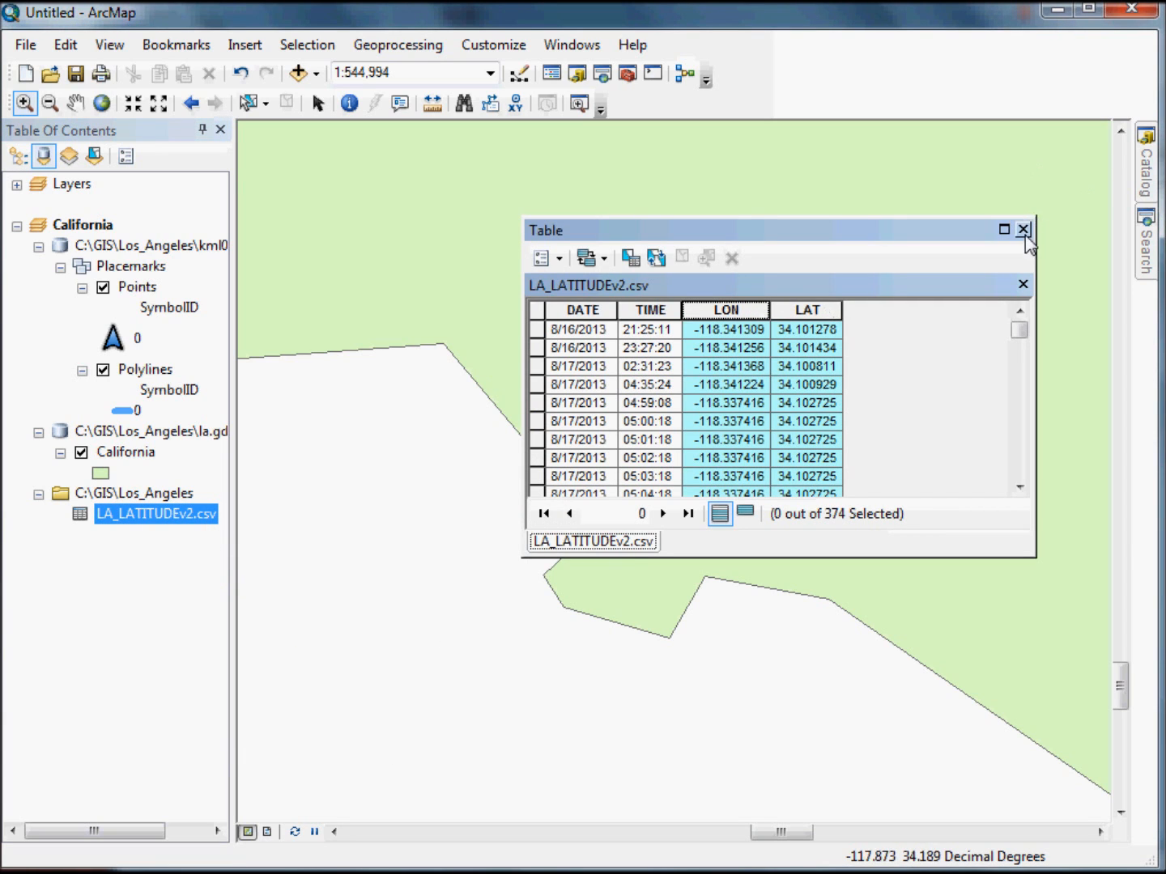
pyautogui.click(1024, 230)
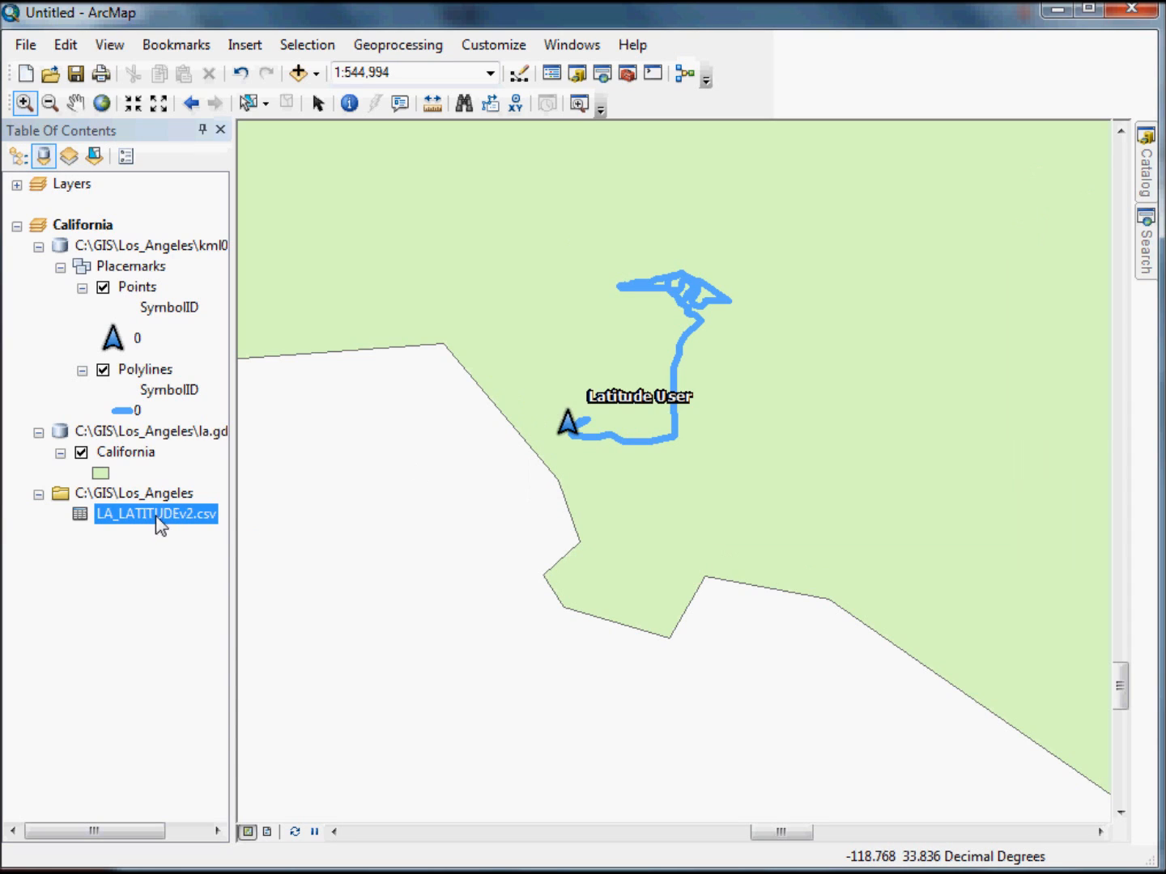
# Display LA_LATITUDEv2.csv as XY data with X=LON and Y=LAT, accepting the Object-ID warning.
pyautogui.rightClick(155, 514)
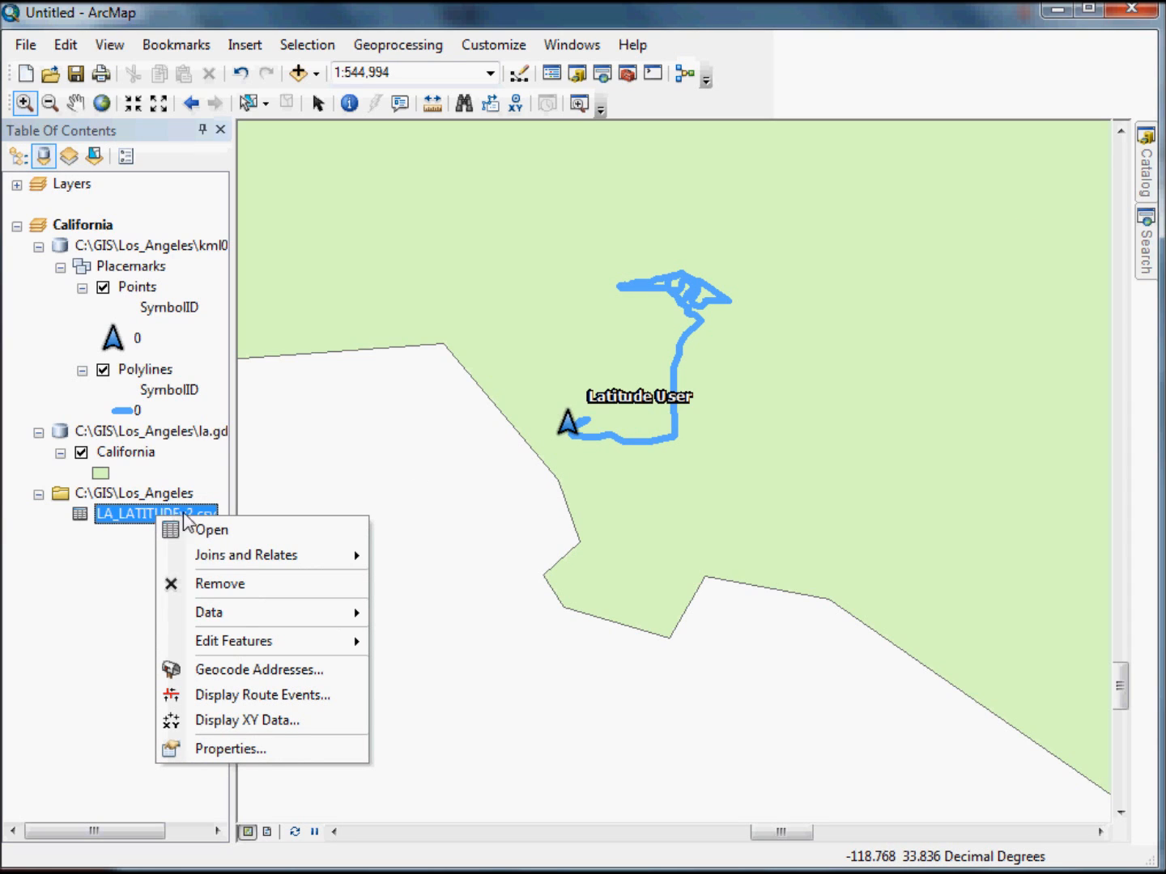
pyautogui.click(246, 720)
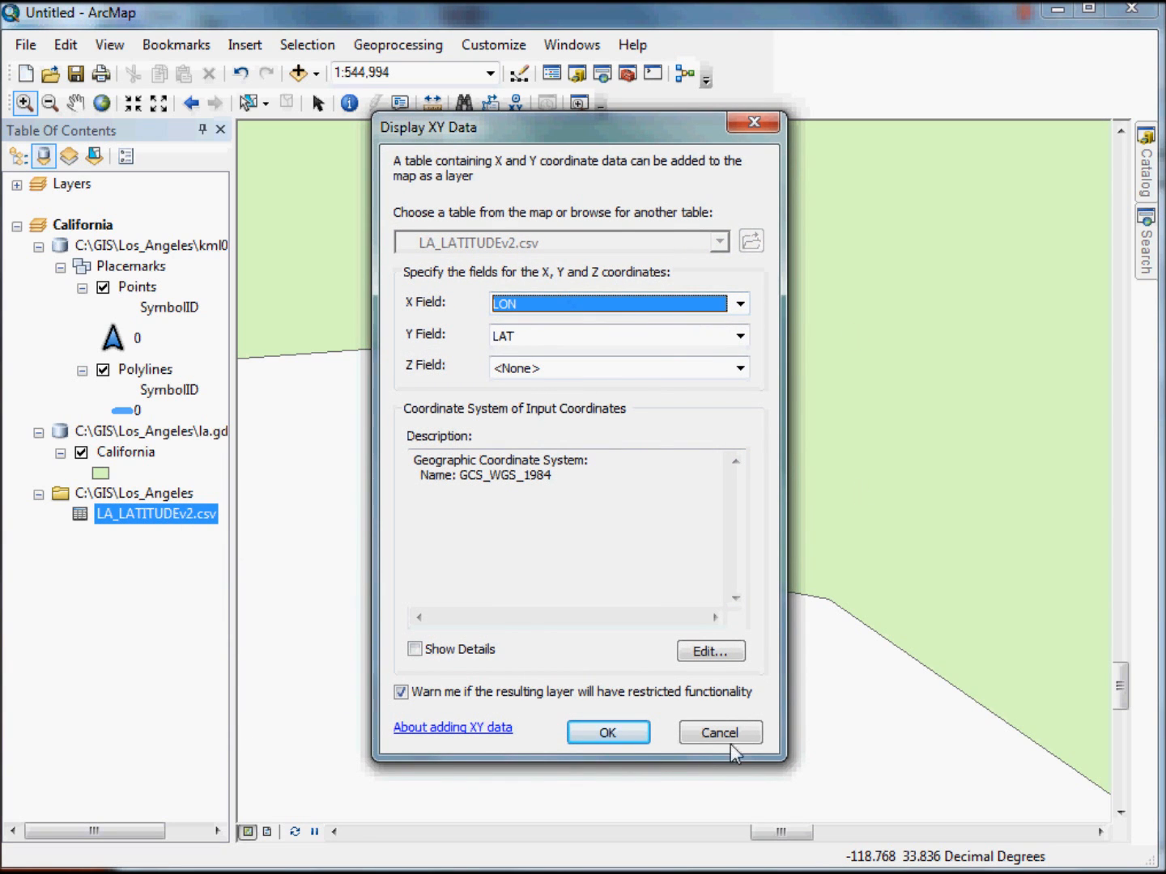
pyautogui.click(608, 732)
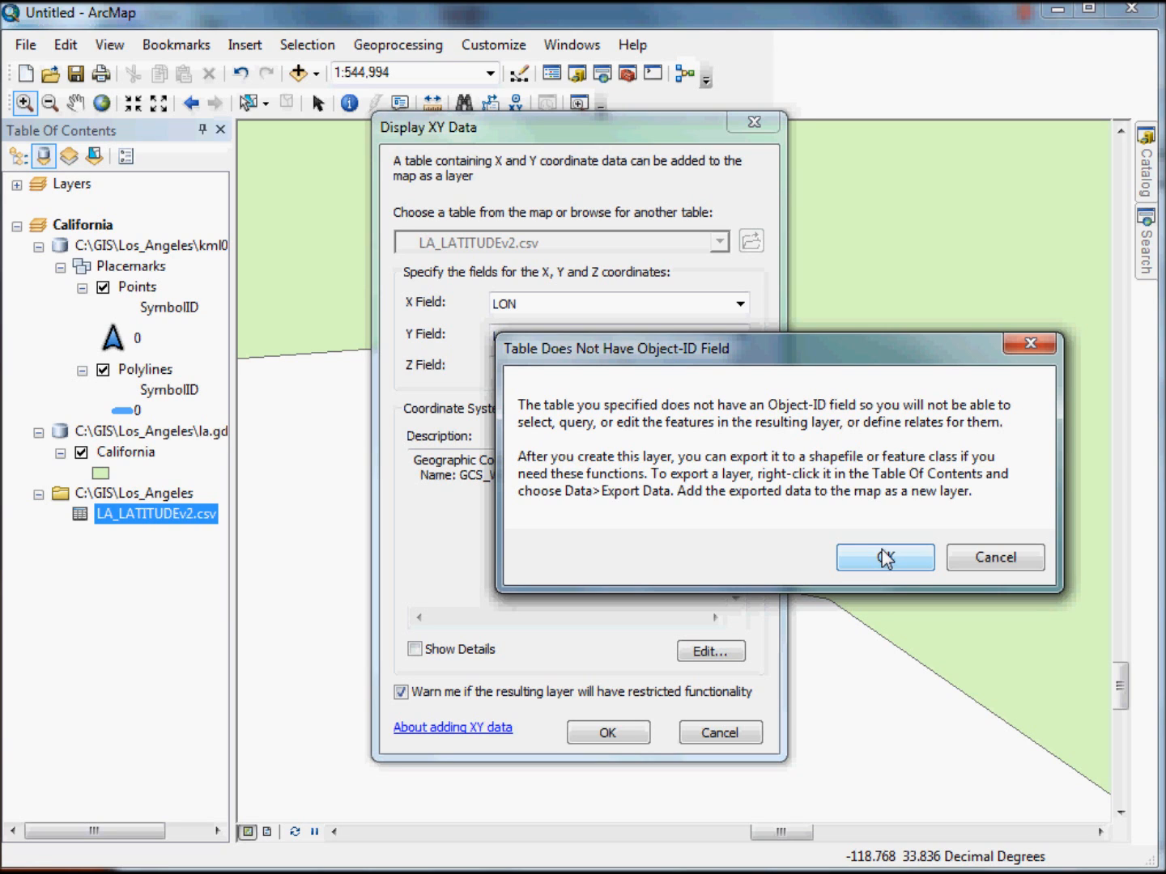
pyautogui.click(884, 557)
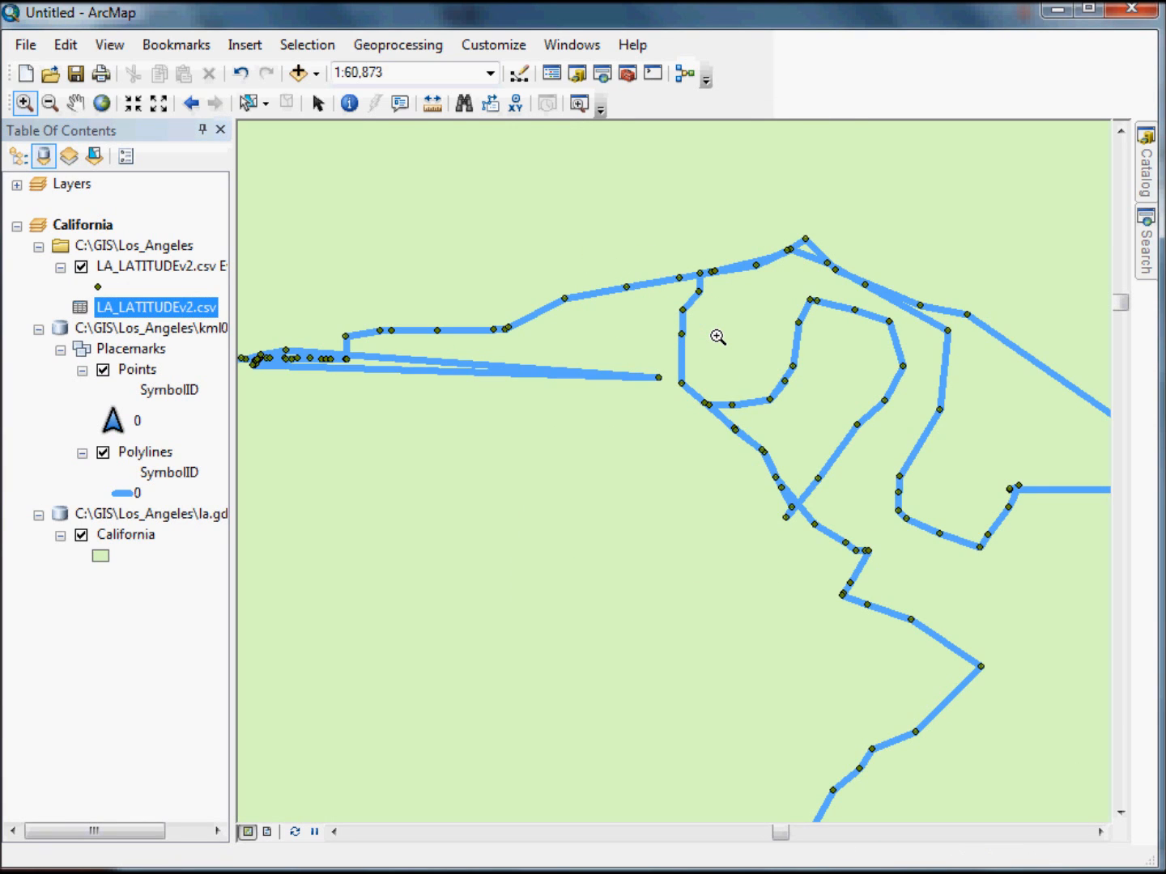
pyautogui.moveTo(771, 401)
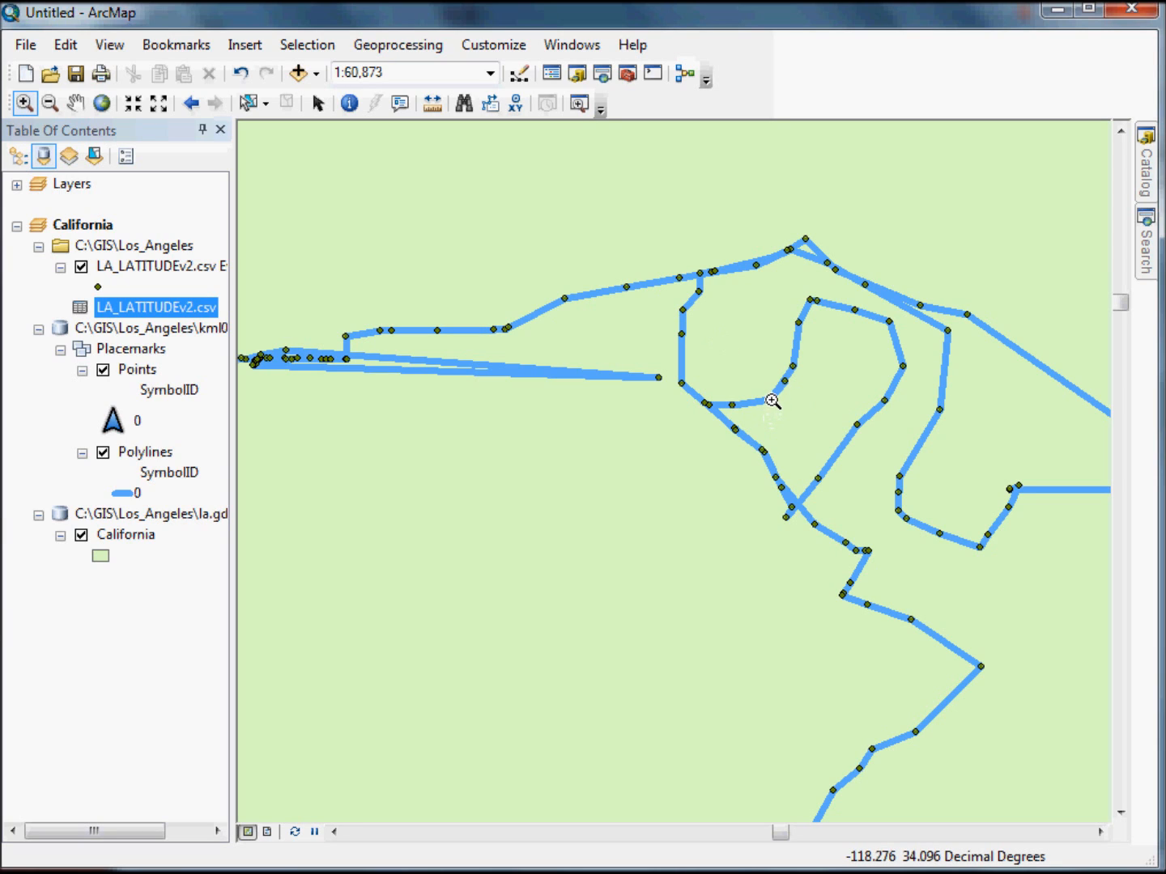
pyautogui.moveTo(913, 338)
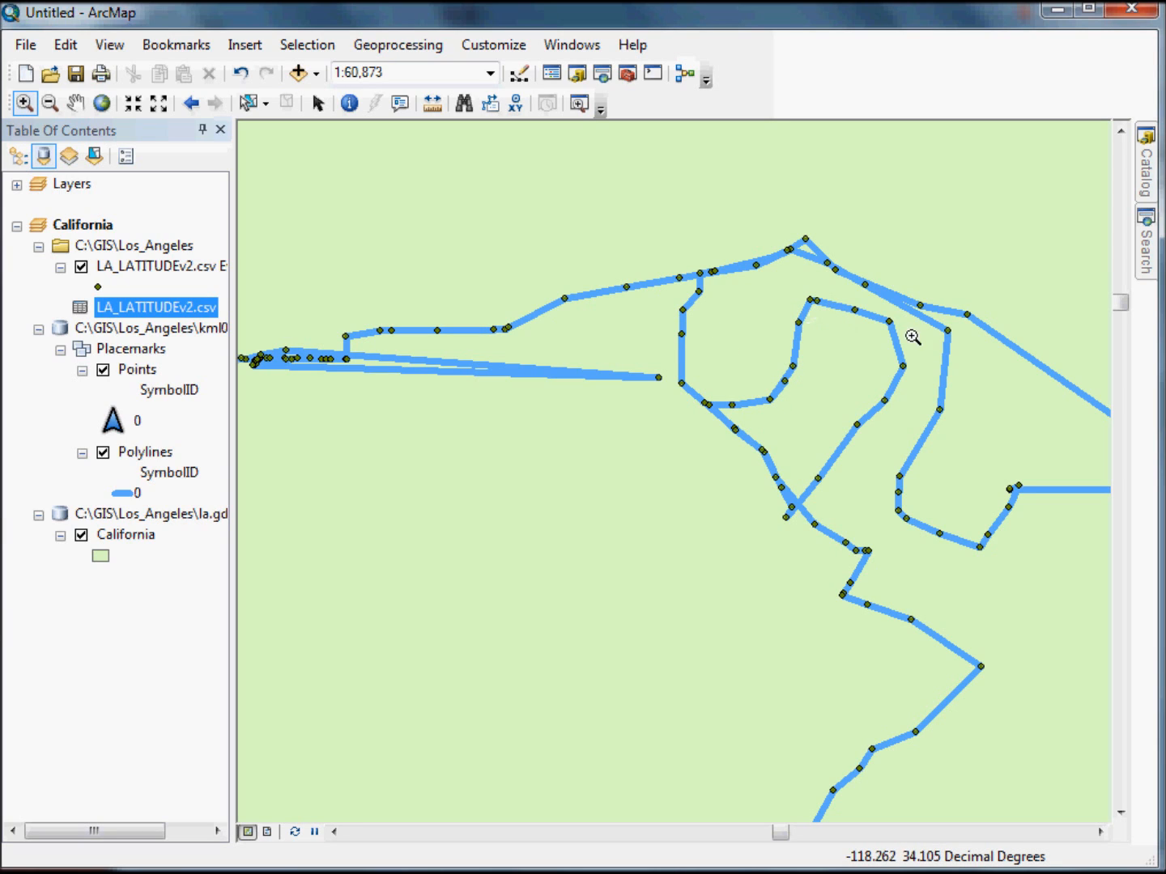
pyautogui.moveTo(884, 407)
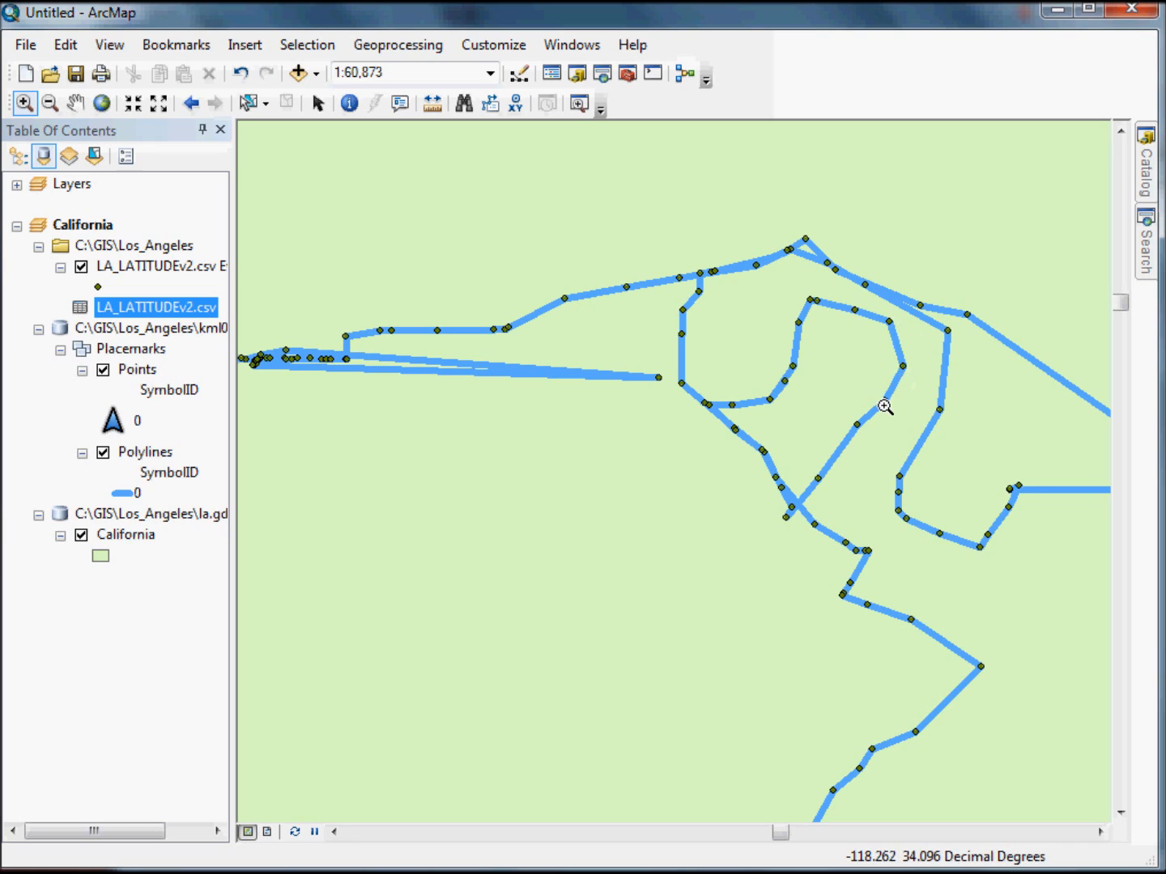
pyautogui.moveTo(802, 518)
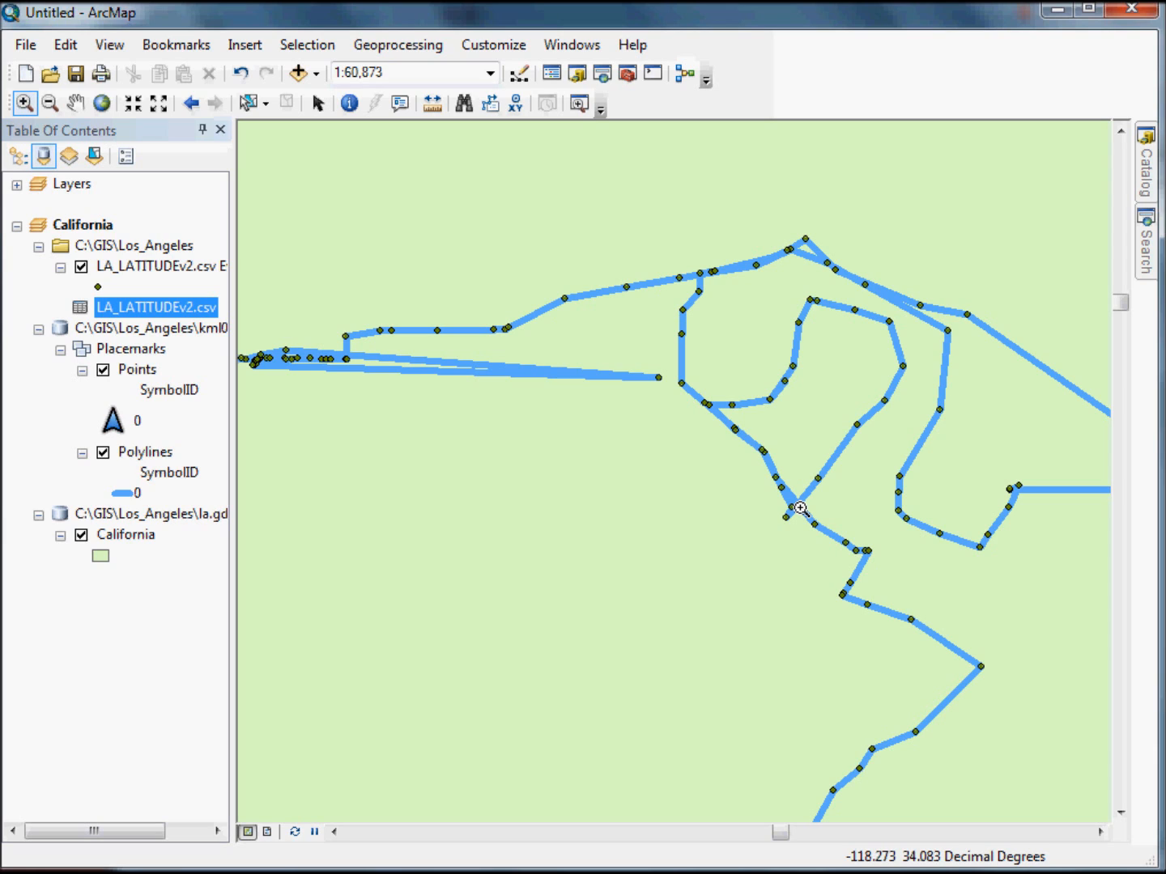
pyautogui.moveTo(720, 509)
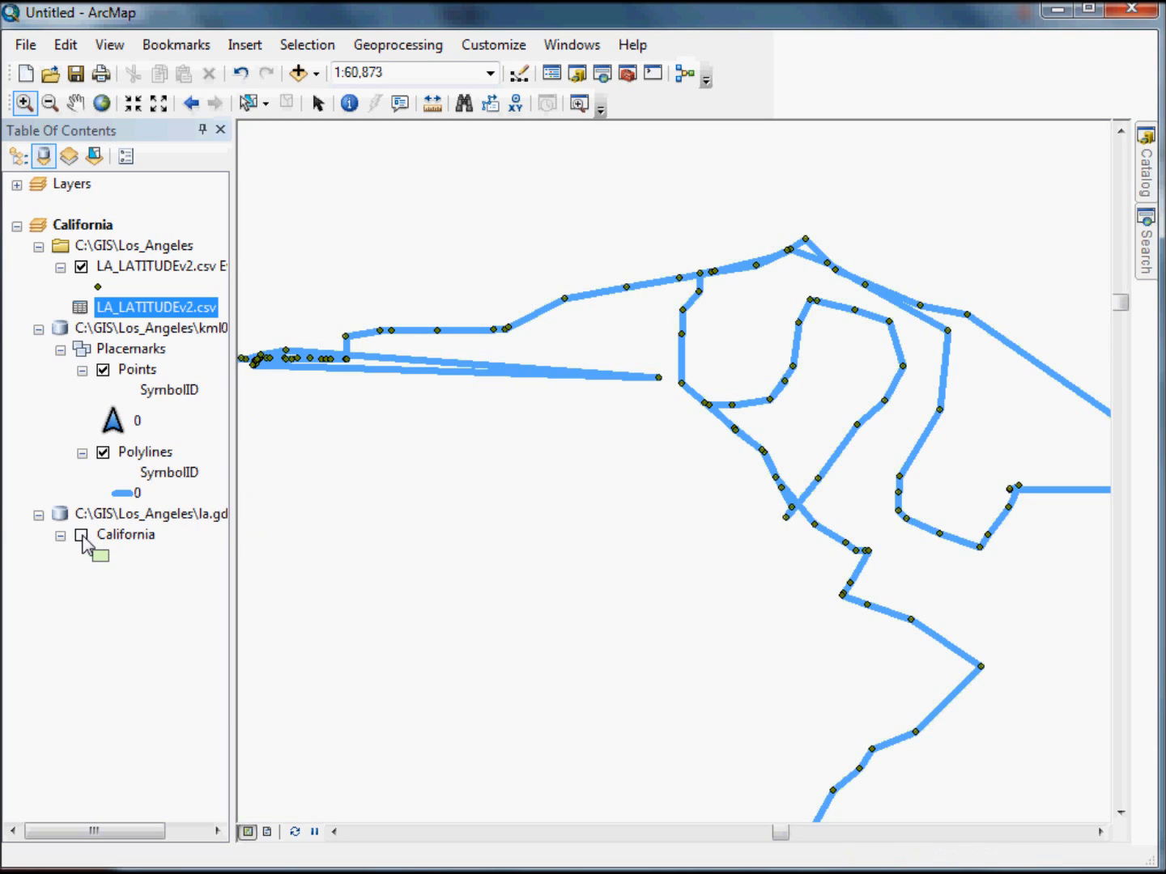
# Turn off the California layer and add the Topographic basemap.
pyautogui.click(81, 534)
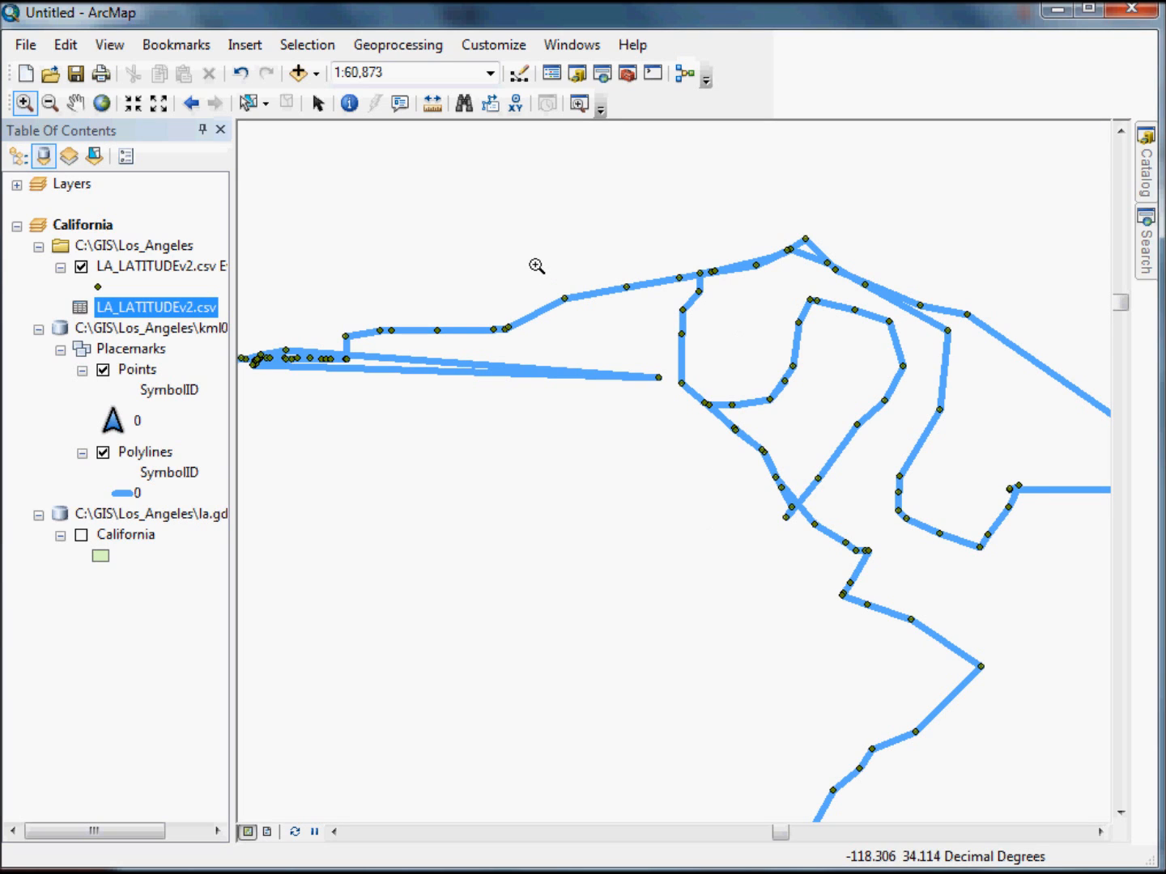
pyautogui.click(318, 73)
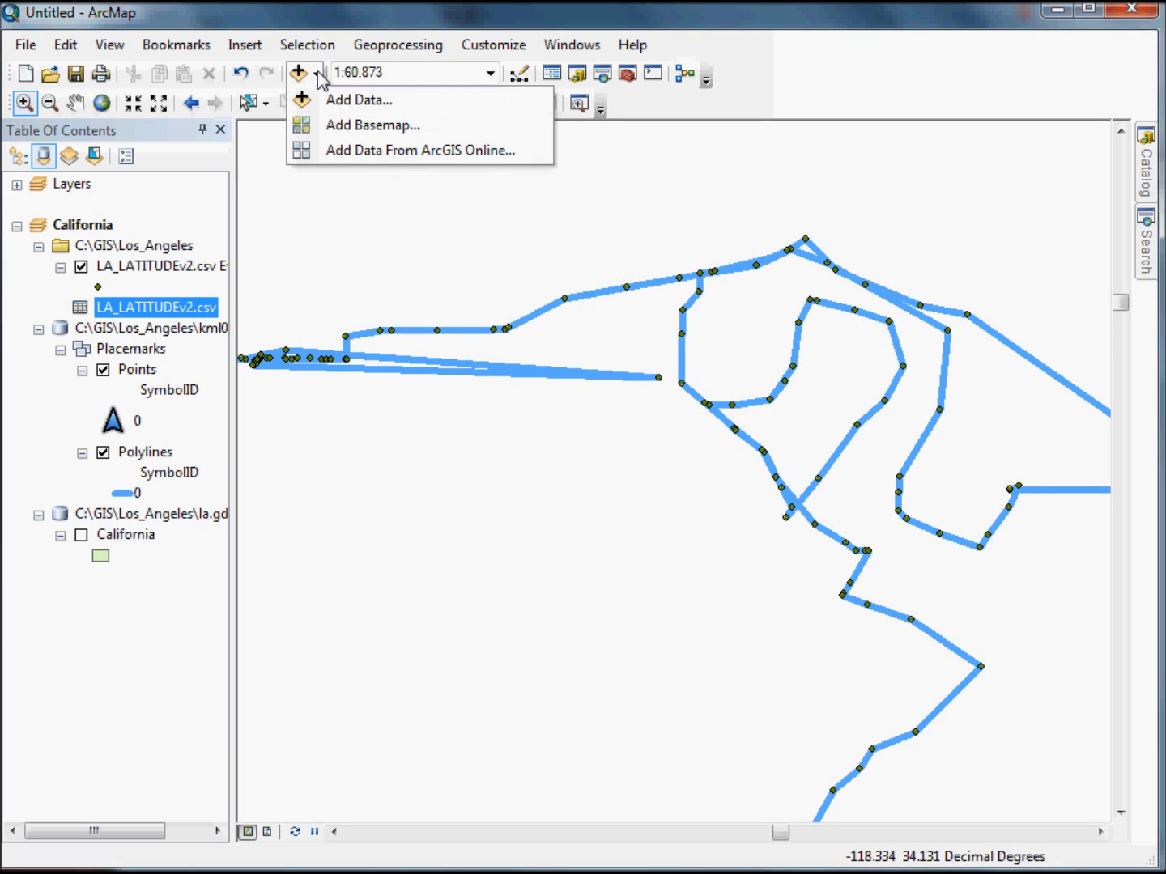
pyautogui.moveTo(372, 125)
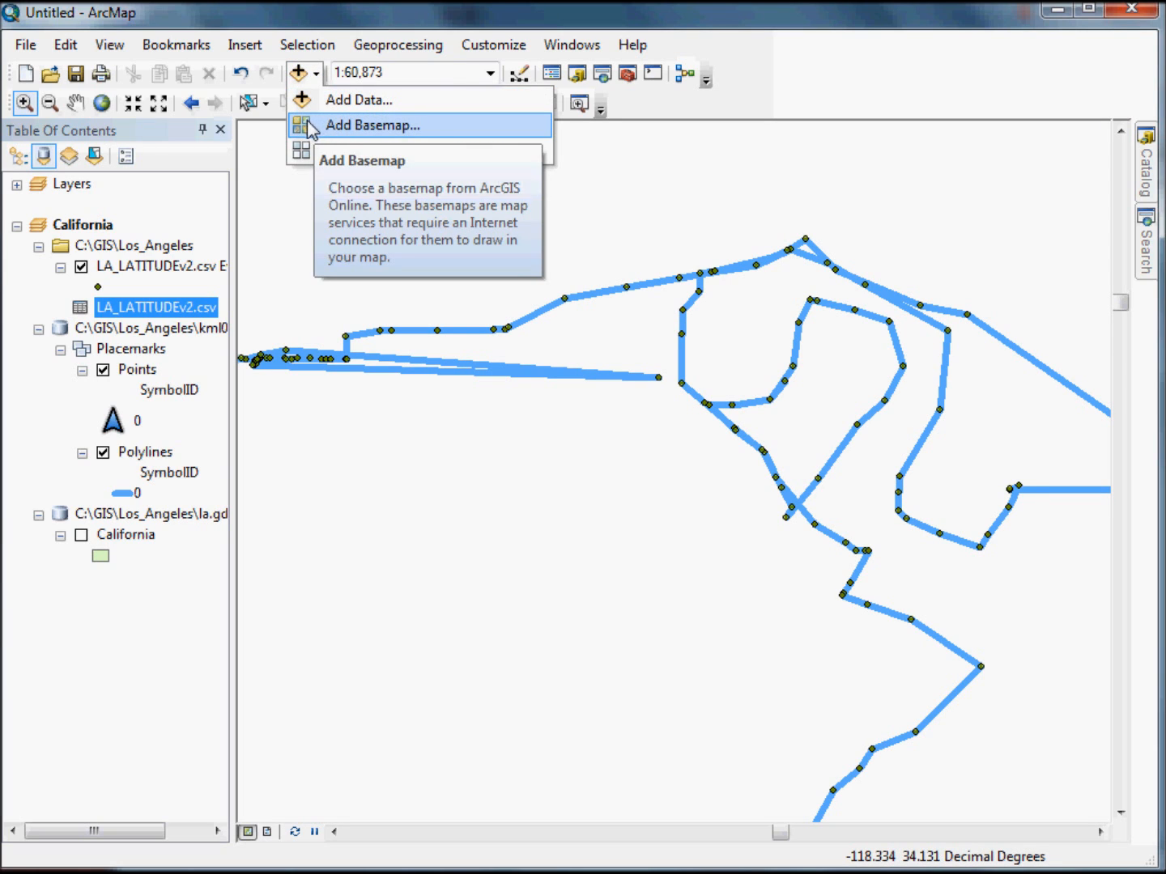
pyautogui.click(374, 124)
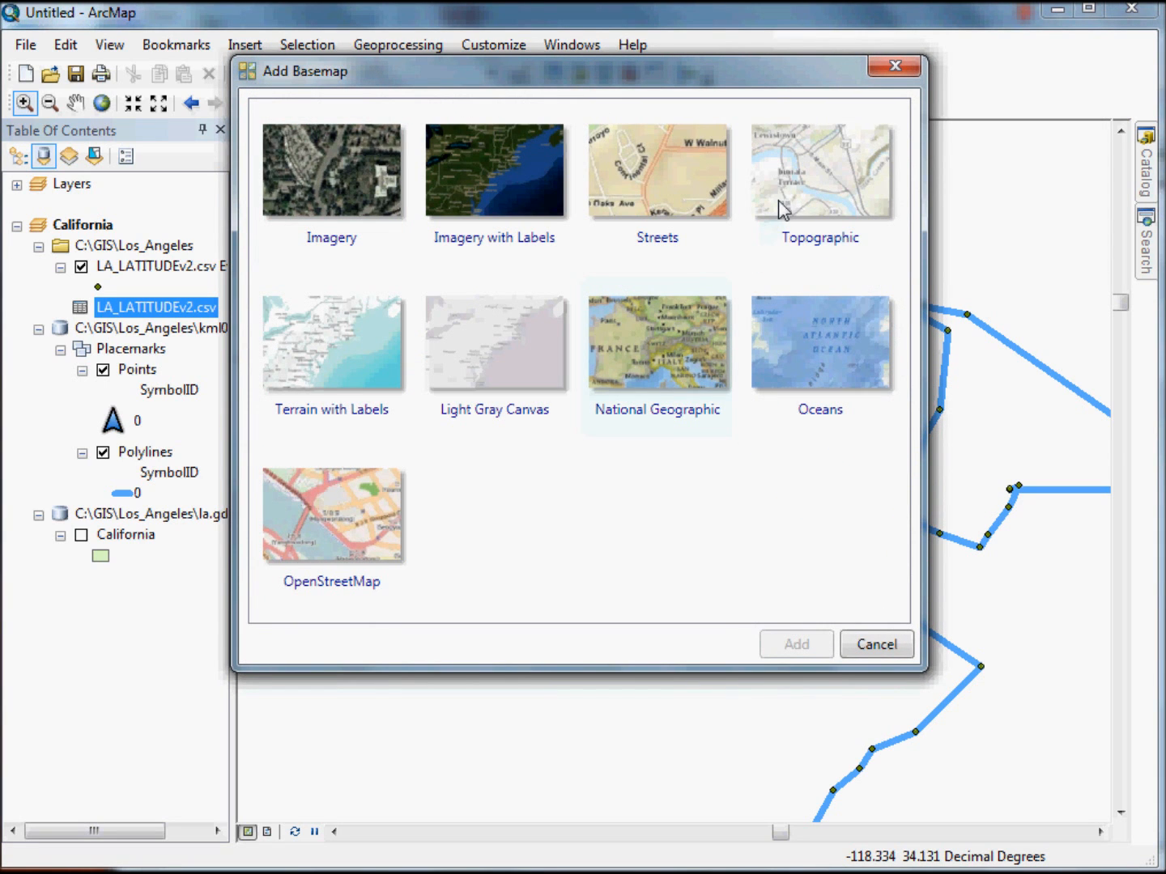
pyautogui.click(819, 170)
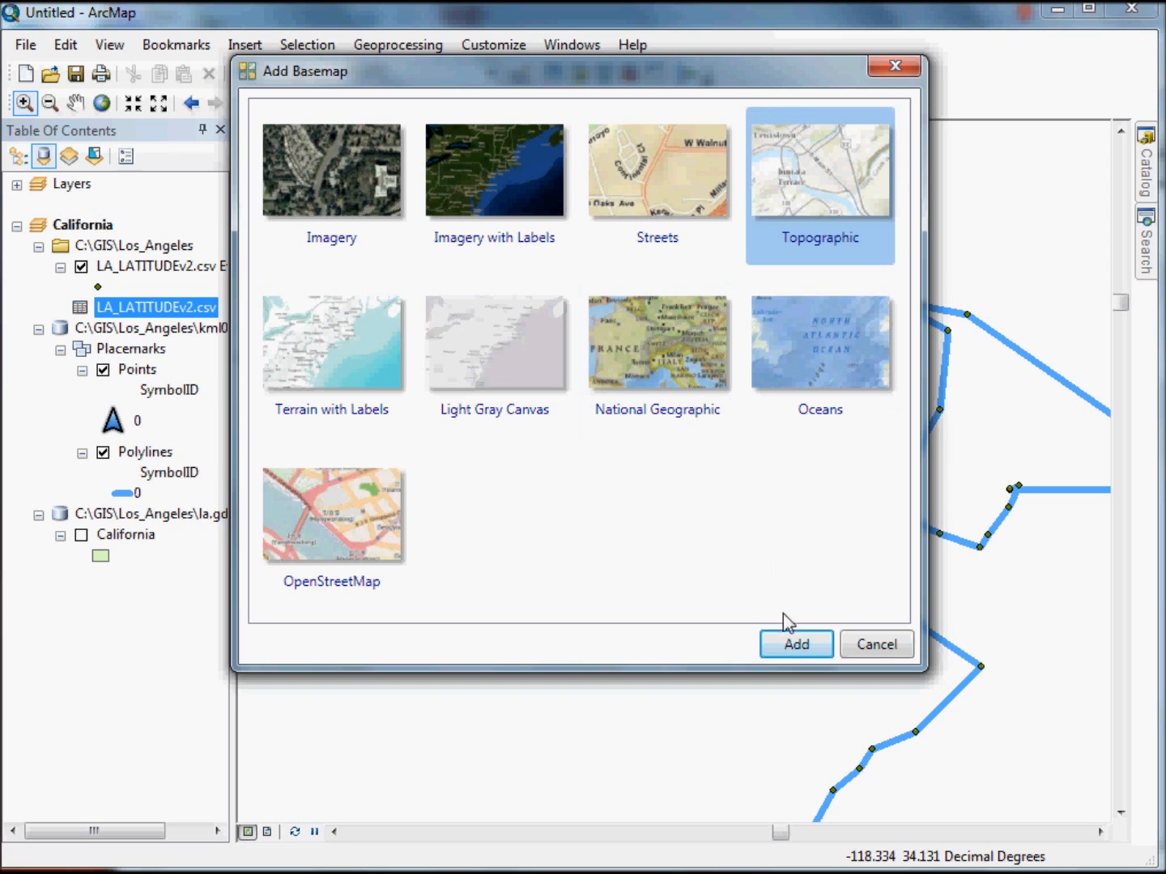
pyautogui.click(795, 644)
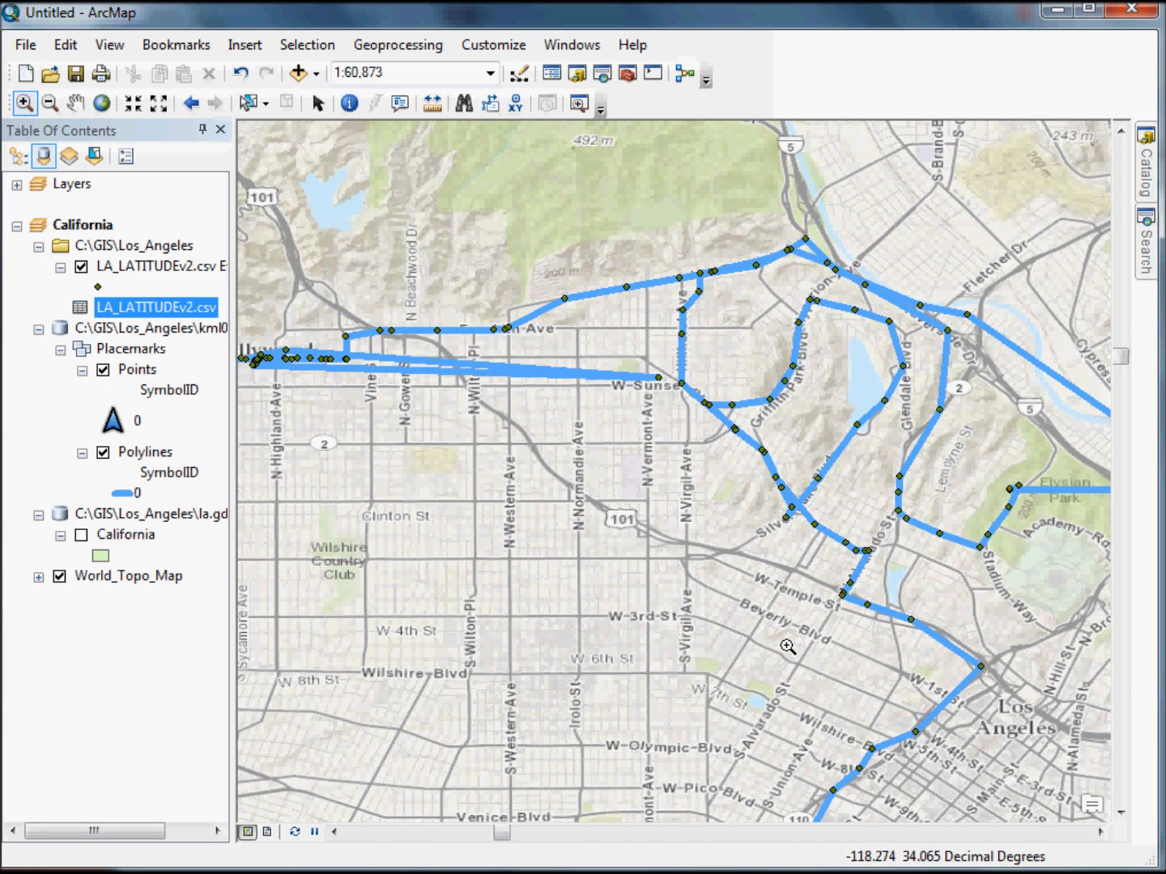
pyautogui.moveTo(425, 554)
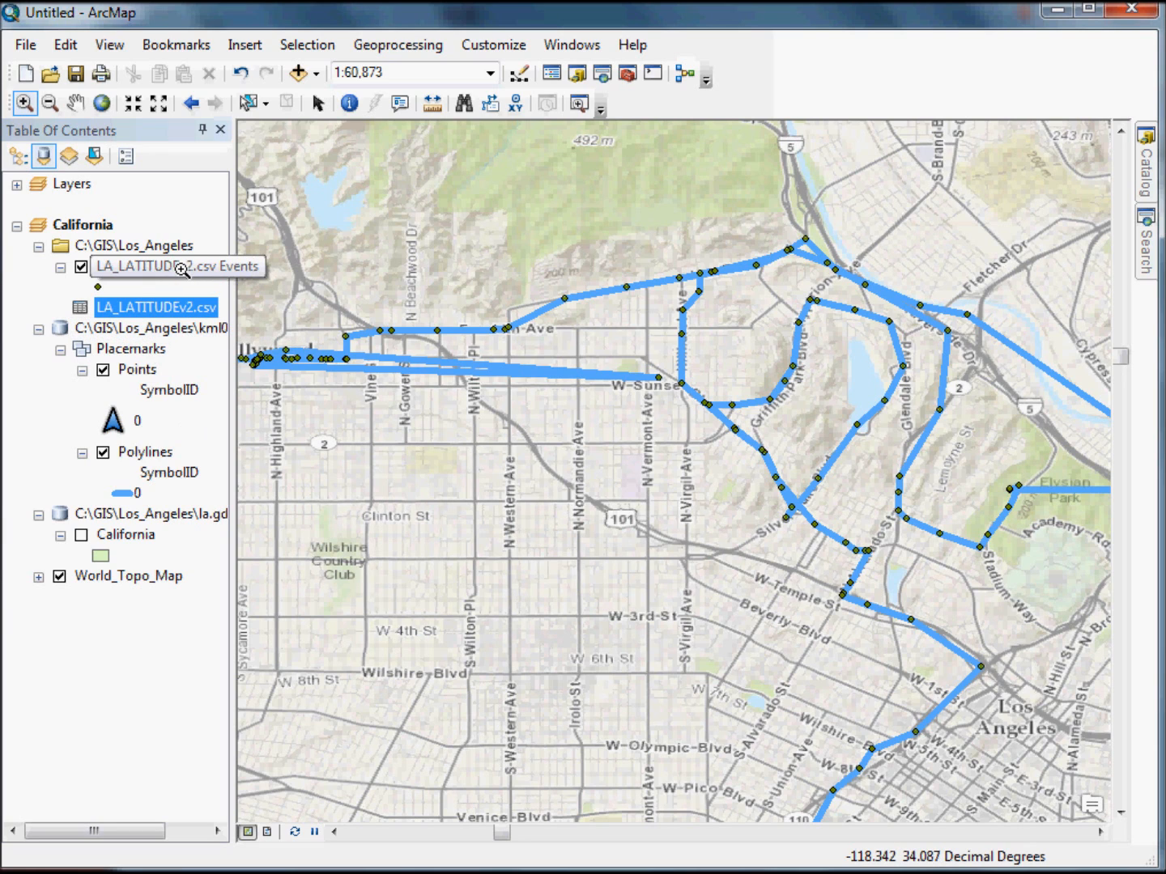
# Open the Data submenu of the LA_LATITUDEv2.csv Events layer to reveal Export Data.
pyautogui.rightClick(162, 267)
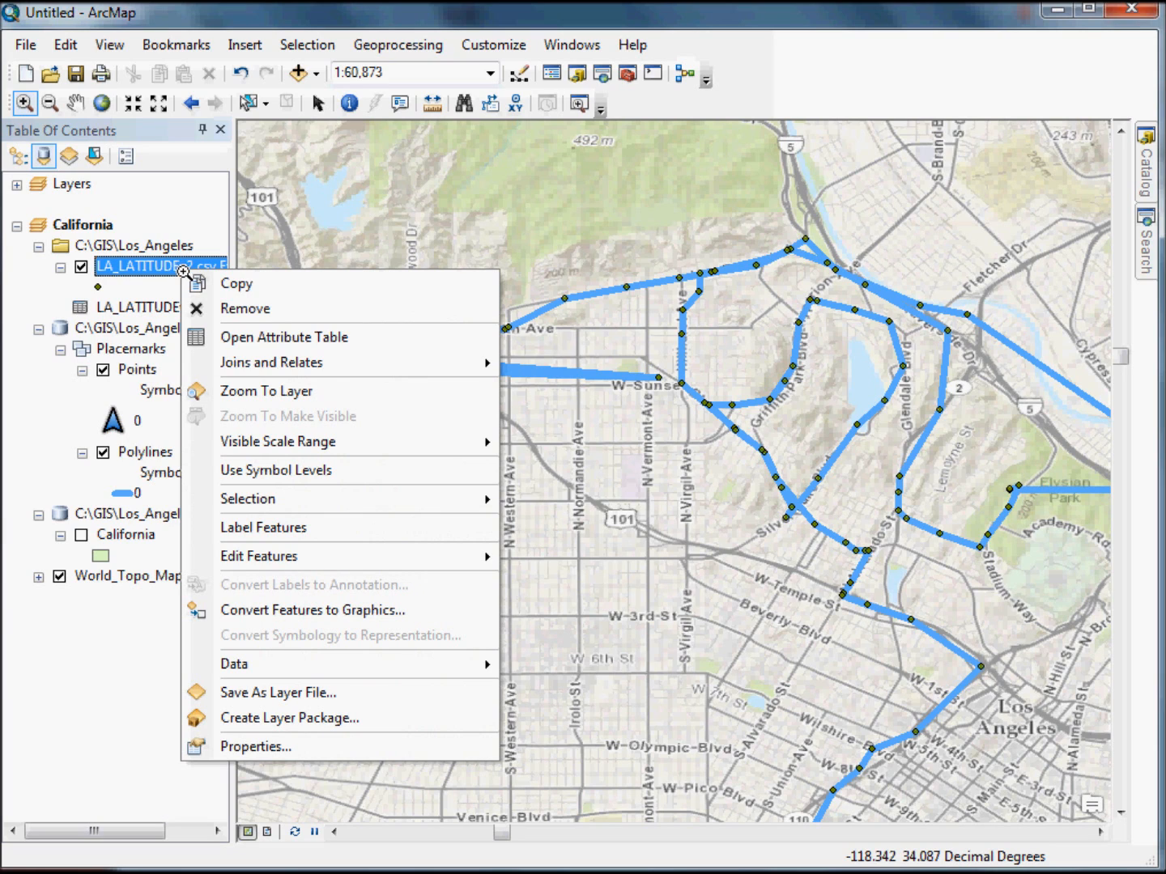
pyautogui.click(235, 664)
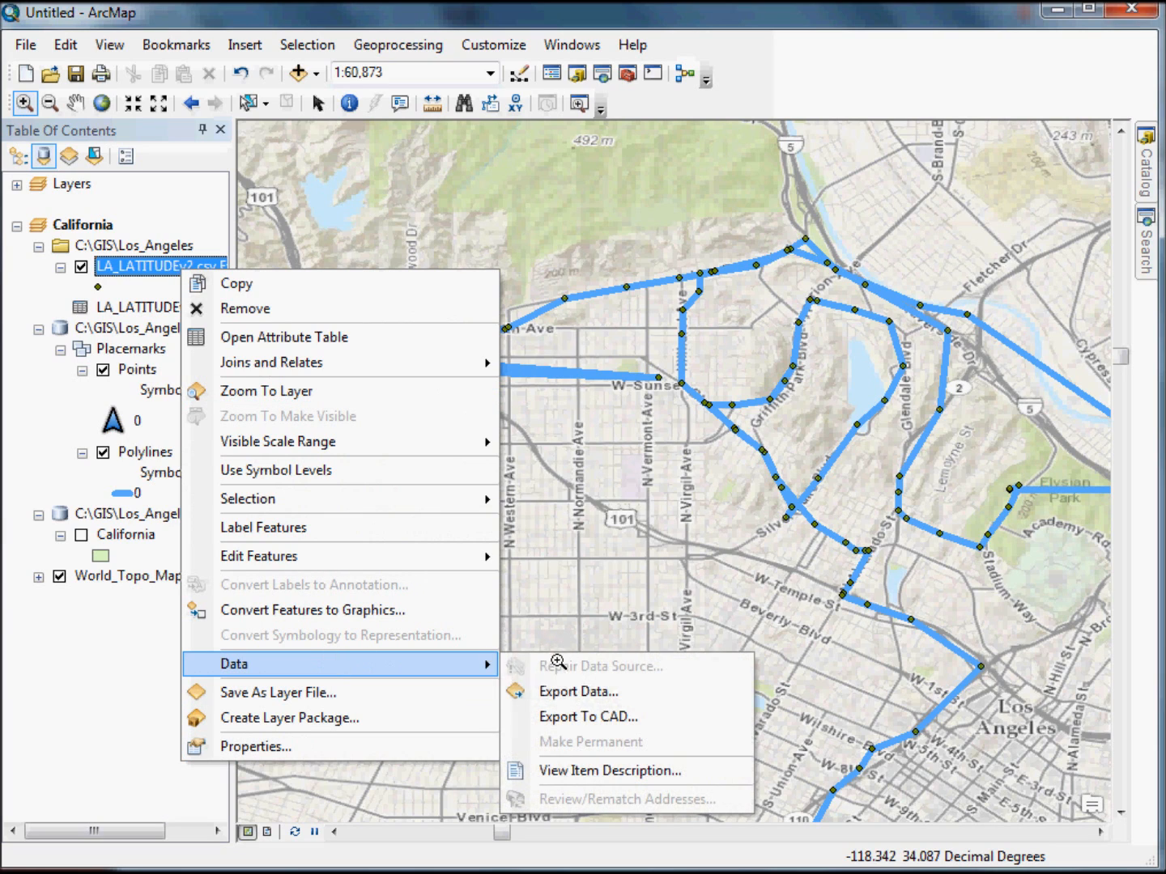
pyautogui.moveTo(579, 691)
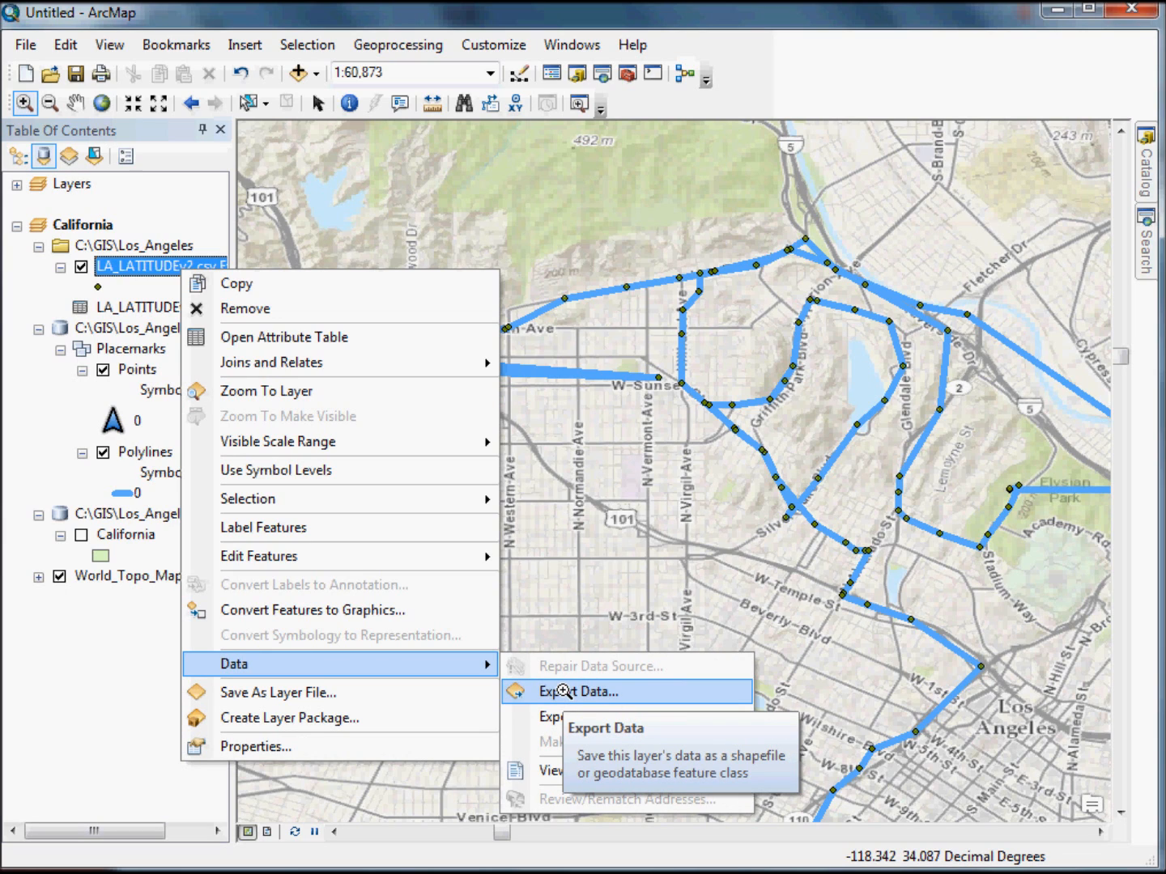